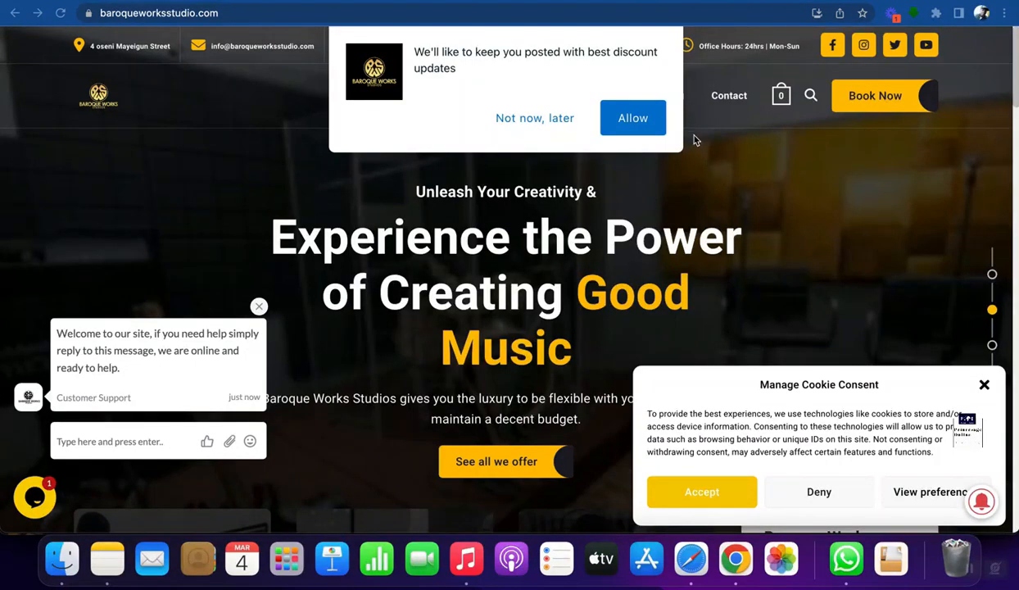
{"action": "mouse_move", "coordinate": [900, 204]}
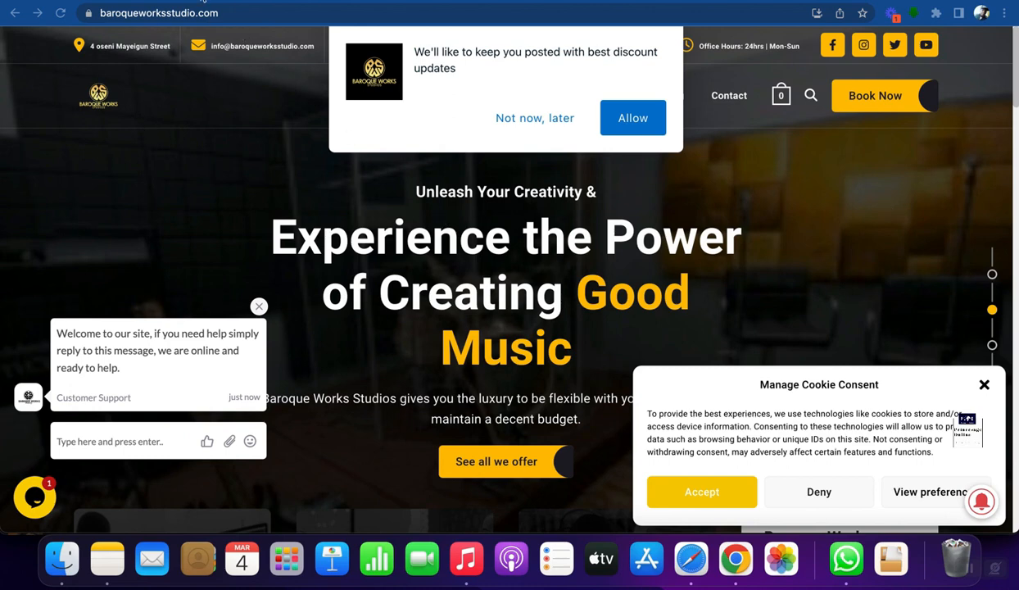
{"action": "mouse_move", "coordinate": [470, 146]}
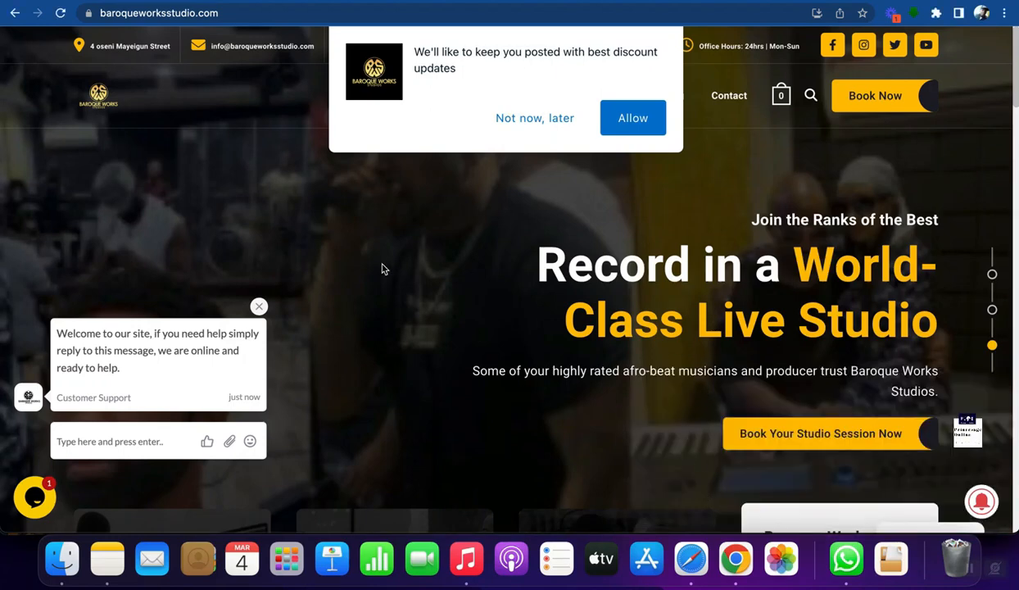
{"action": "mouse_move", "coordinate": [244, 338]}
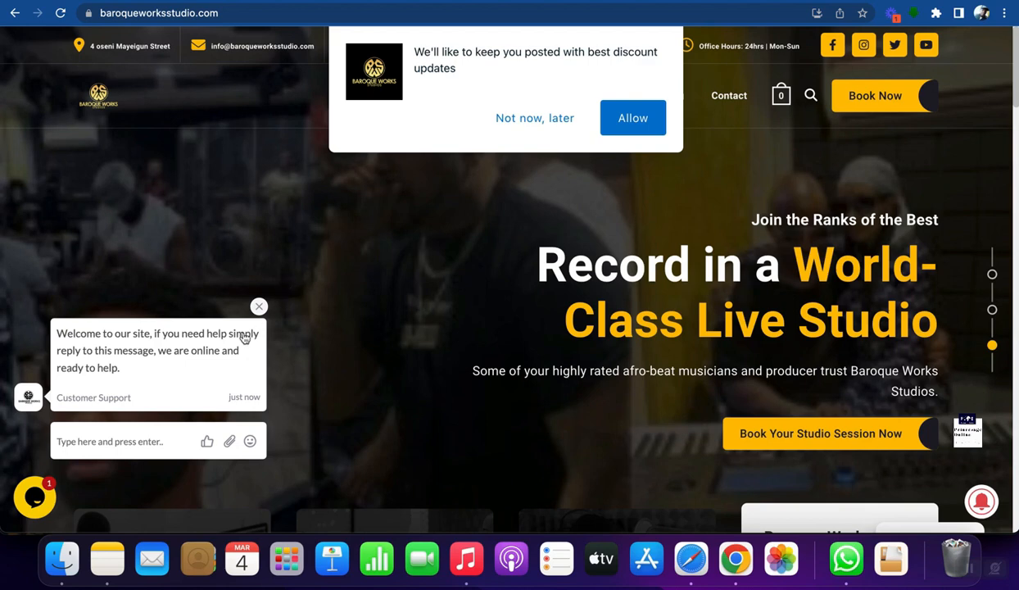
Step: Send a 'hi' message in the site's live chat, then start a blank new browser tab
{"action": "scroll", "scroll_direction": "down", "scroll_amount": 3}
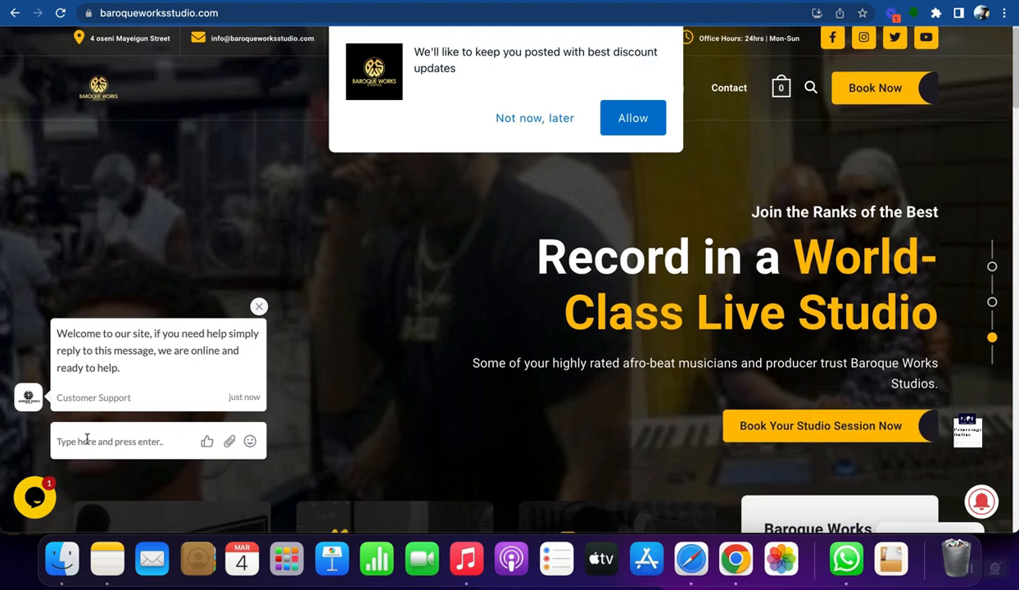
{"action": "mouse_move", "coordinate": [35, 354]}
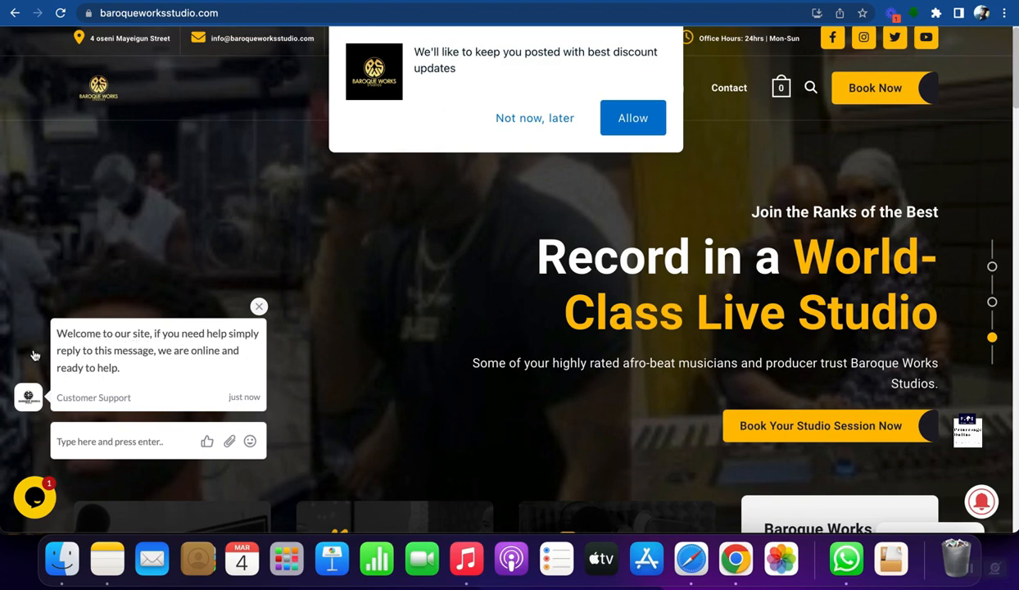
{"action": "mouse_move", "coordinate": [137, 352]}
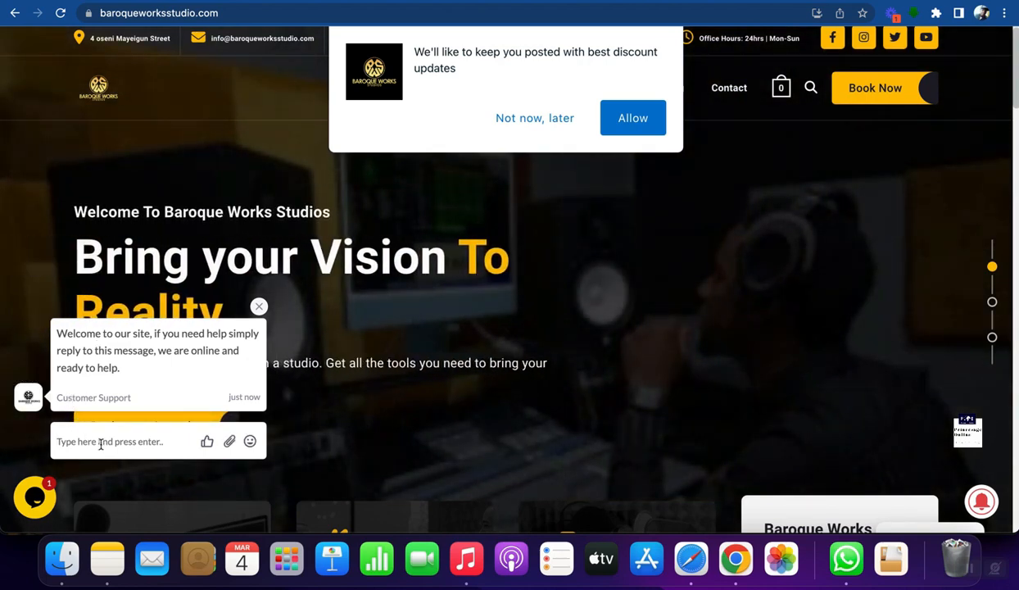
{"action": "type", "text": "hi"}
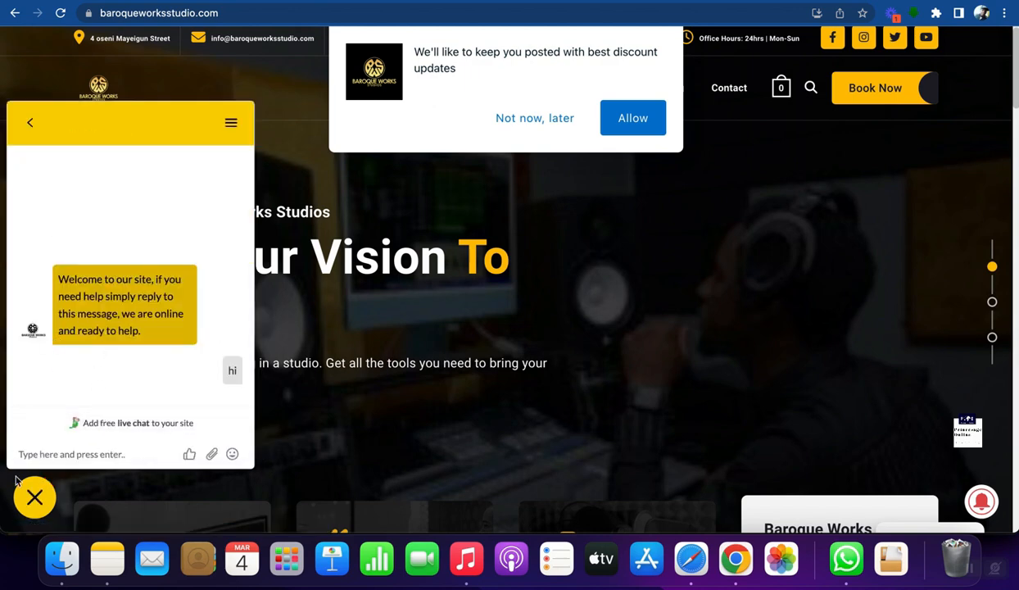
{"action": "left_click", "coordinate": [35, 497]}
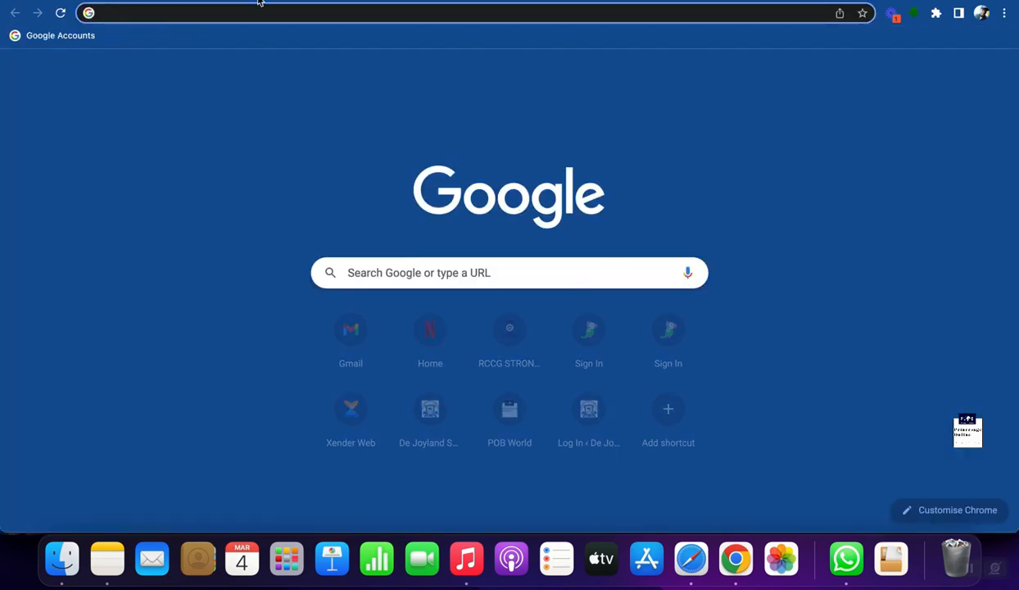
Step: Navigate to livechat.baroqueworksstudio.com via the 'live' address-bar suggestion to reach the tawk.to dashboard
{"action": "left_click", "coordinate": [164, 13]}
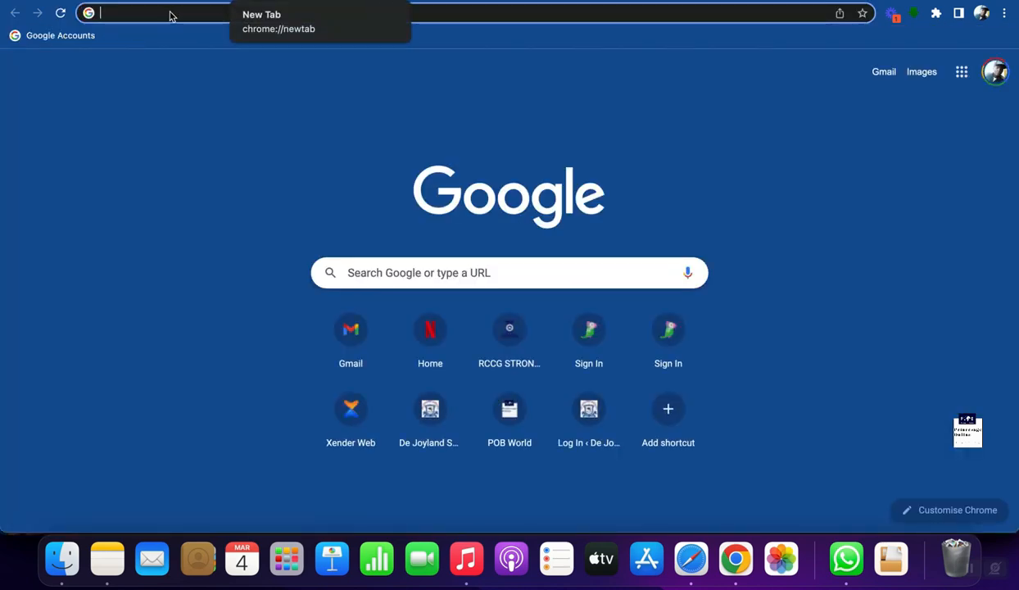
{"action": "type", "text": "l"}
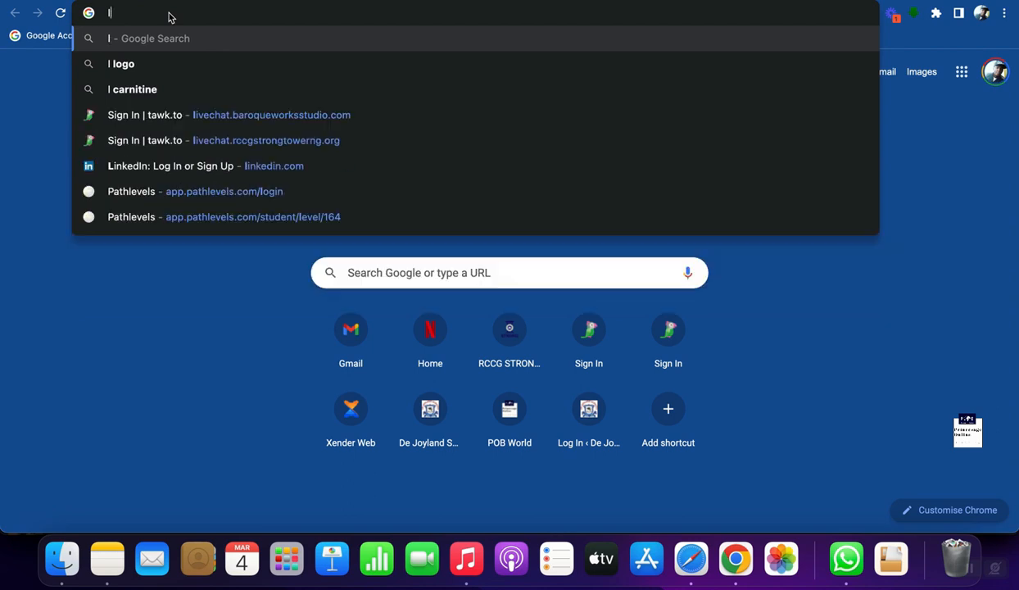
{"action": "type", "text": "ive"}
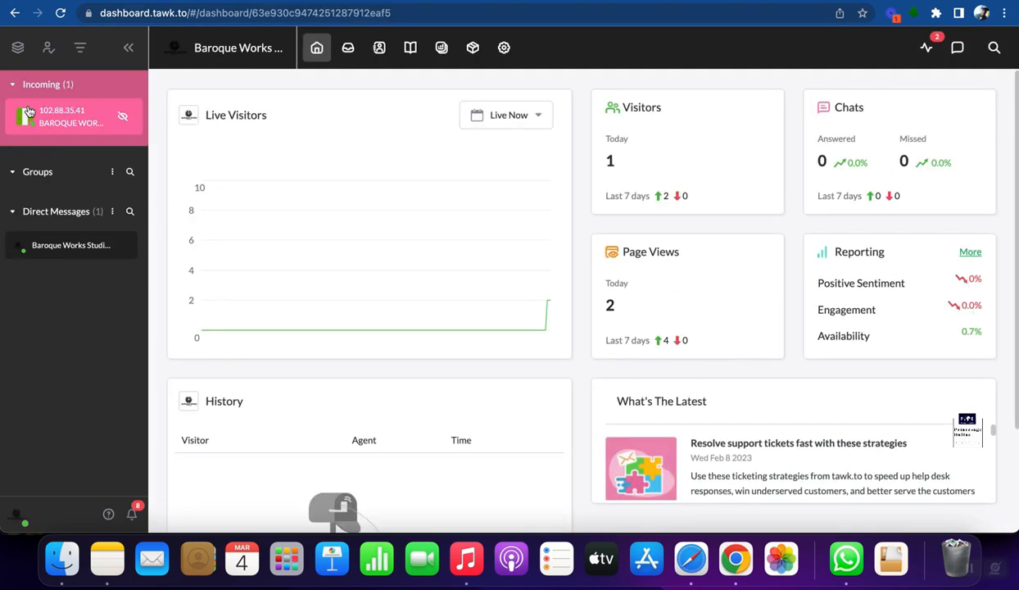
Step: Join the incoming visitor's conversation from the Incoming list
{"action": "left_click", "coordinate": [69, 116]}
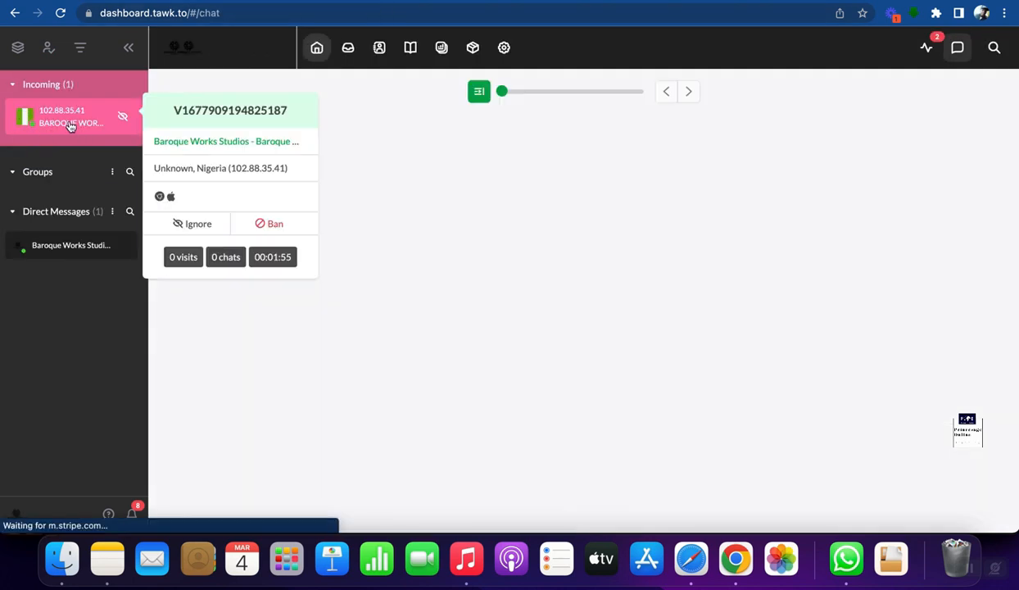
{"action": "left_click", "coordinate": [69, 117]}
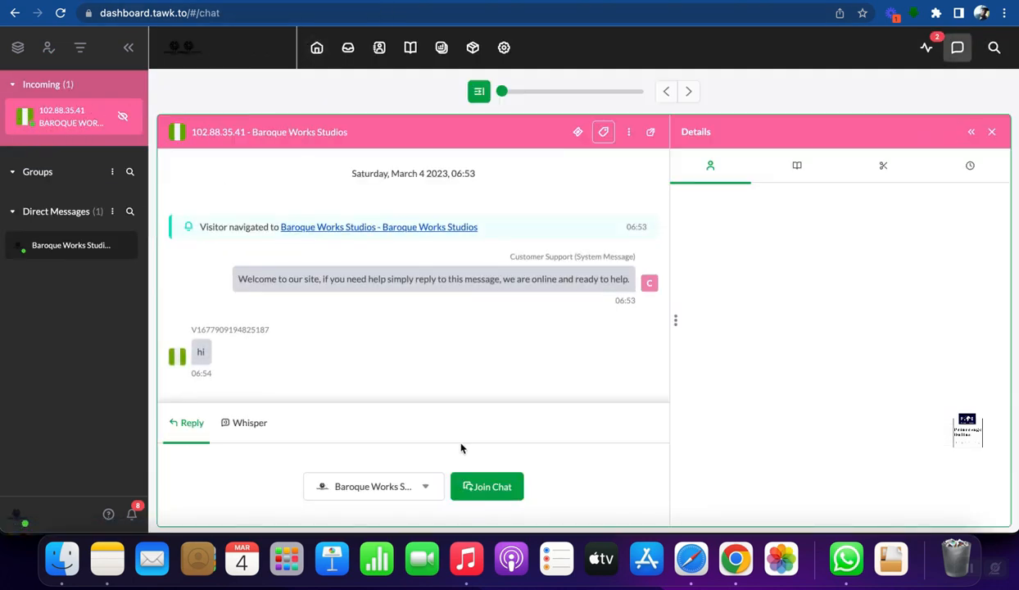
{"action": "left_click", "coordinate": [486, 486]}
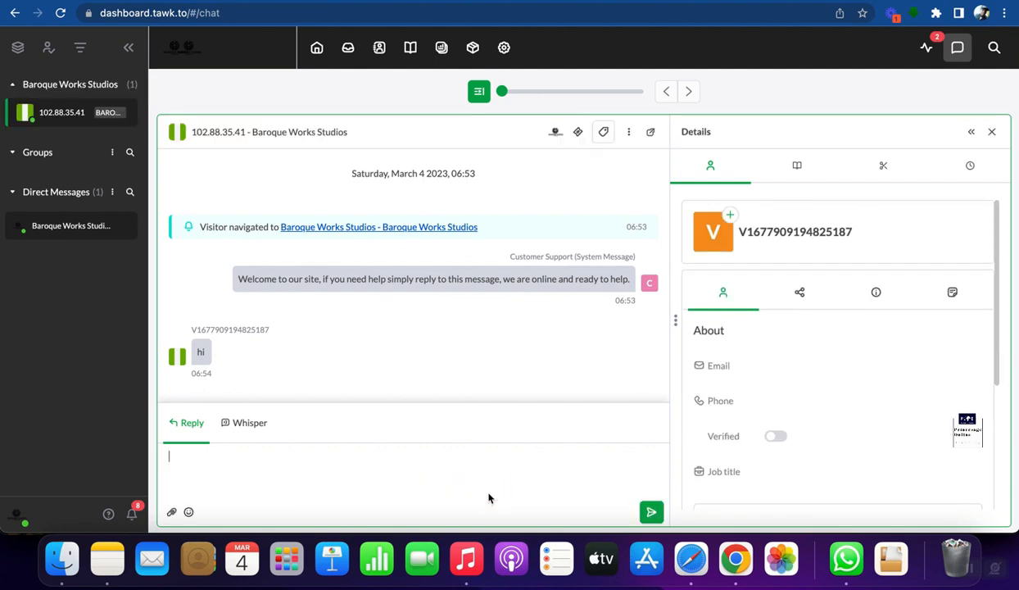
{"action": "mouse_move", "coordinate": [374, 445]}
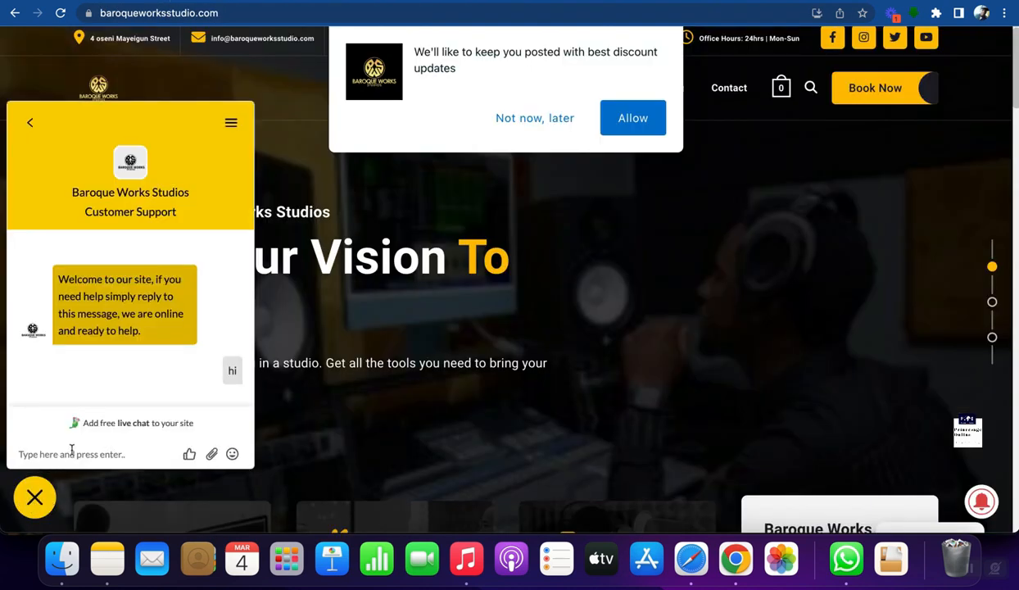
Step: Draft 'hhddhdhd' in the chat and toggle between the Whisper note and Reply modes
{"action": "type", "text": "hhddhdhd"}
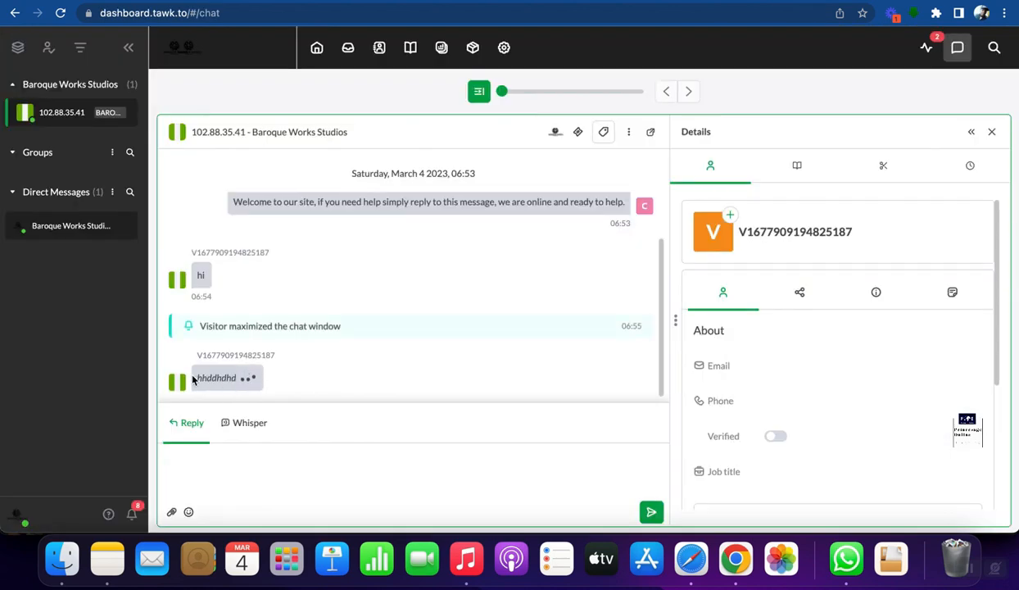
{"action": "left_click", "coordinate": [410, 456]}
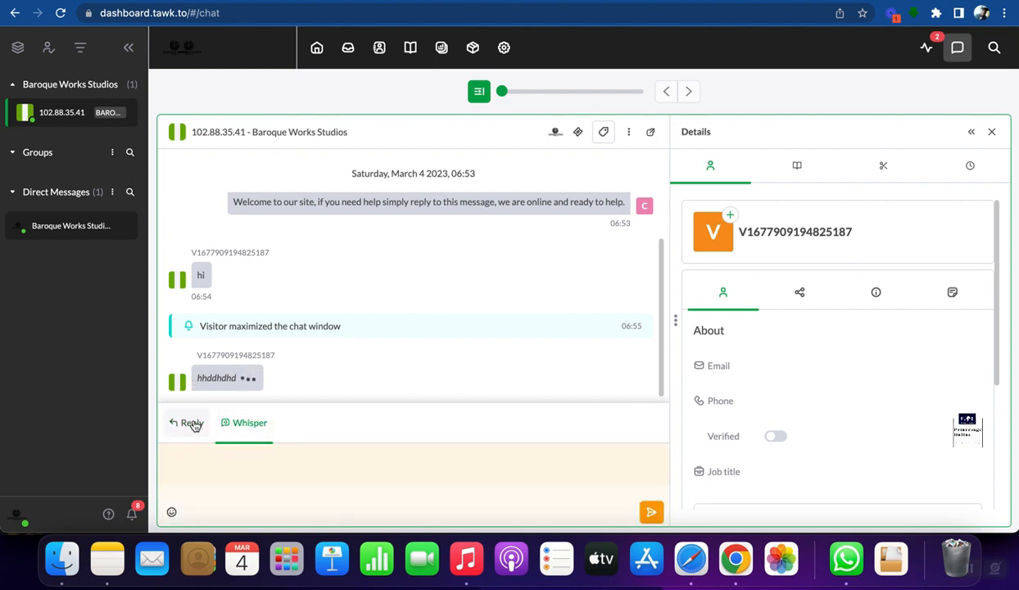
{"action": "left_click", "coordinate": [187, 422]}
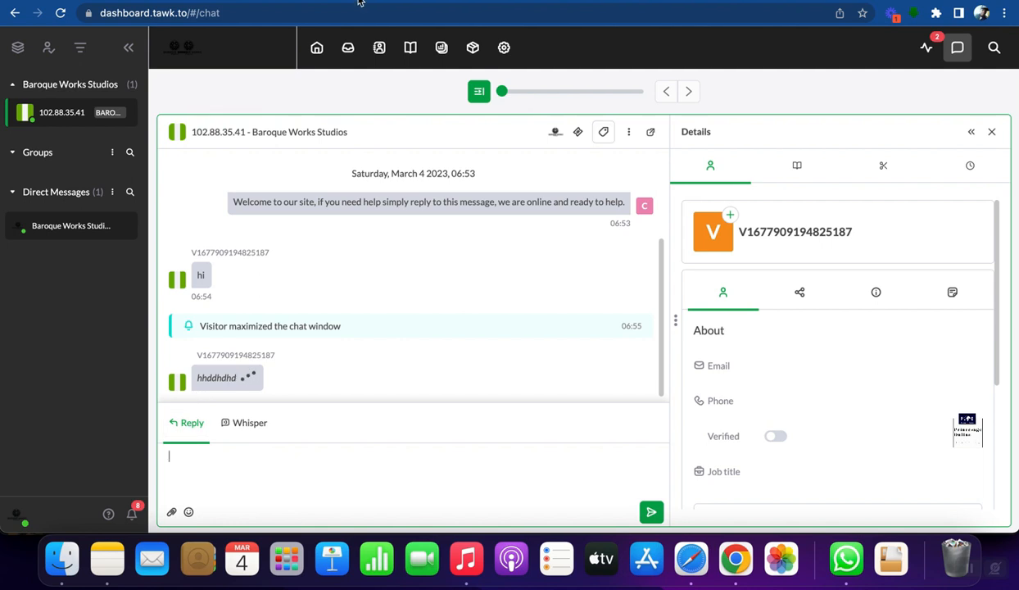
{"action": "mouse_move", "coordinate": [743, 338]}
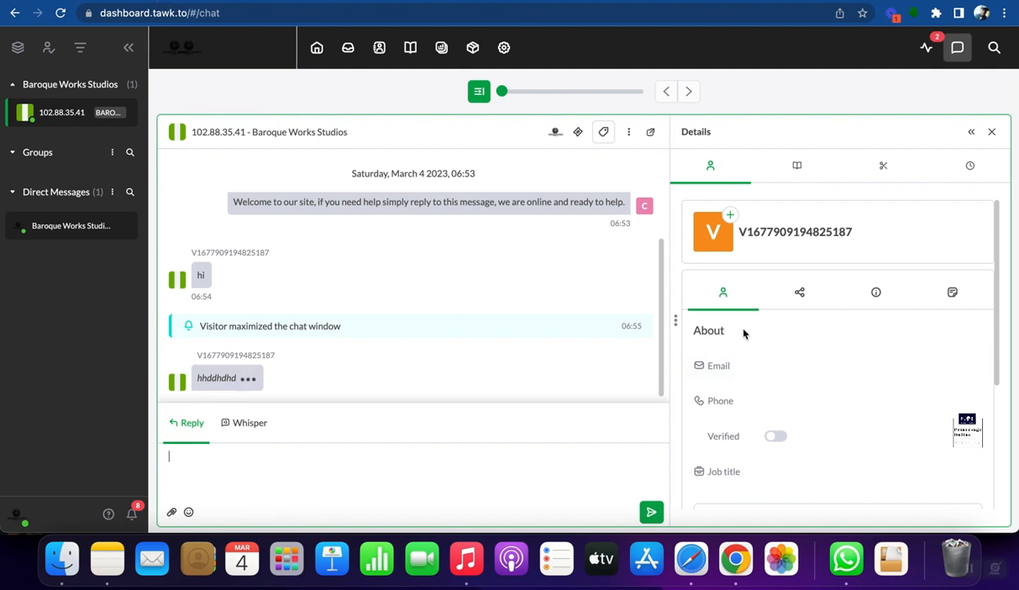
{"action": "mouse_move", "coordinate": [738, 273]}
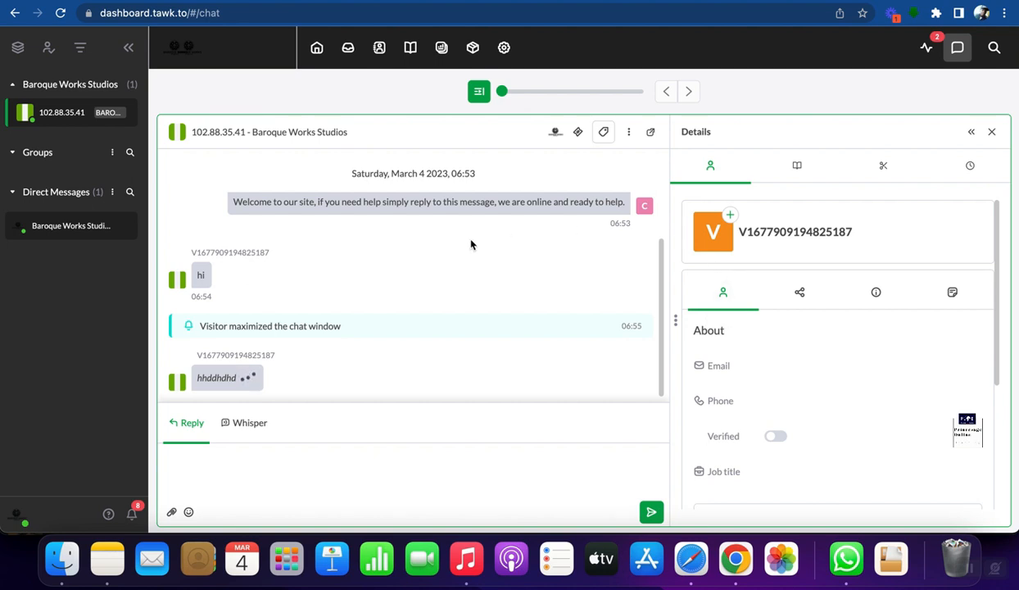
{"action": "mouse_move", "coordinate": [211, 515]}
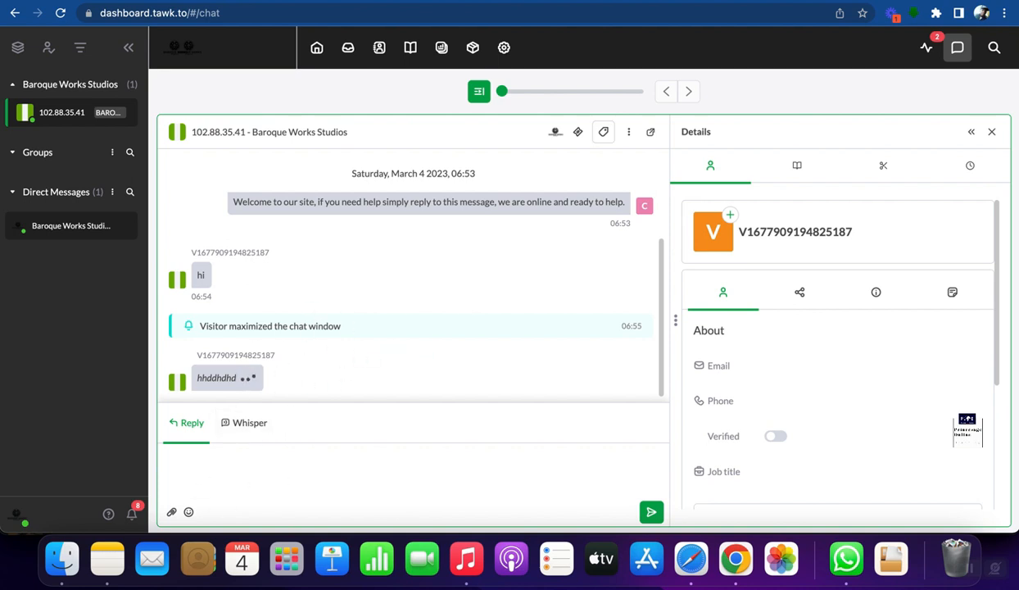
{"action": "mouse_move", "coordinate": [927, 46]}
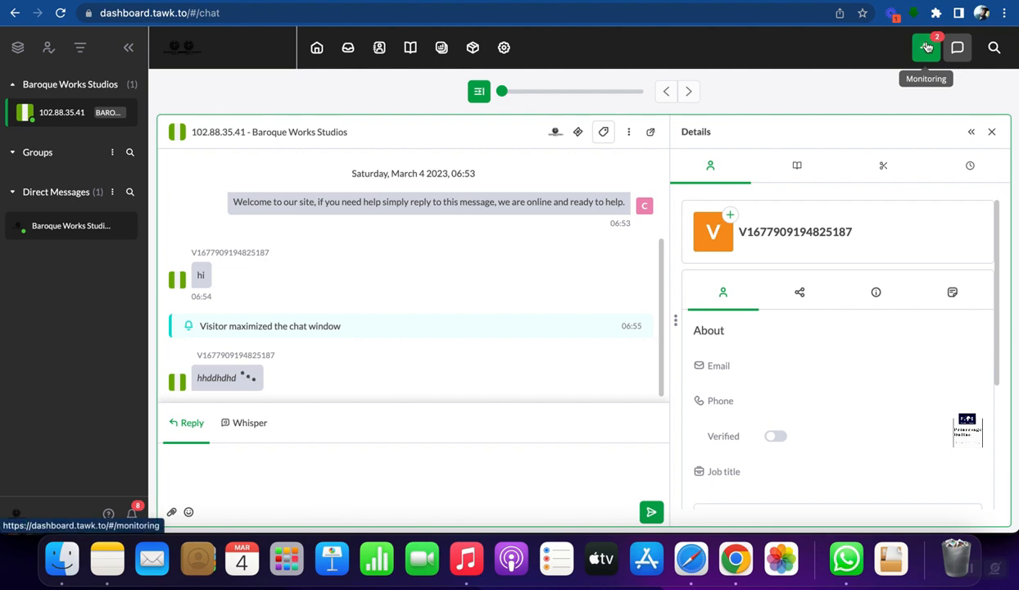
Step: Show the live monitoring of served and active visitors on the studio site
{"action": "left_click", "coordinate": [927, 47]}
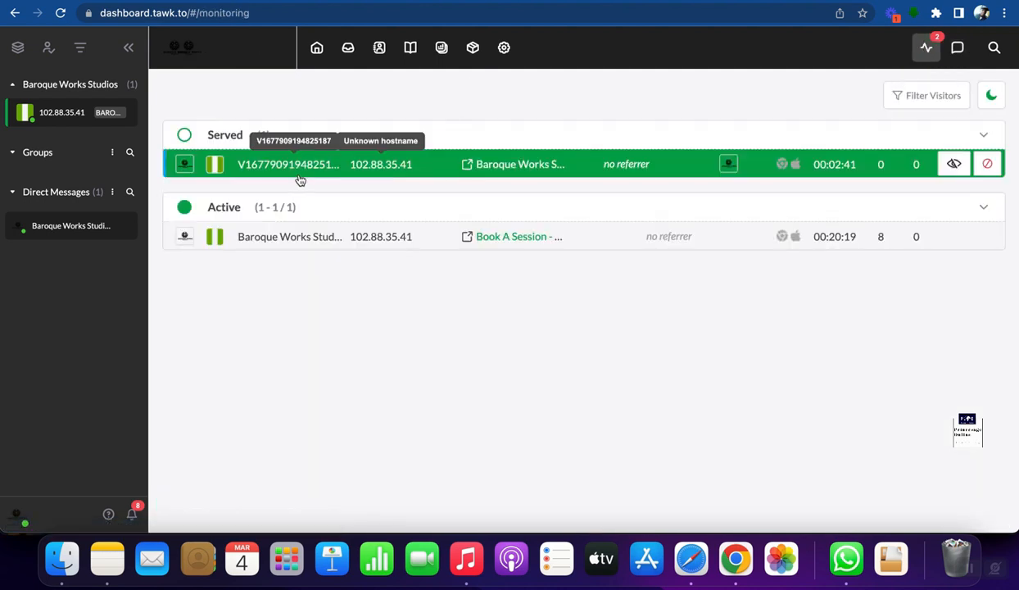
{"action": "mouse_move", "coordinate": [570, 193]}
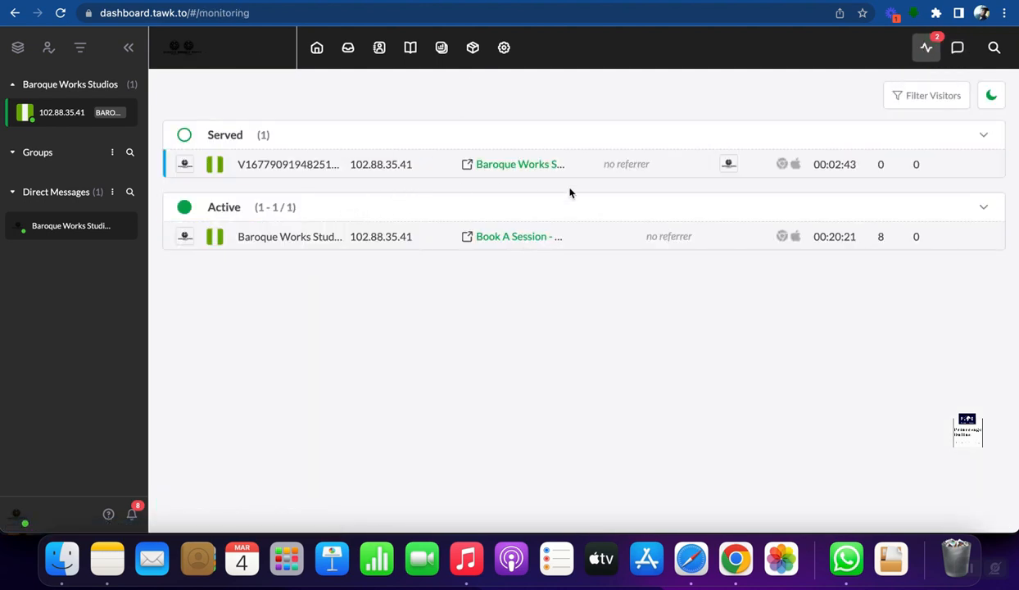
{"action": "mouse_move", "coordinate": [409, 164]}
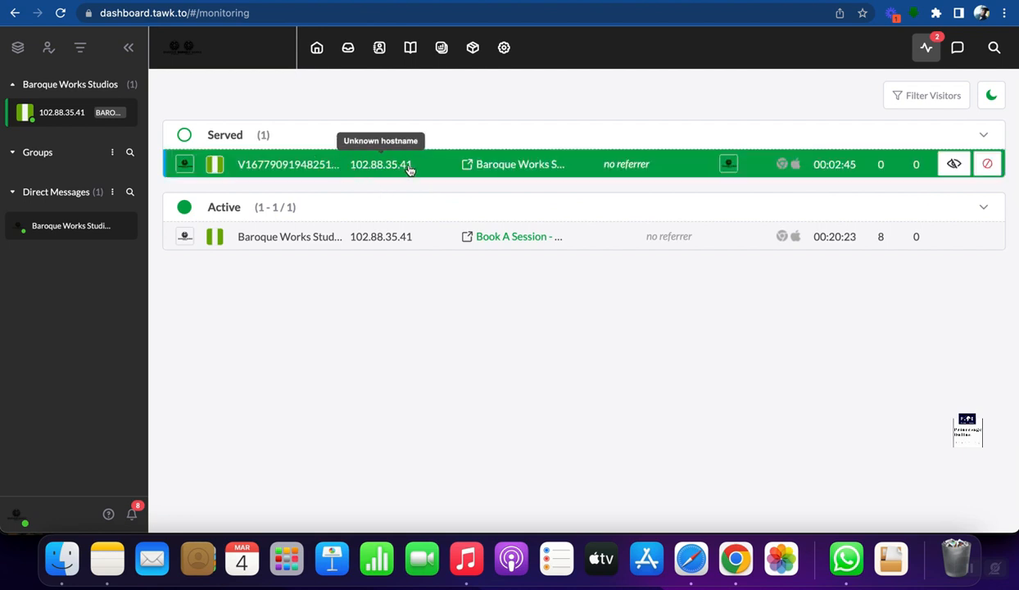
{"action": "mouse_move", "coordinate": [547, 180]}
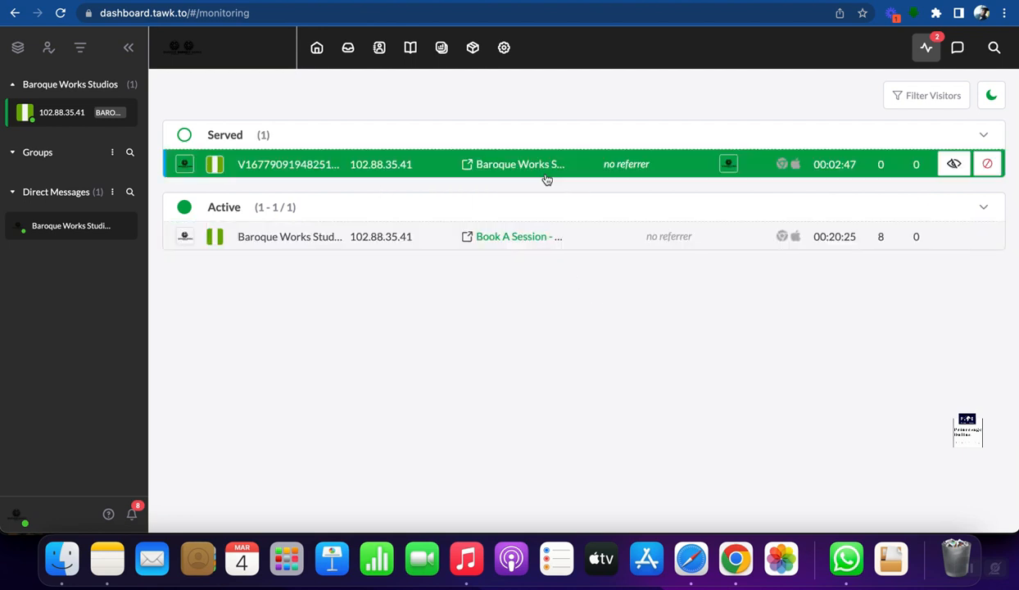
{"action": "mouse_move", "coordinate": [545, 163]}
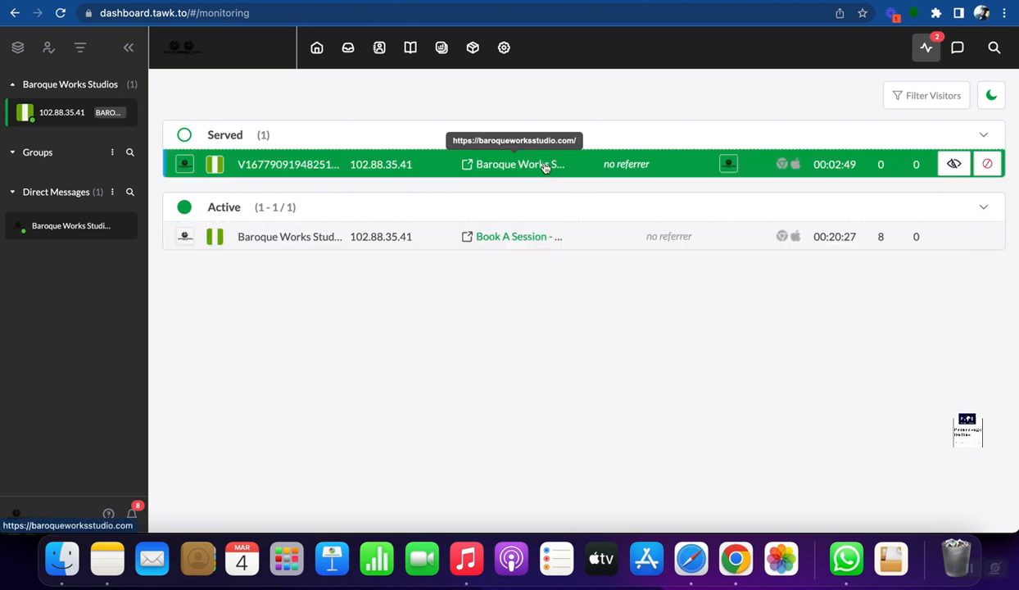
{"action": "mouse_move", "coordinate": [627, 378]}
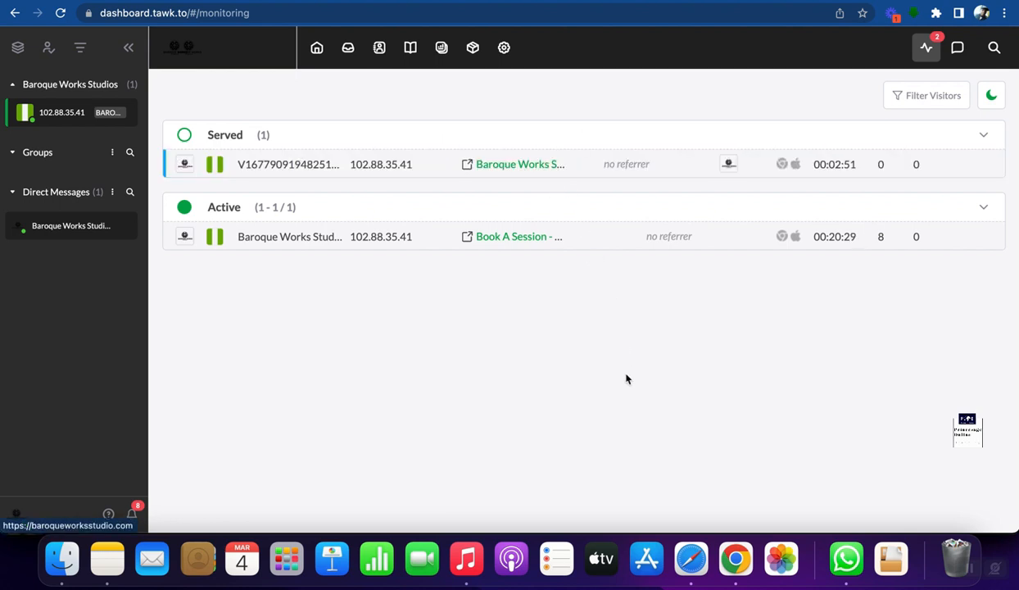
{"action": "mouse_move", "coordinate": [258, 191]}
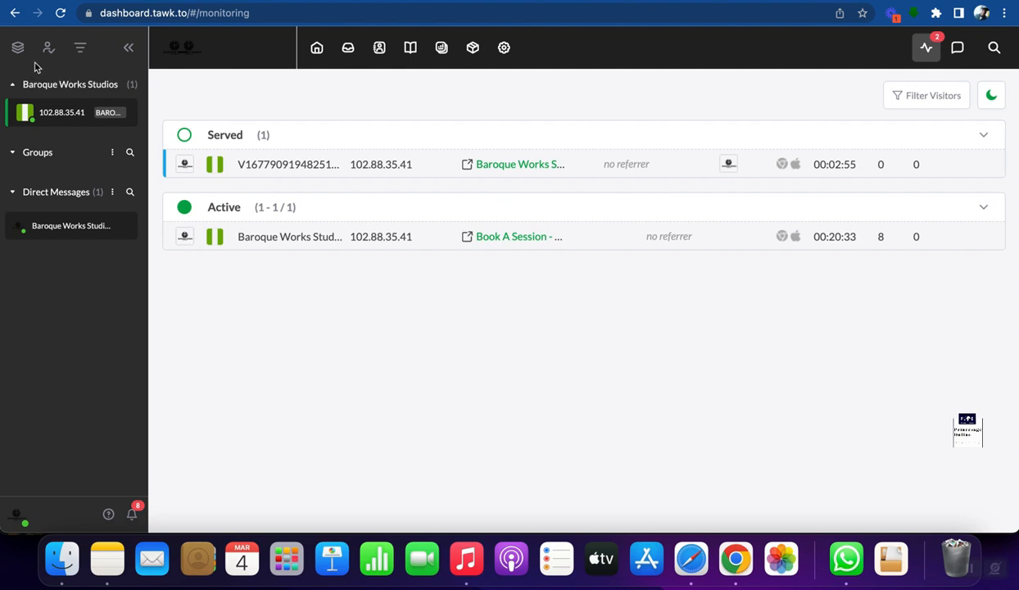
Step: Return to the tawk.to home overview showing today's visitor and page-view counts
{"action": "left_click", "coordinate": [317, 47]}
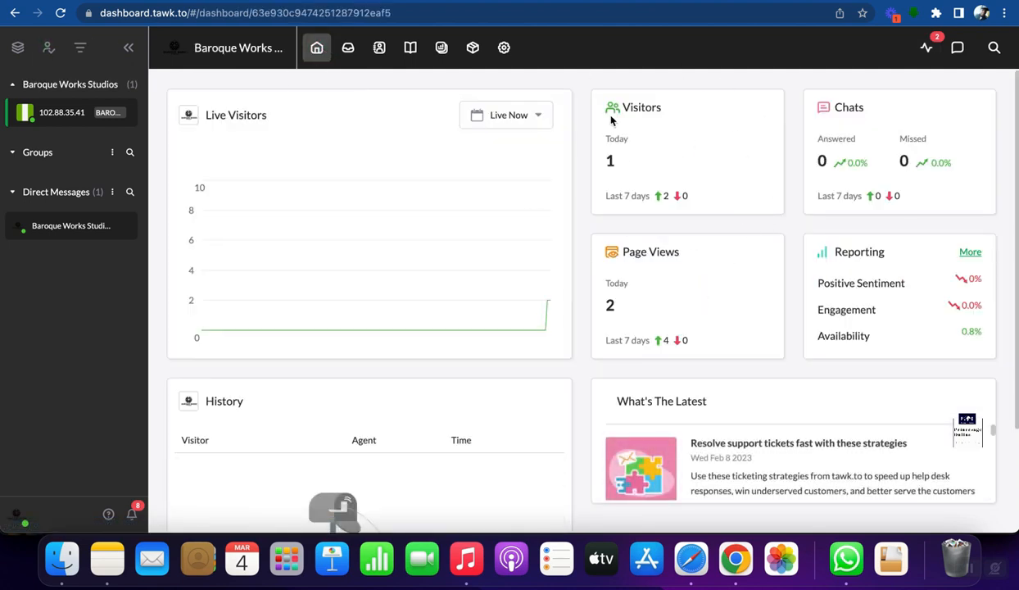
{"action": "mouse_move", "coordinate": [688, 143]}
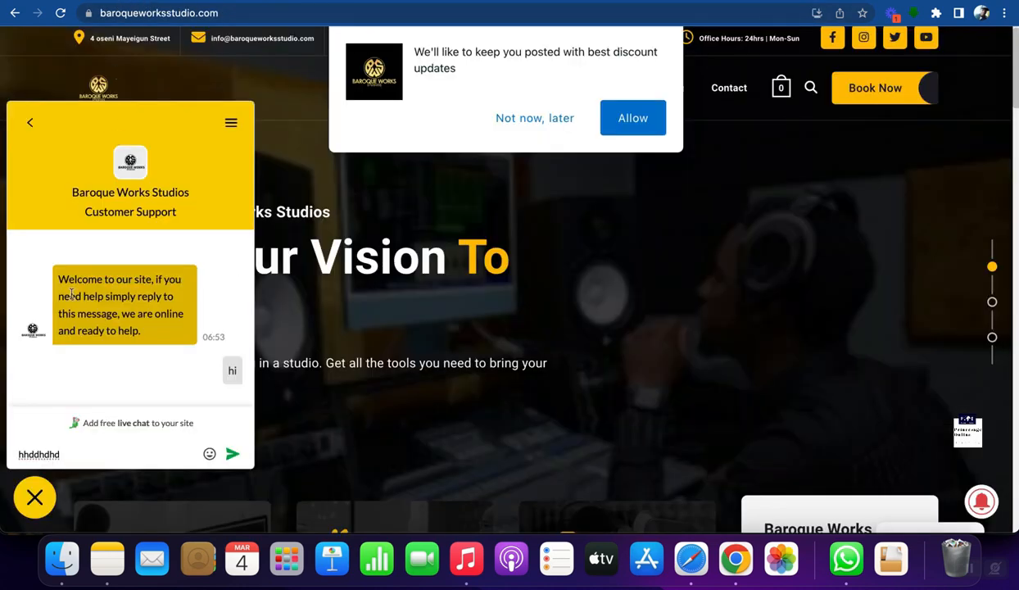
Step: Close the chat window and allow the site's discount notifications, including Chrome's permission prompt
{"action": "left_click", "coordinate": [34, 497]}
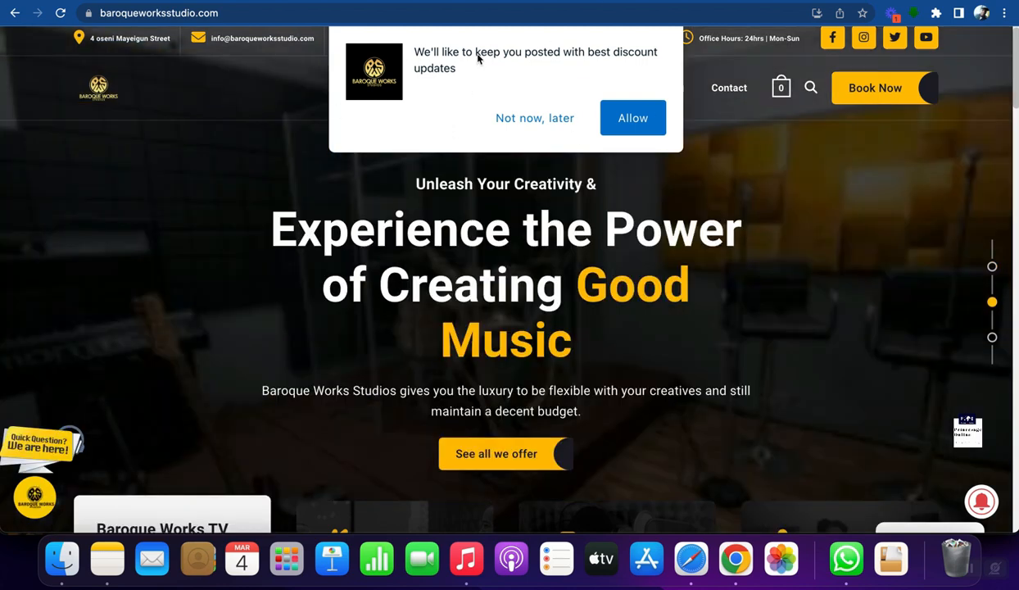
{"action": "mouse_move", "coordinate": [602, 65]}
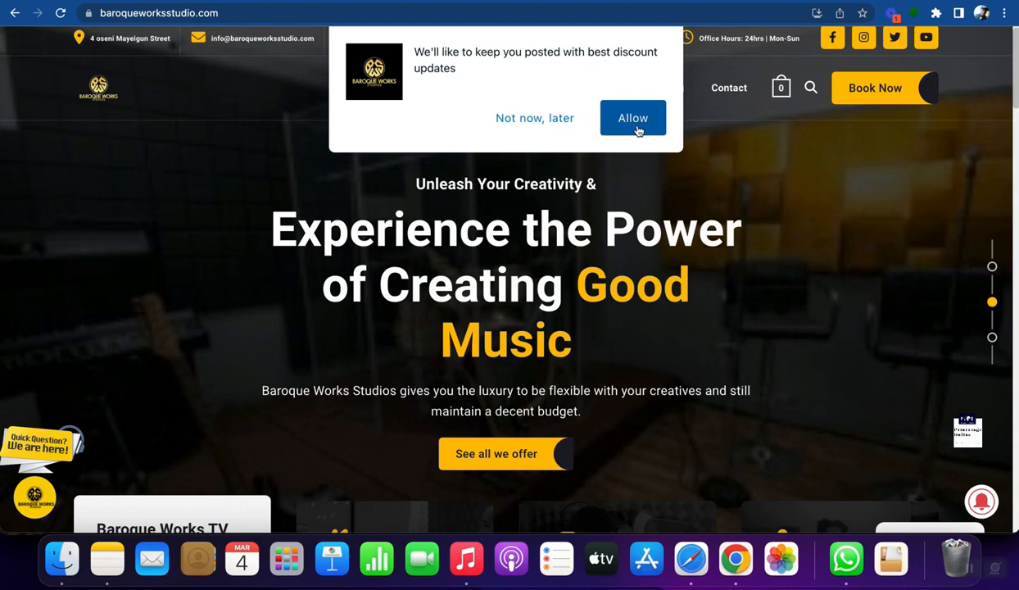
{"action": "left_click", "coordinate": [632, 117]}
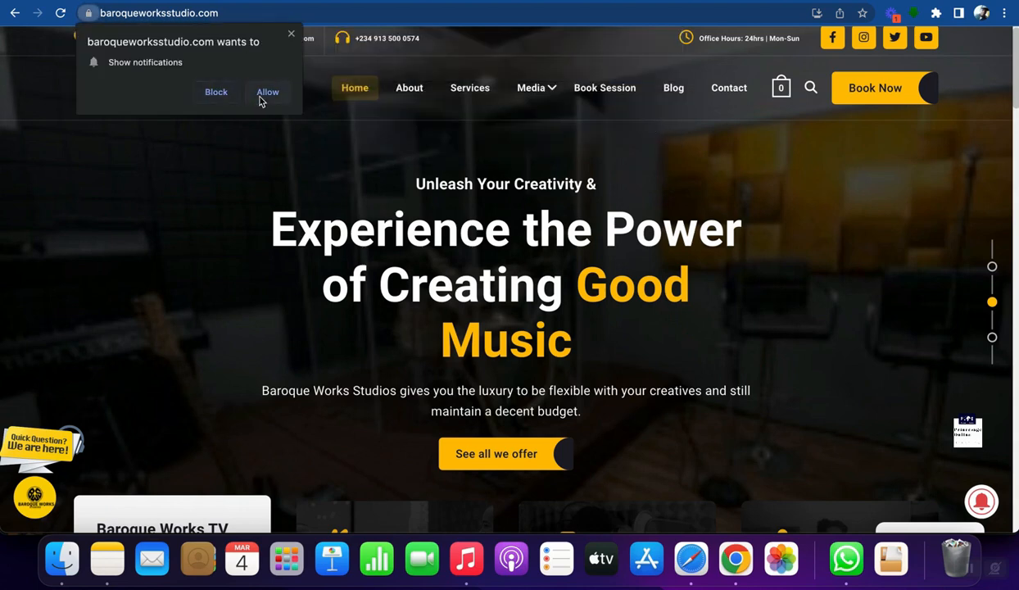
{"action": "left_click", "coordinate": [268, 92]}
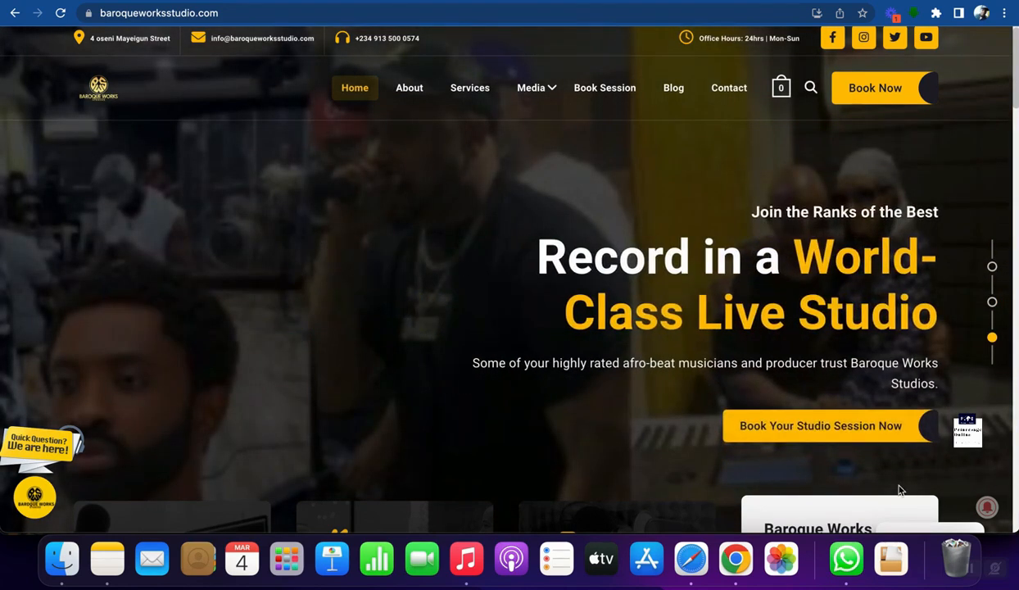
{"action": "left_click", "coordinate": [987, 507]}
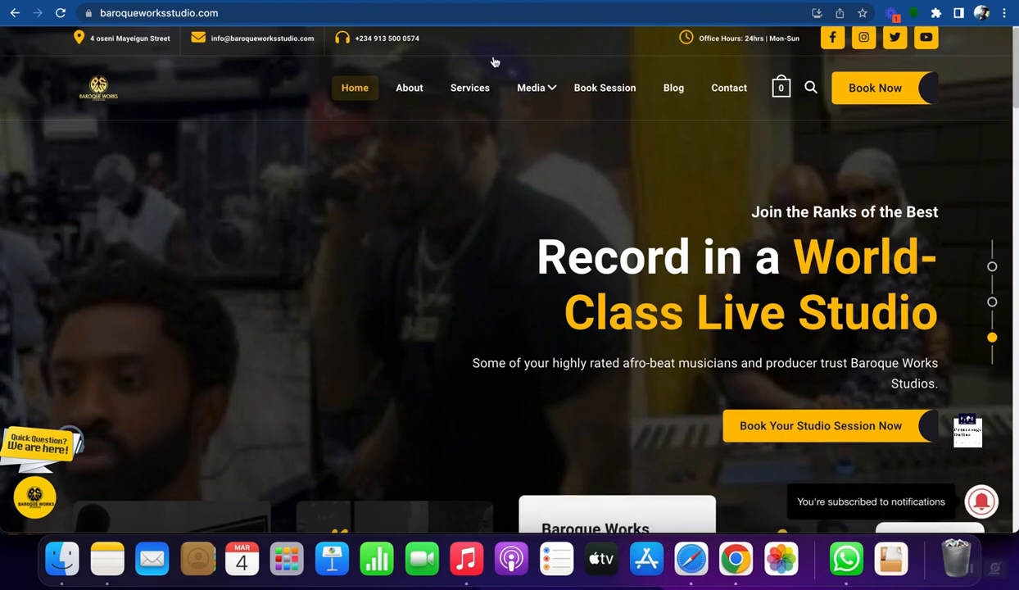
Step: From the Media menu, open the Baroque Works TV YouTube channel in a new tab and glance through it
{"action": "left_click", "coordinate": [530, 88]}
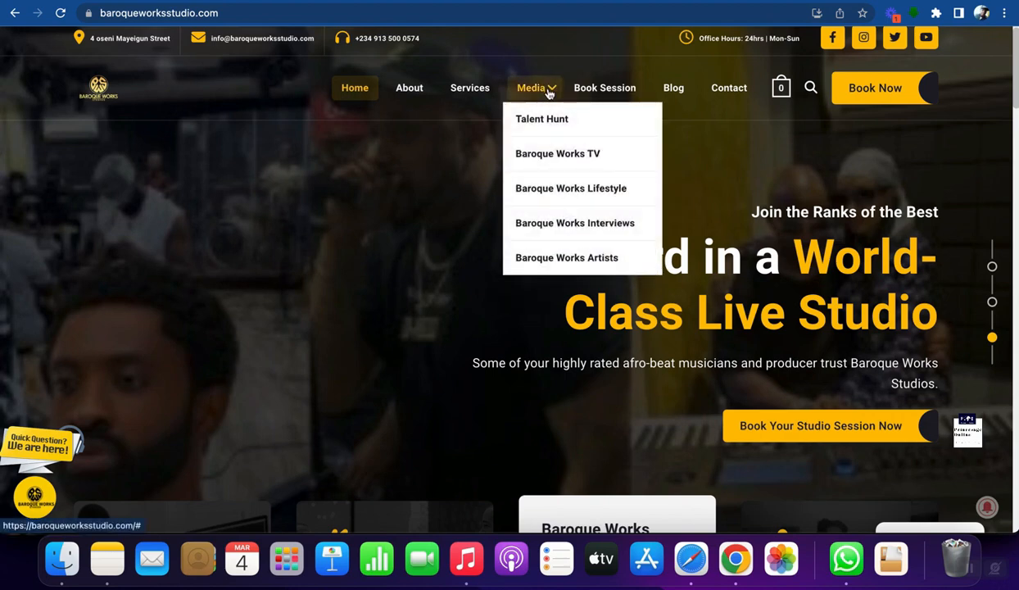
{"action": "mouse_move", "coordinate": [541, 119]}
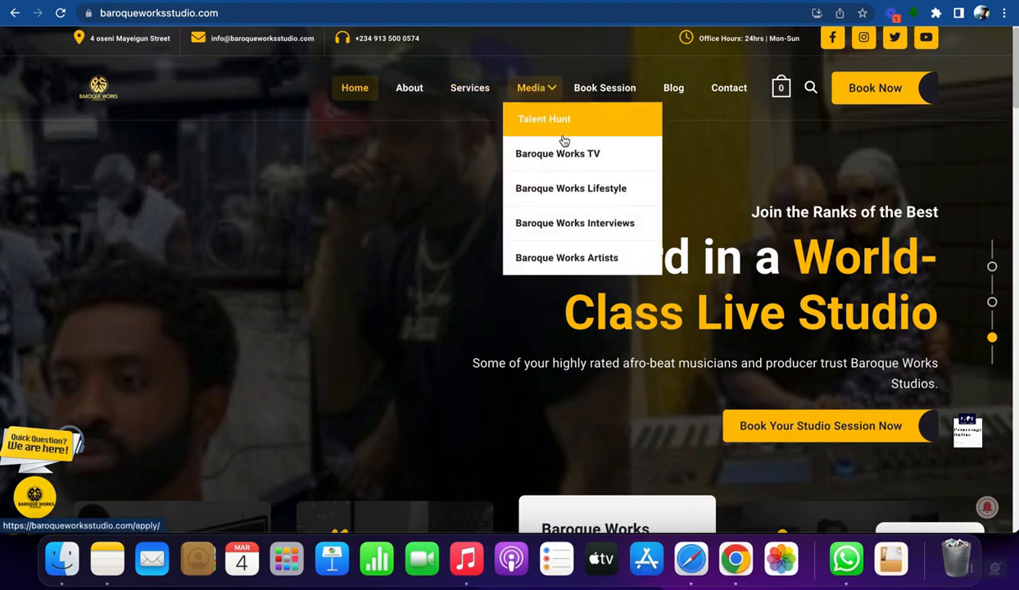
{"action": "mouse_move", "coordinate": [557, 153]}
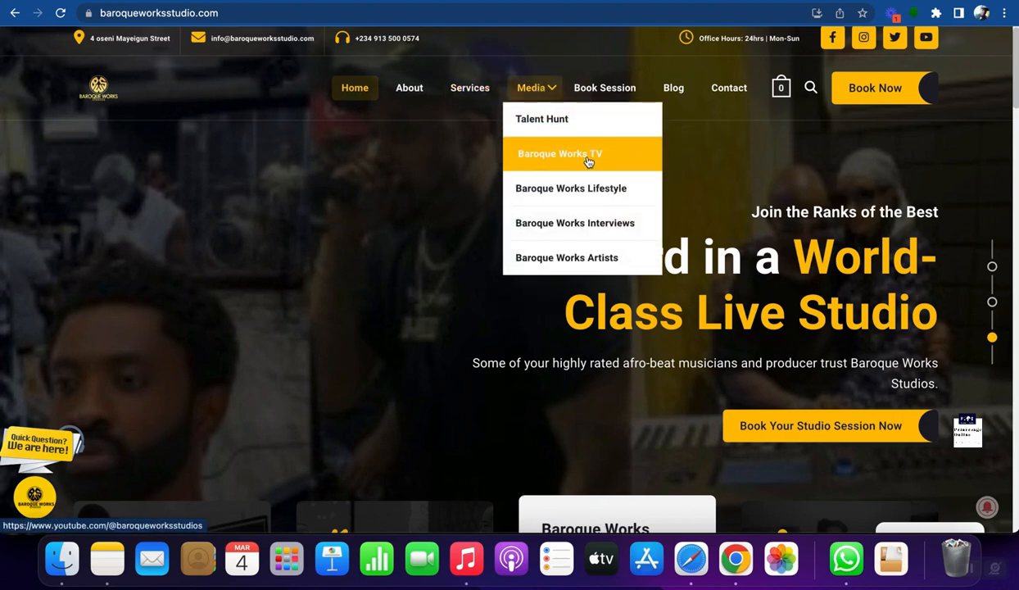
{"action": "right_click", "coordinate": [560, 153]}
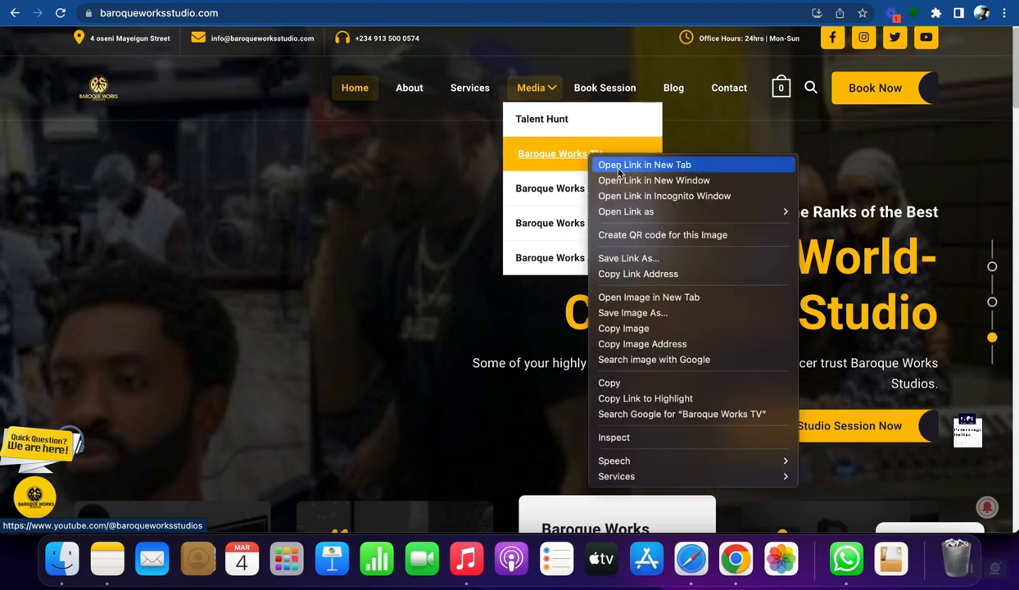
{"action": "left_click", "coordinate": [644, 165]}
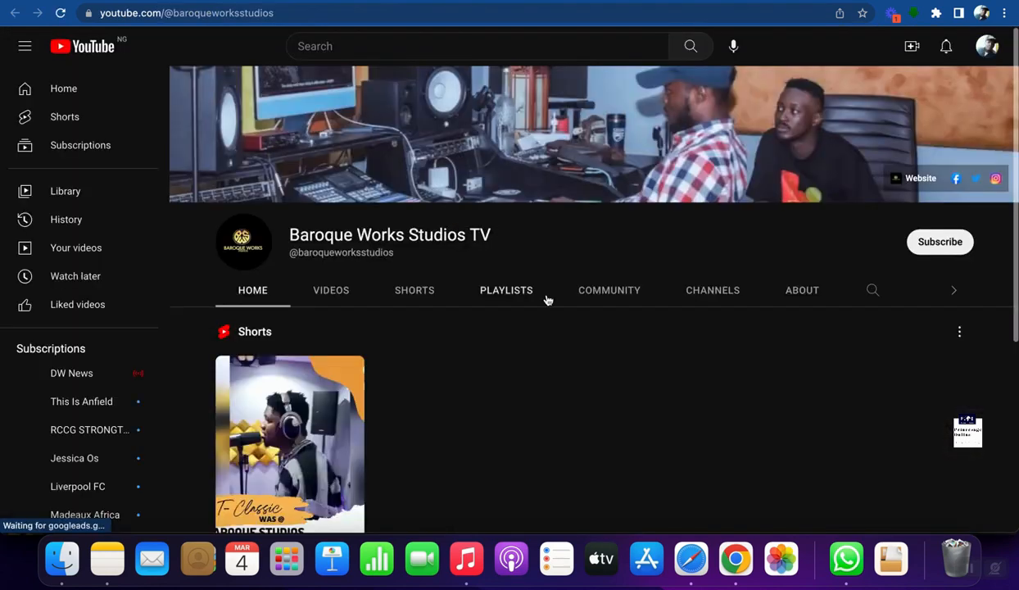
{"action": "scroll", "scroll_direction": "down", "scroll_amount": 3}
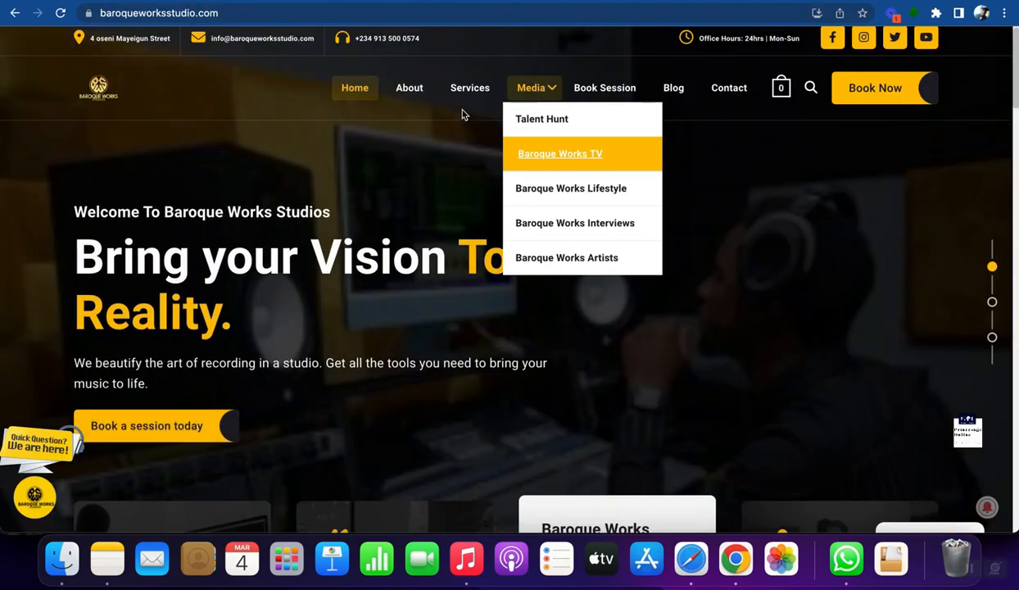
{"action": "mouse_move", "coordinate": [605, 87]}
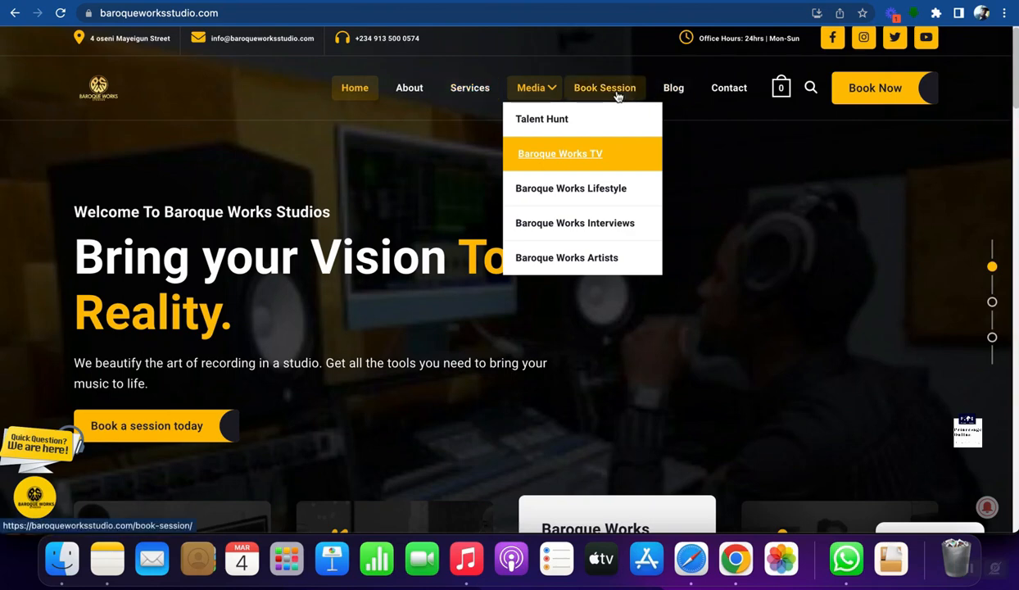
{"action": "mouse_move", "coordinate": [789, 149]}
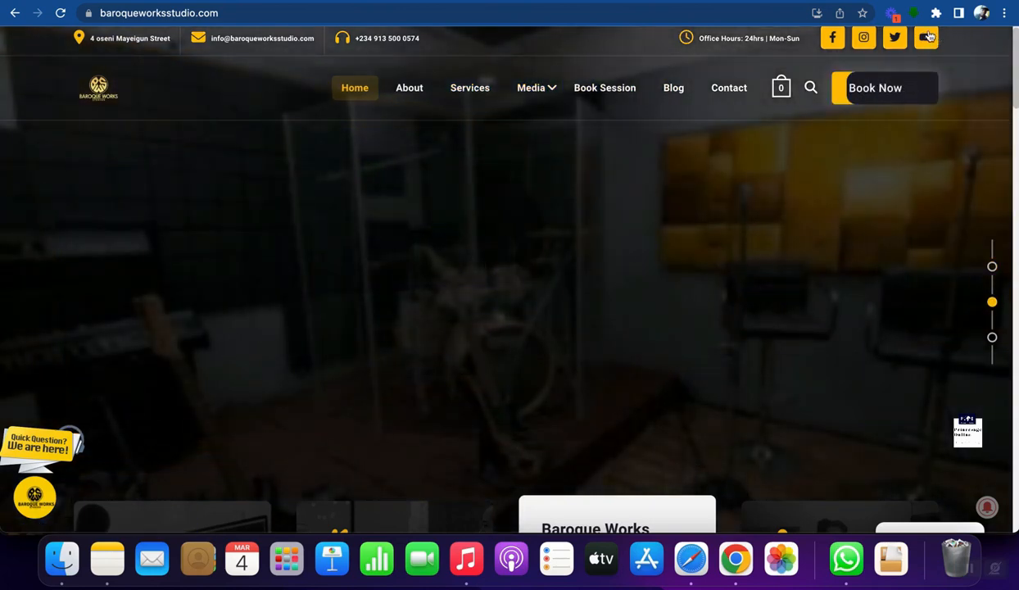
Step: Scroll the homepage past services, About Us, blog cards and Talent Hunt down to the footer
{"action": "scroll", "scroll_direction": "down", "scroll_amount": 3}
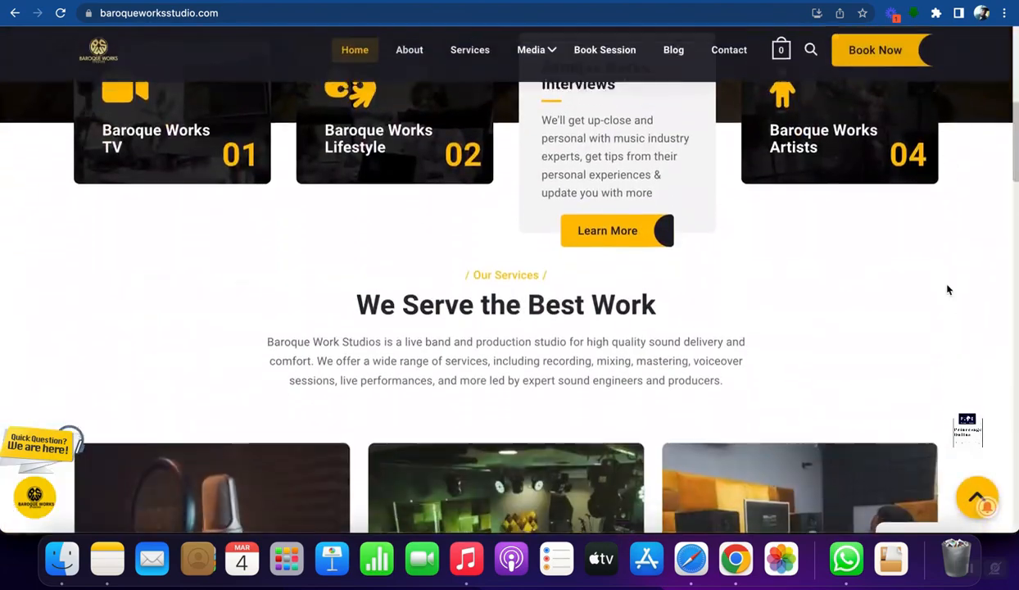
{"action": "scroll", "scroll_direction": "down", "scroll_amount": 3}
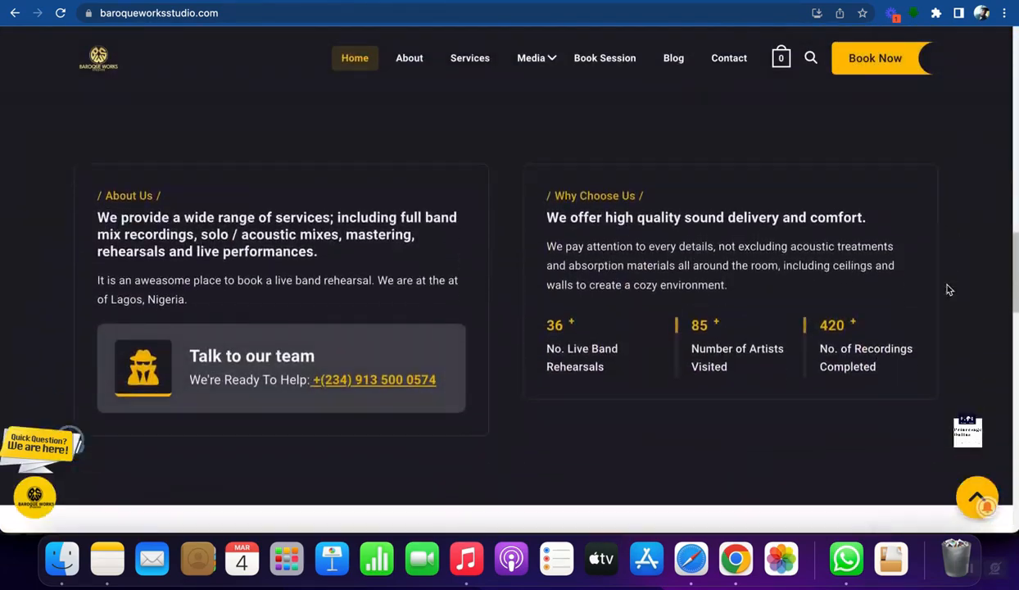
{"action": "scroll", "scroll_direction": "down", "scroll_amount": 3}
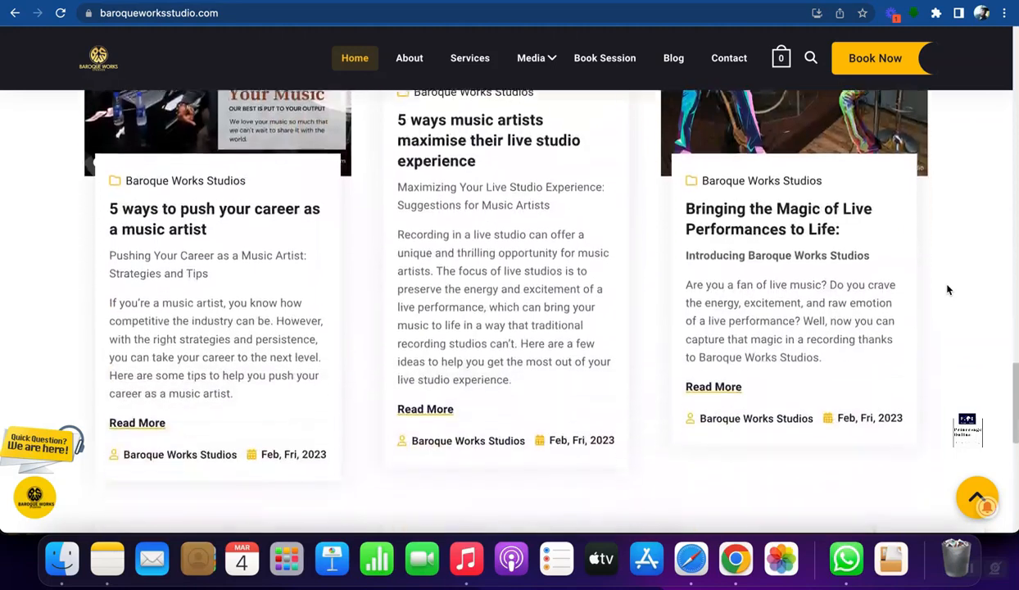
{"action": "scroll", "scroll_direction": "down", "scroll_amount": 3}
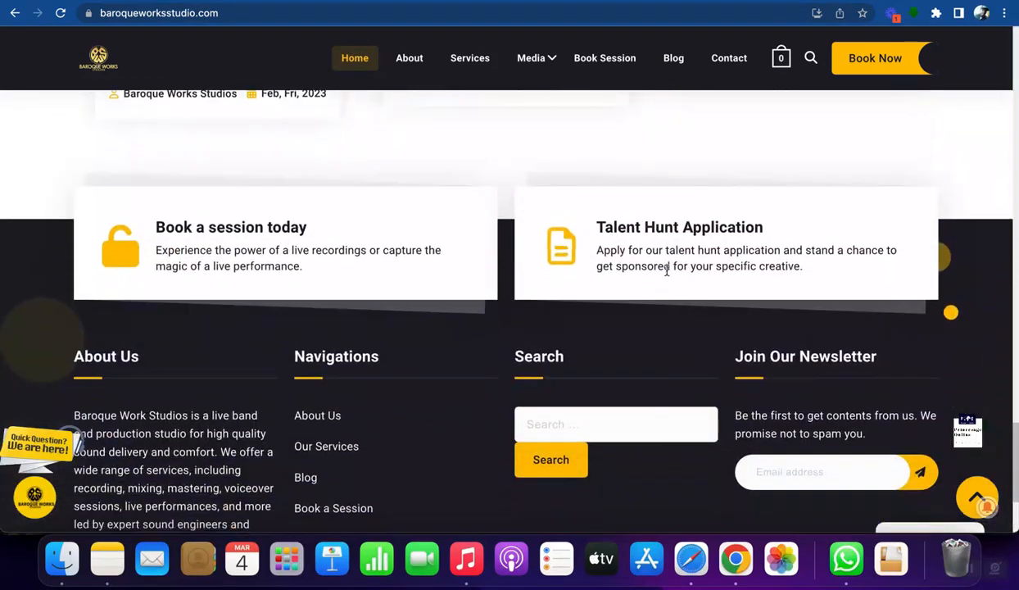
{"action": "scroll", "scroll_direction": "up", "scroll_amount": 3}
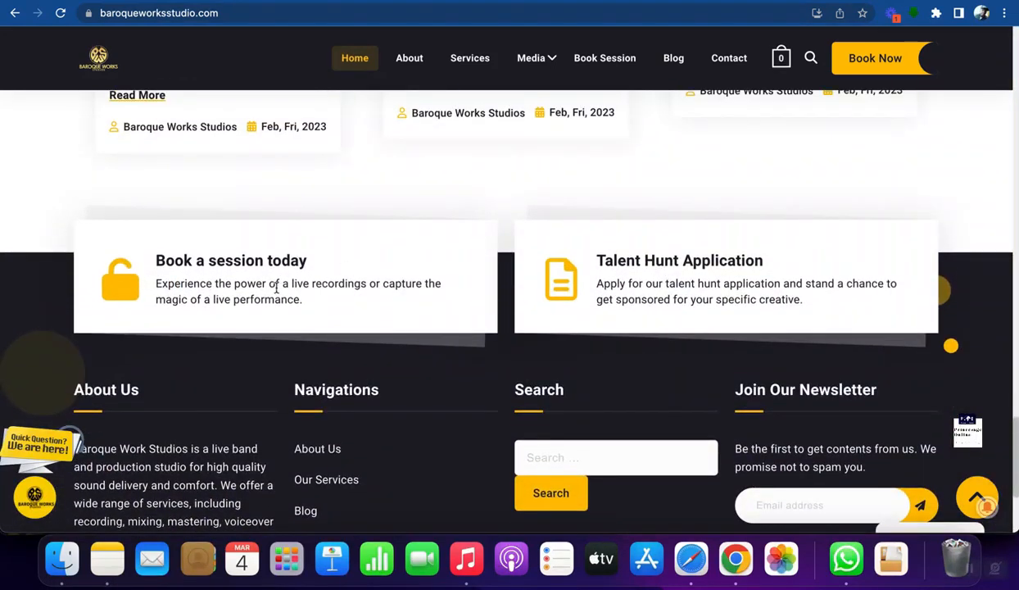
{"action": "mouse_move", "coordinate": [697, 287]}
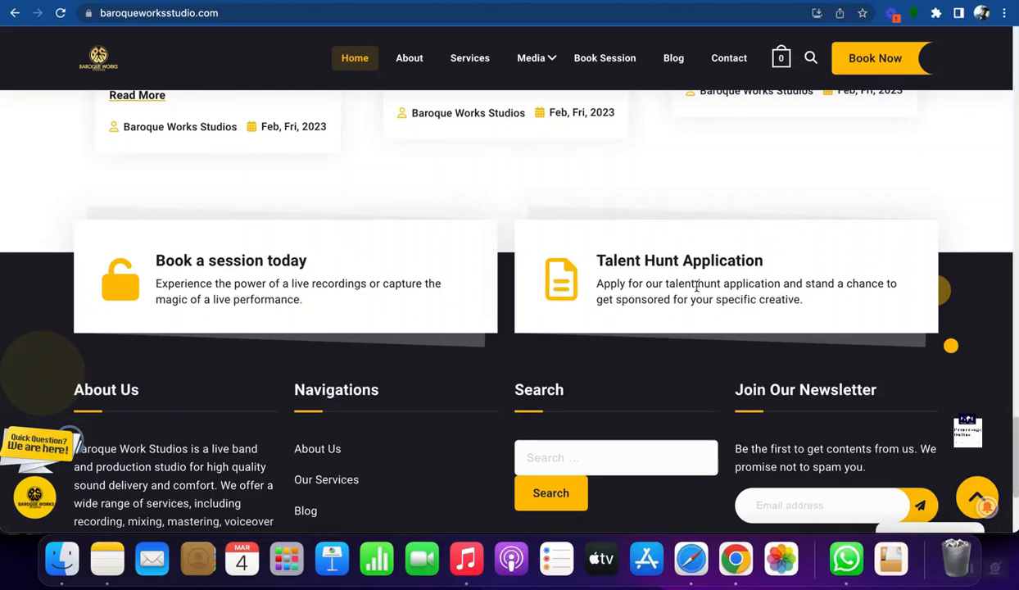
{"action": "scroll", "scroll_direction": "down", "scroll_amount": 3}
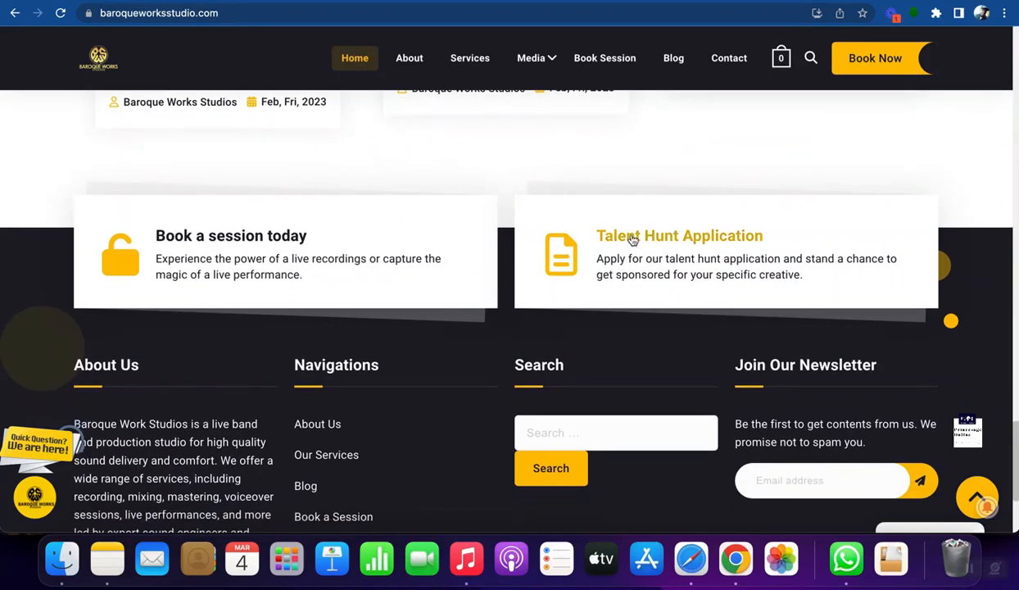
{"action": "scroll", "scroll_direction": "down", "scroll_amount": 3}
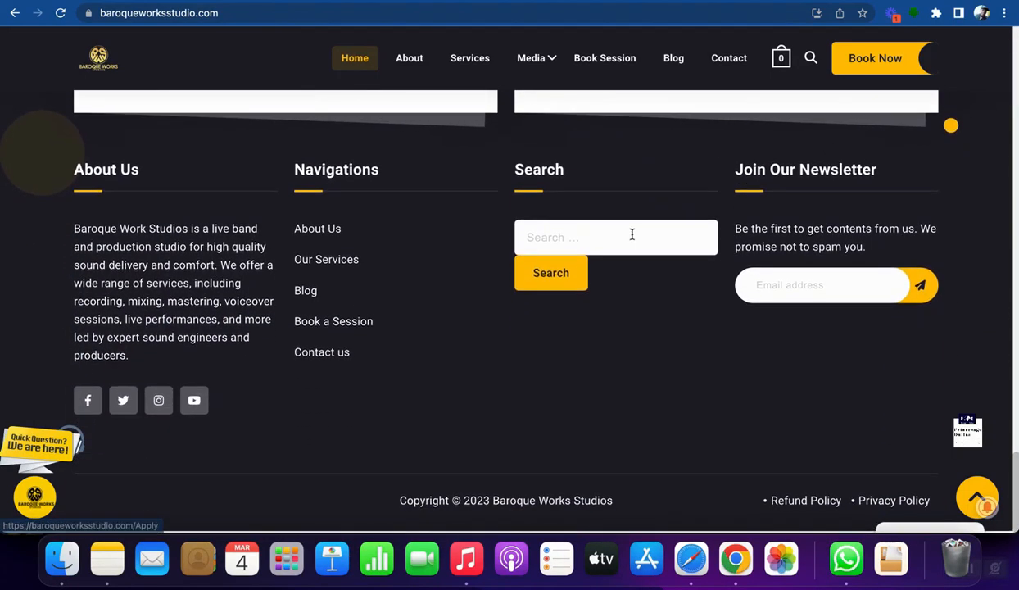
Step: Browse the About page from the top navigation down to its footer
{"action": "left_click", "coordinate": [409, 57]}
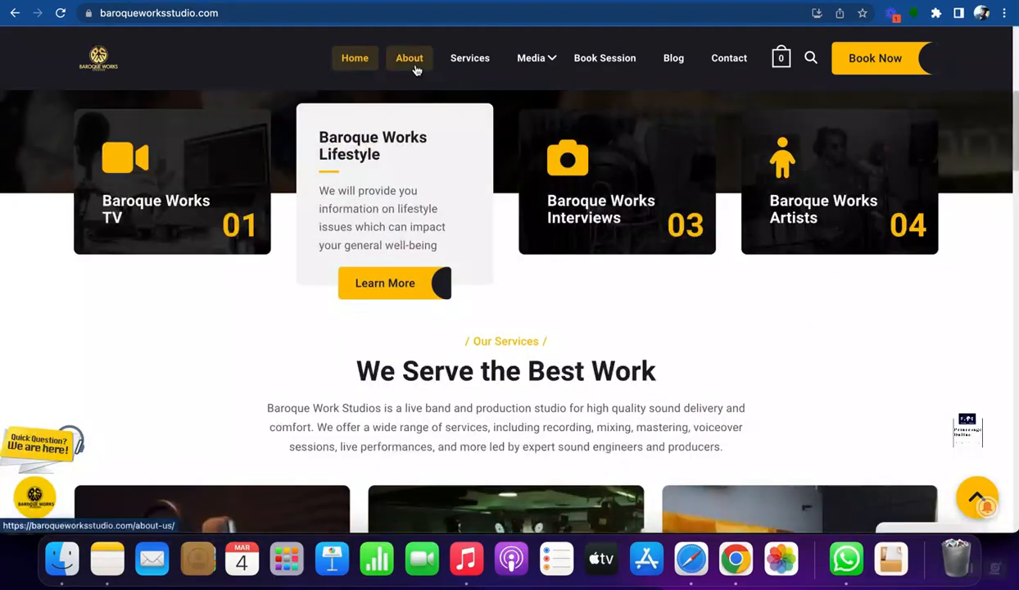
{"action": "left_click", "coordinate": [408, 58]}
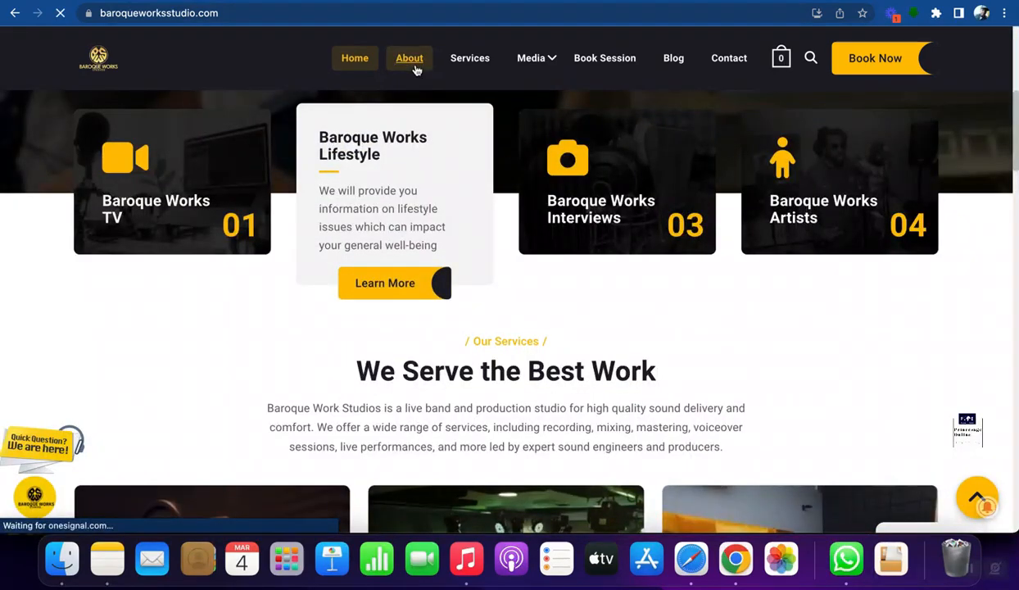
{"action": "left_click", "coordinate": [409, 58]}
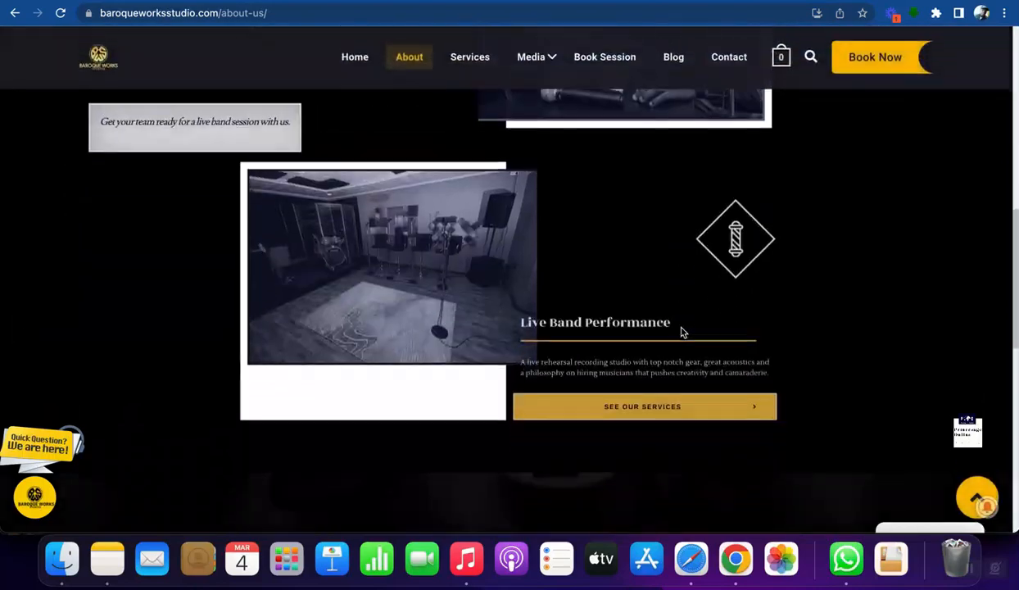
{"action": "scroll", "scroll_direction": "down", "scroll_amount": 3}
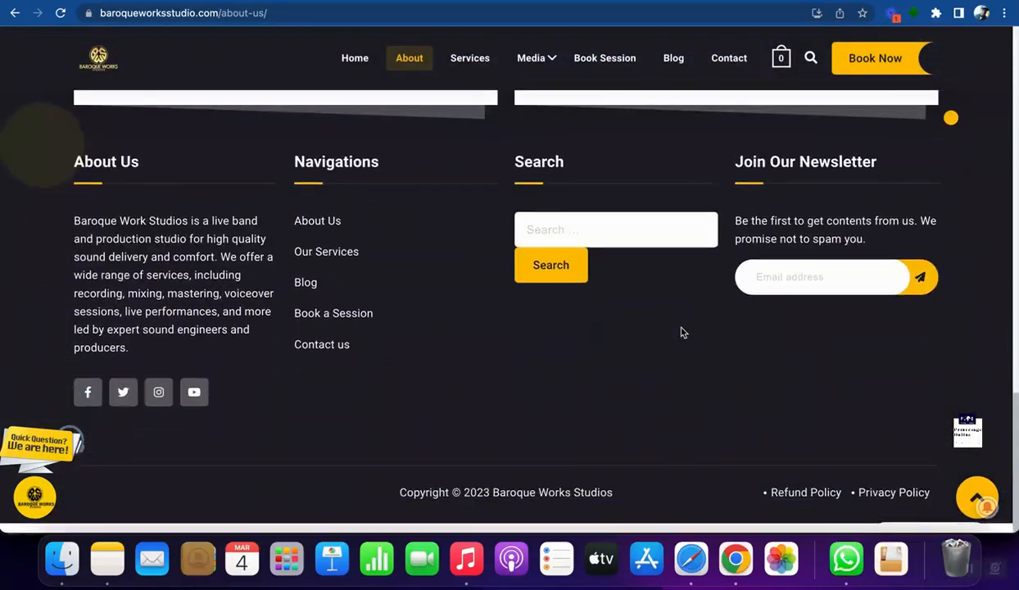
{"action": "scroll", "scroll_direction": "up", "scroll_amount": 3}
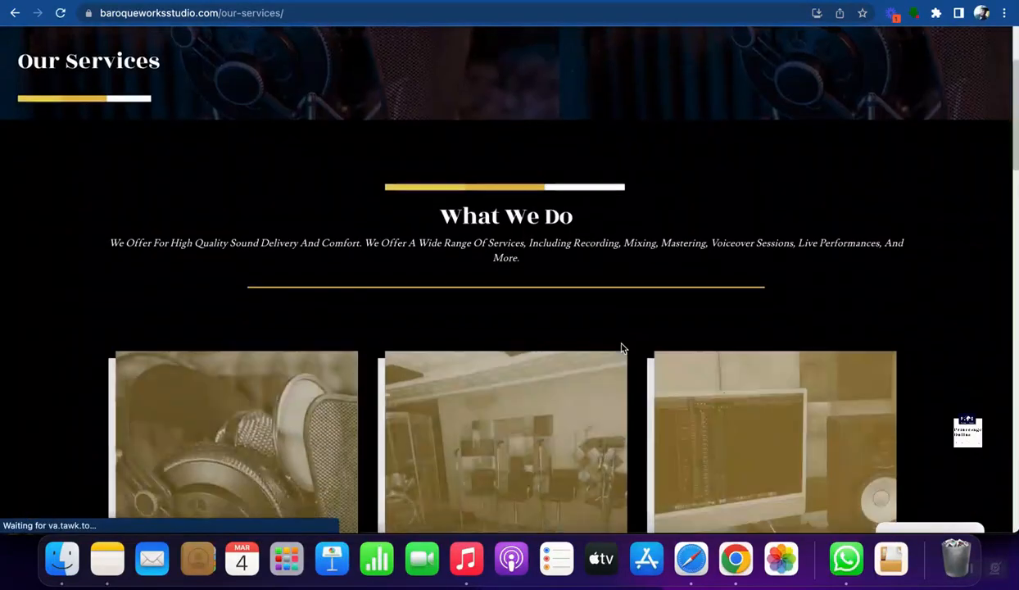
{"action": "scroll", "scroll_direction": "down", "scroll_amount": 3}
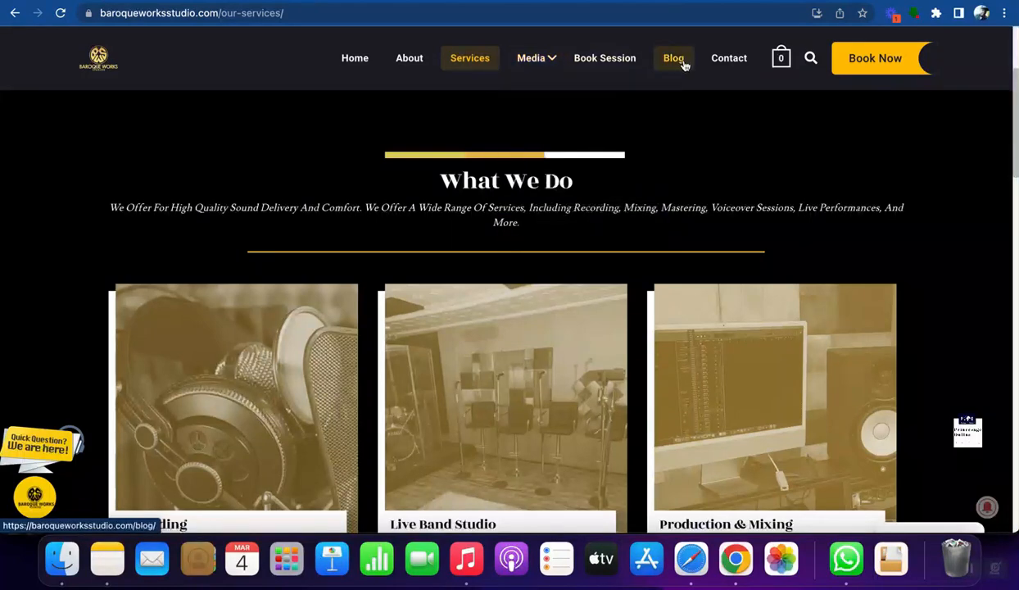
Step: Look through the Blog page, then move to the studio's Contact page
{"action": "left_click", "coordinate": [673, 57]}
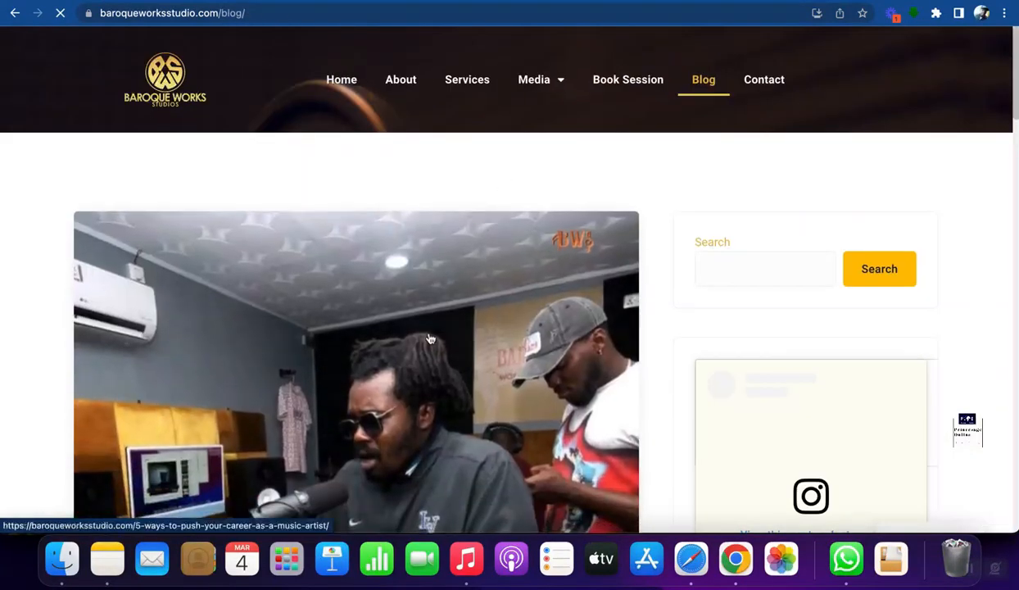
{"action": "scroll", "scroll_direction": "down", "scroll_amount": 3}
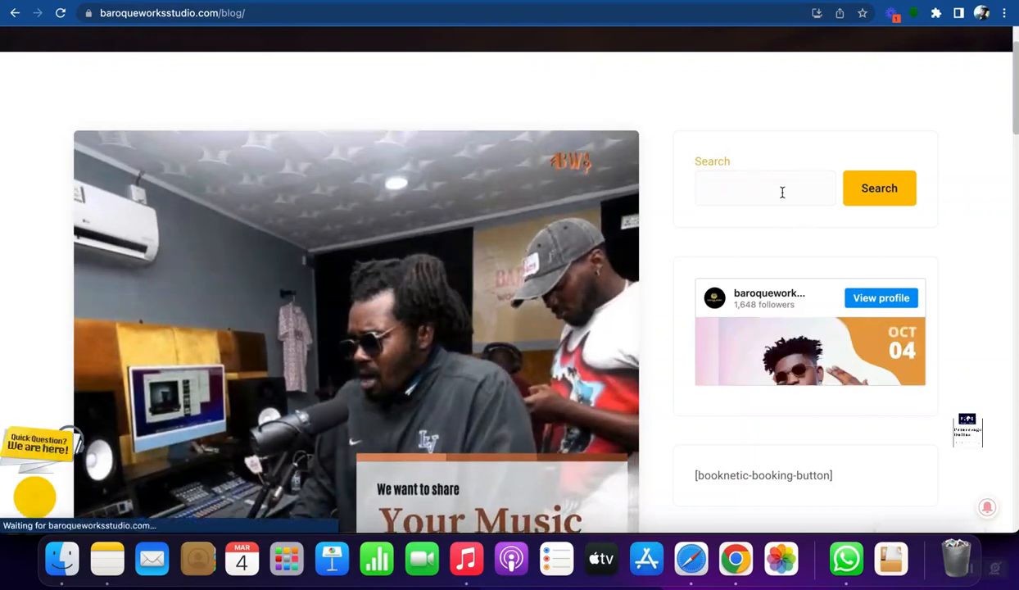
{"action": "left_click", "coordinate": [764, 187]}
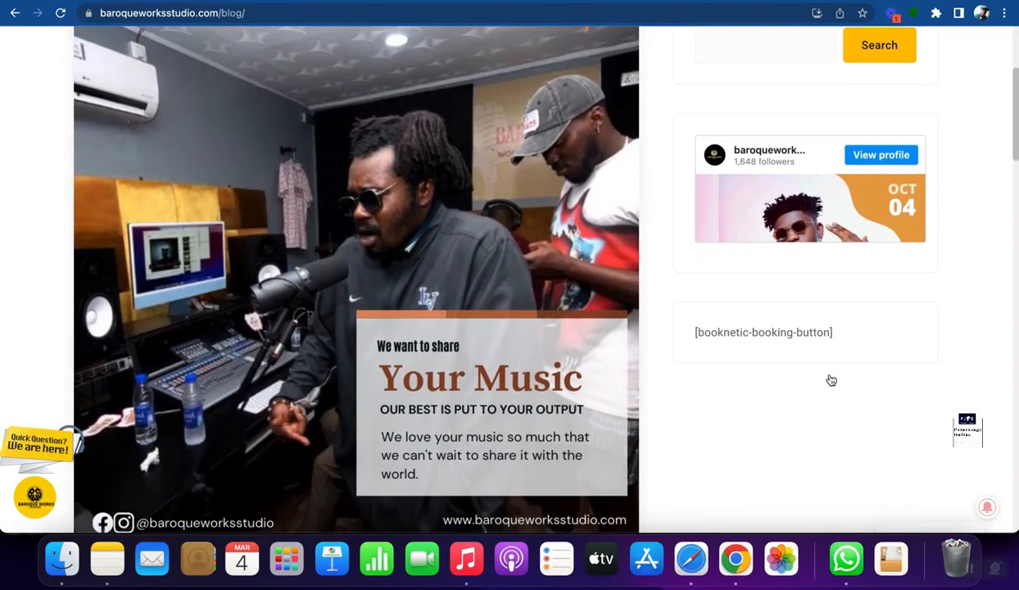
{"action": "scroll", "scroll_direction": "up", "scroll_amount": 3}
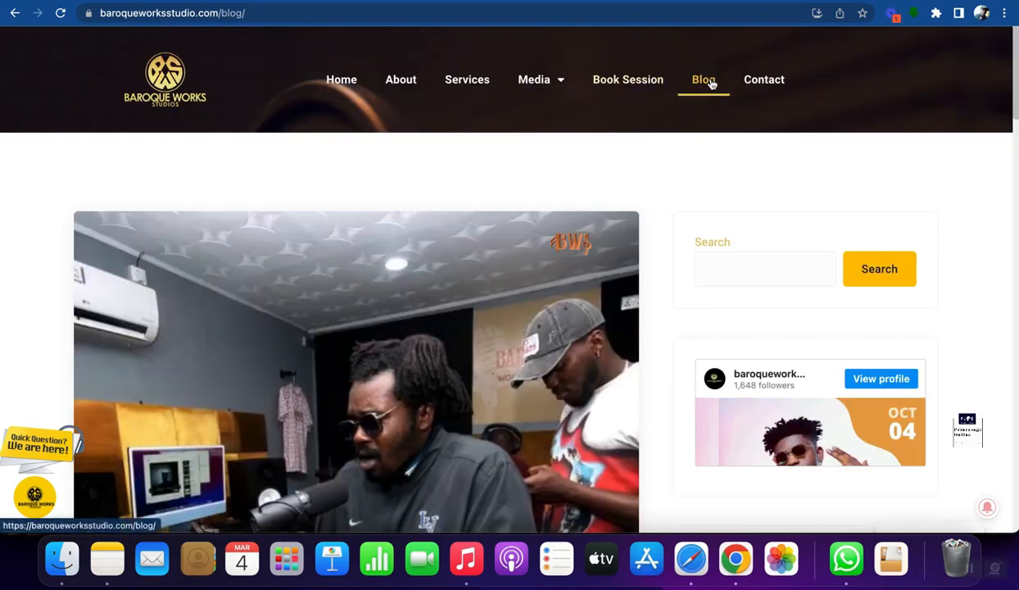
{"action": "left_click", "coordinate": [764, 80]}
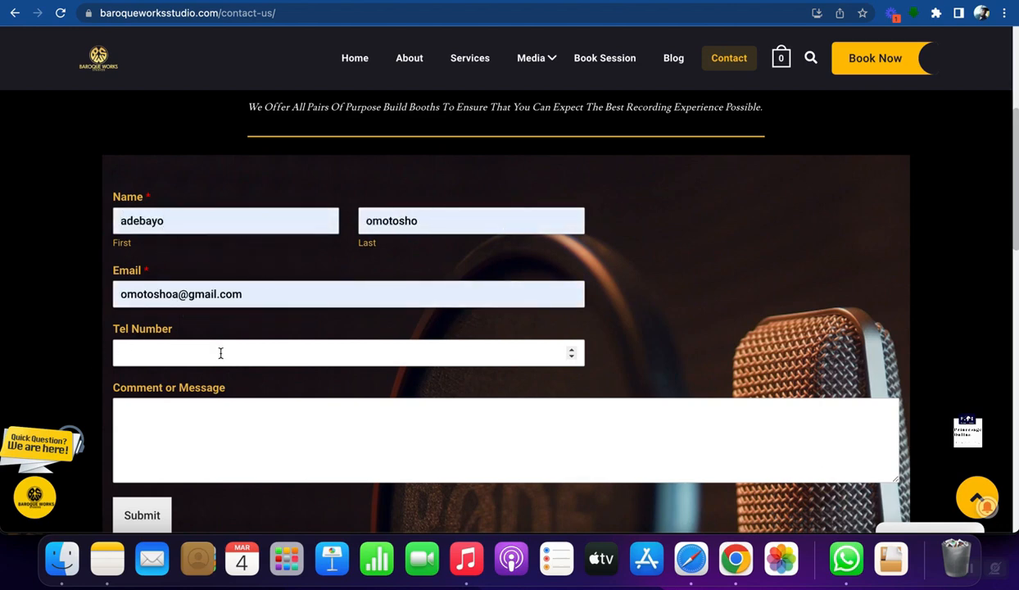
Step: Enter the message 'This is bayo making a test video' and submit the contact form
{"action": "type", "text": "This is bayo making a test v"}
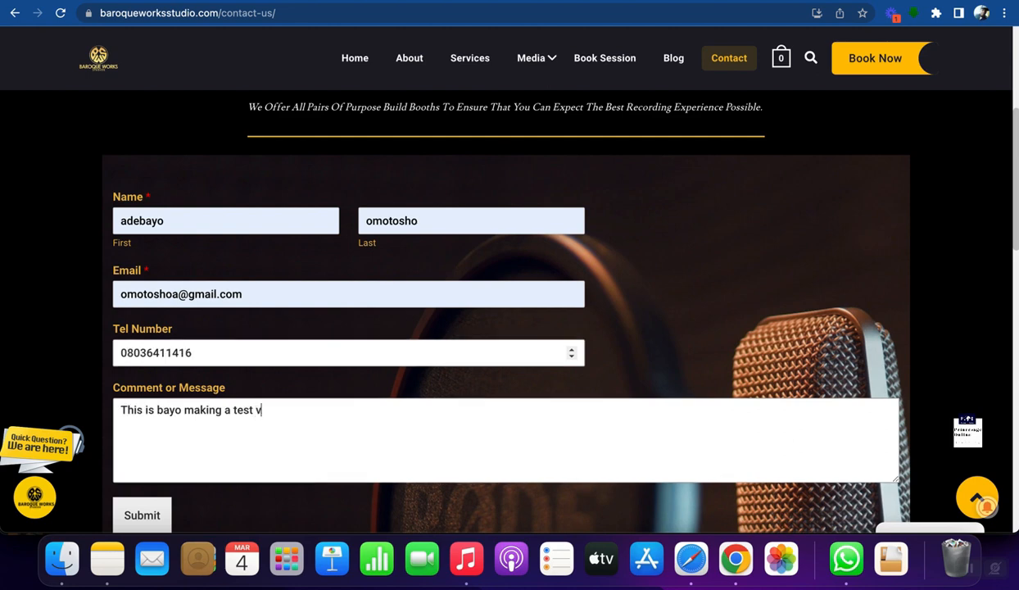
{"action": "type", "text": "ideo"}
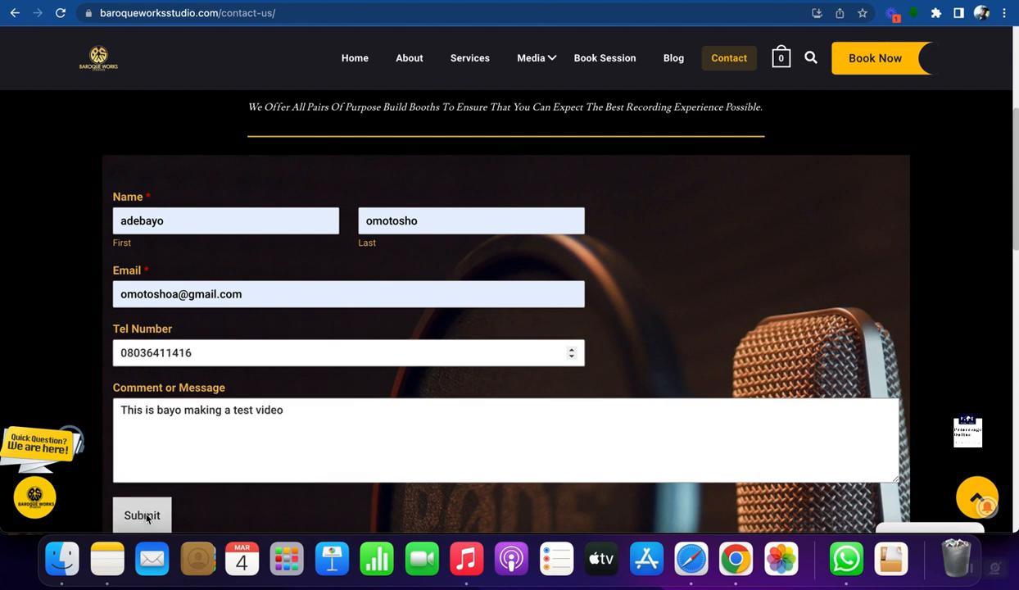
{"action": "left_click", "coordinate": [142, 514]}
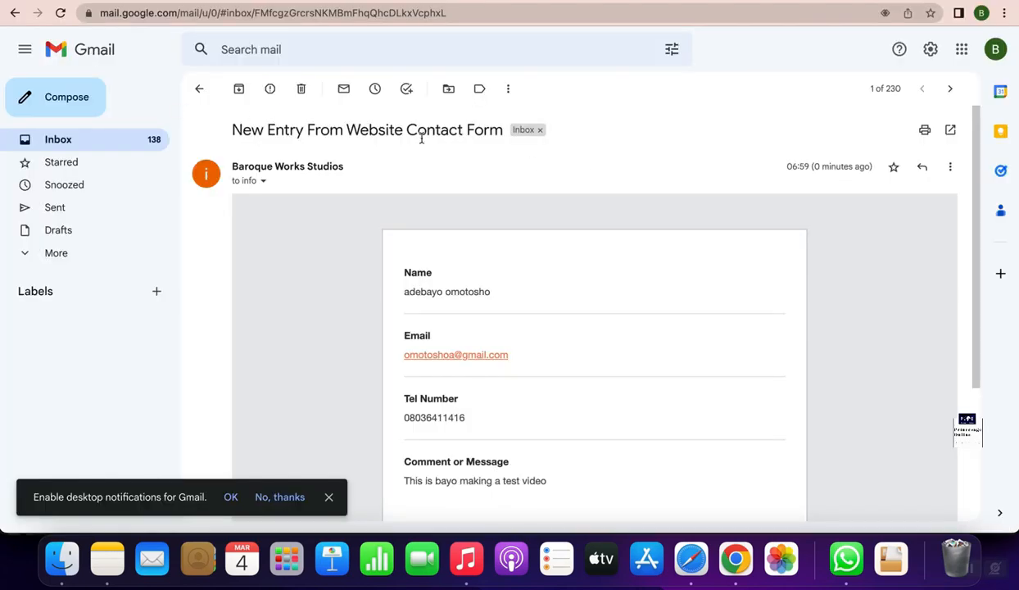
Step: Scroll through the contact-form notification email, then return to the studio website tab
{"action": "scroll", "scroll_direction": "down", "scroll_amount": 3}
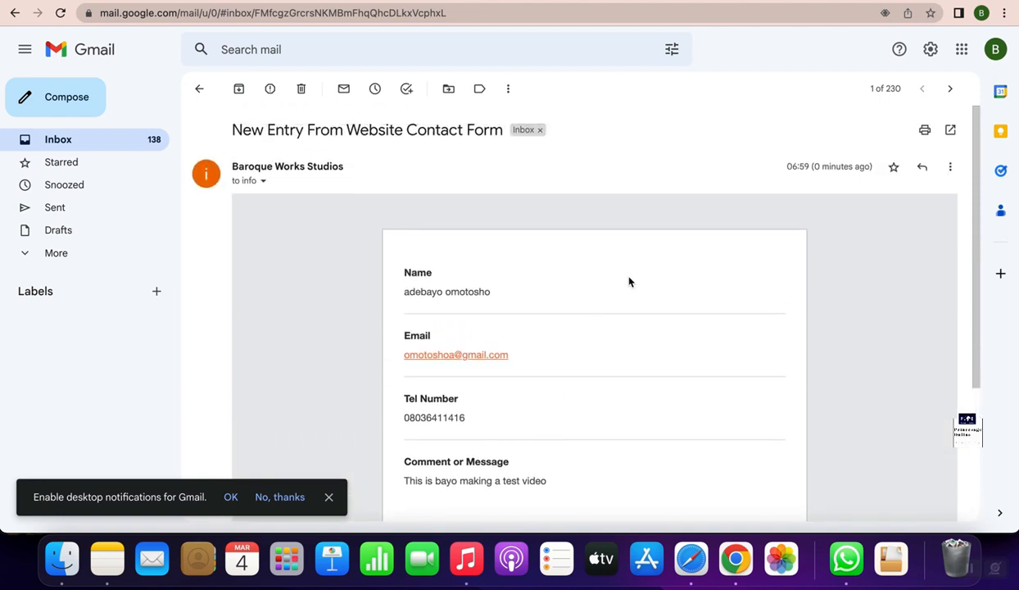
{"action": "left_click", "coordinate": [995, 13]}
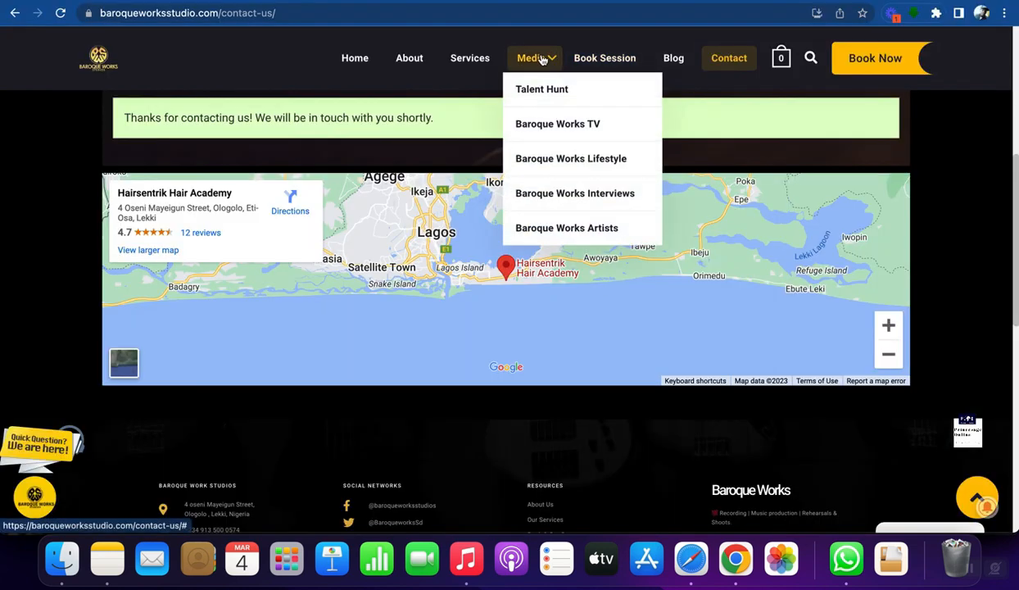
{"action": "mouse_move", "coordinate": [541, 89]}
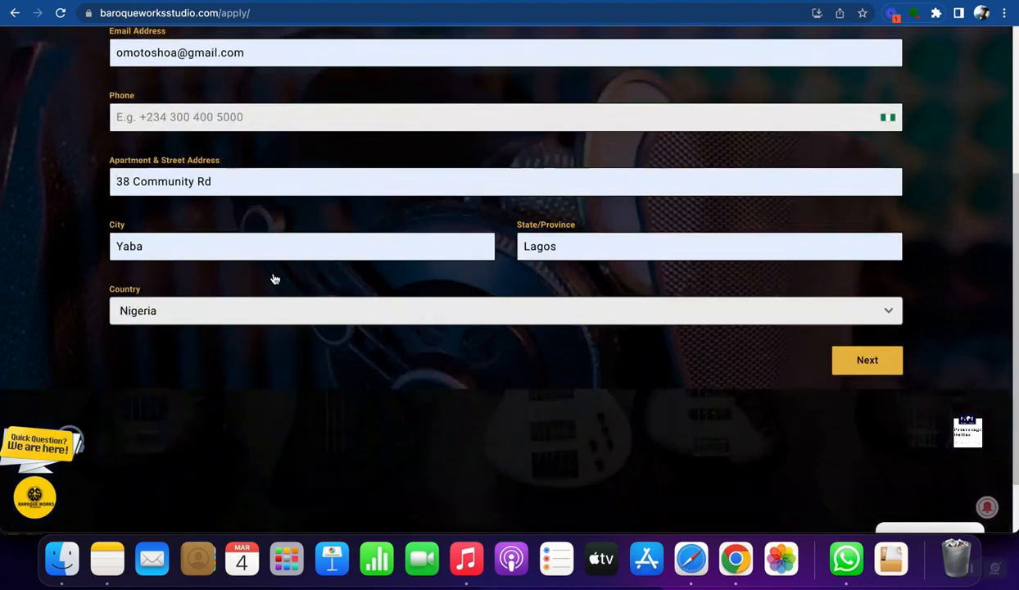
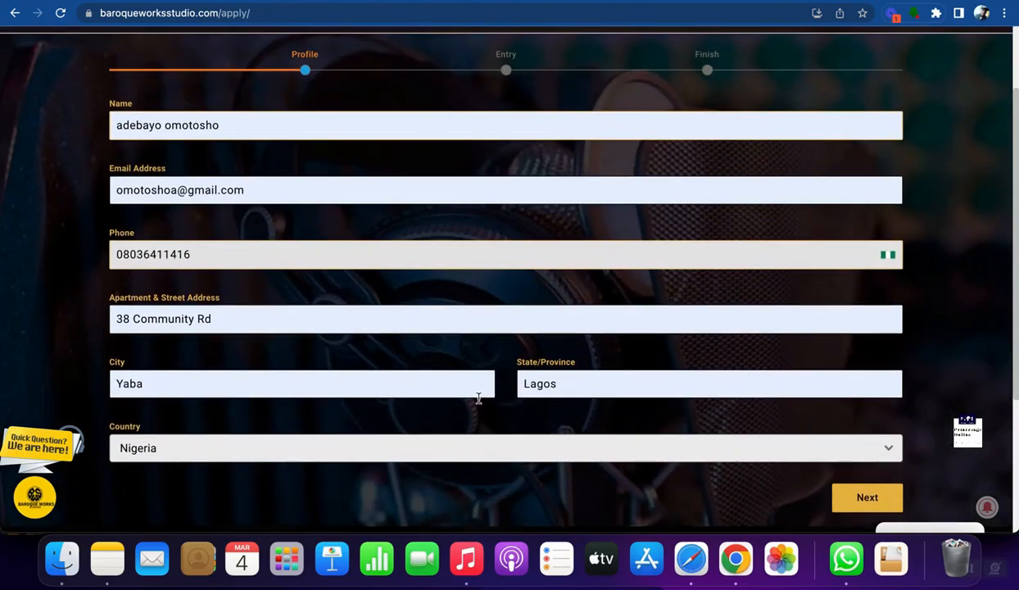
Step: Finish the Profile phone field and continue to the Entry step of the Talent Hunt form
{"action": "mouse_move", "coordinate": [866, 497]}
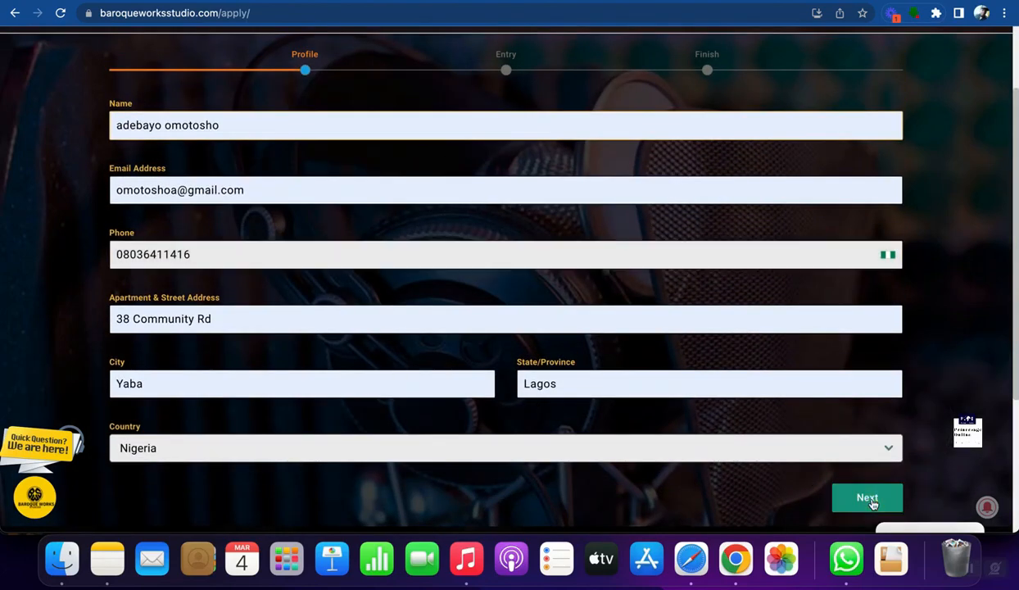
{"action": "left_click", "coordinate": [866, 497]}
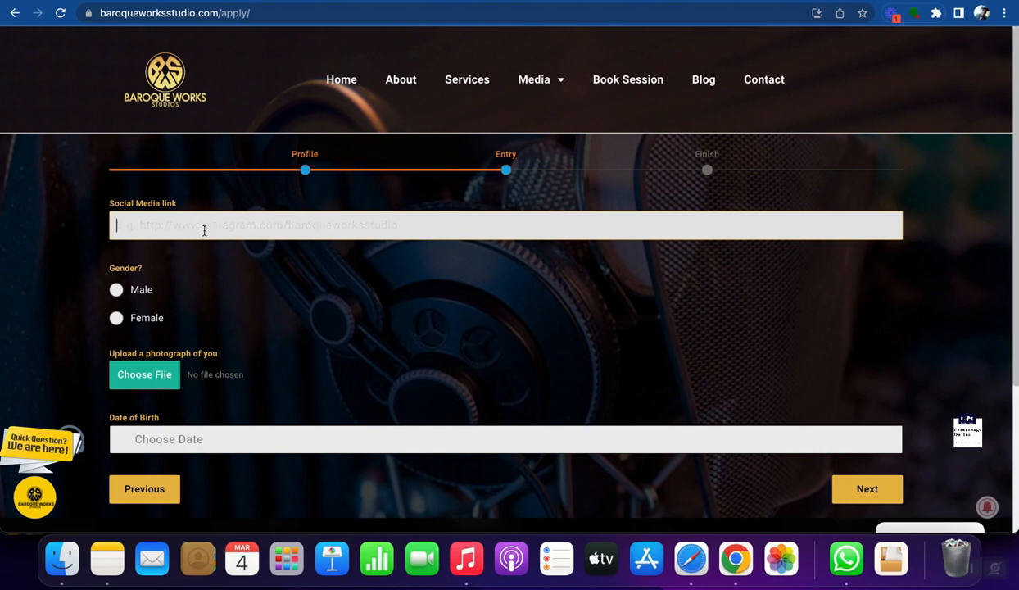
Step: Add the social media link and a photo, then submit the Talent Hunt application
{"action": "type", "text": "https://instagram.com/pobranding"}
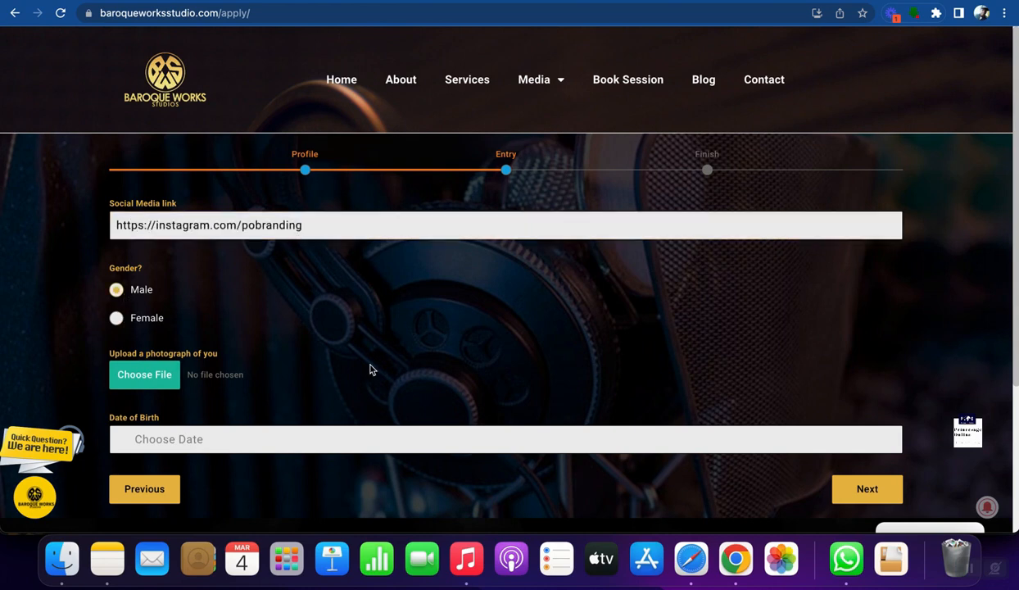
{"action": "left_click", "coordinate": [144, 375]}
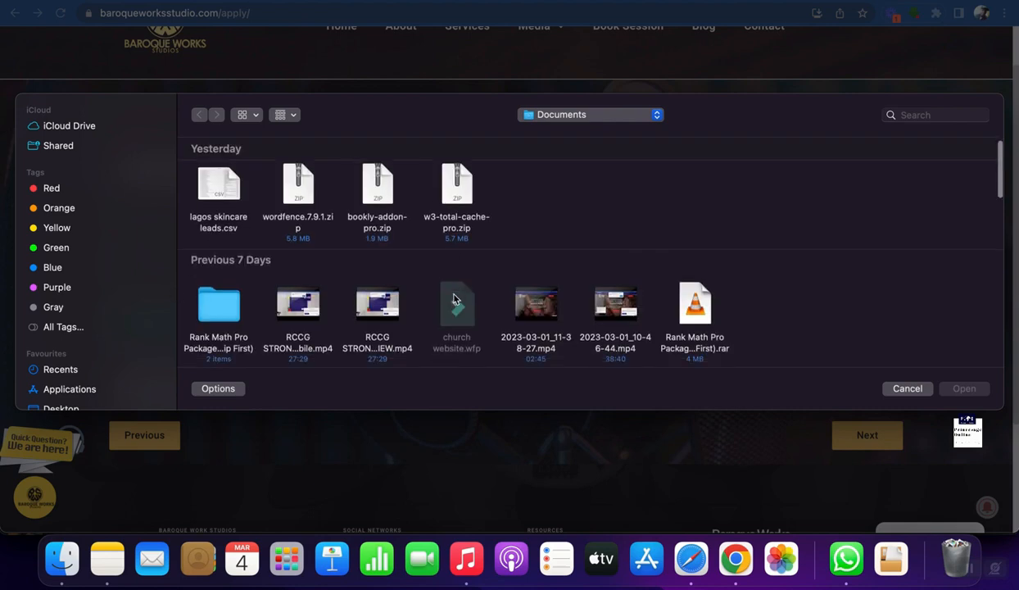
{"action": "scroll", "scroll_direction": "down", "scroll_amount": 3}
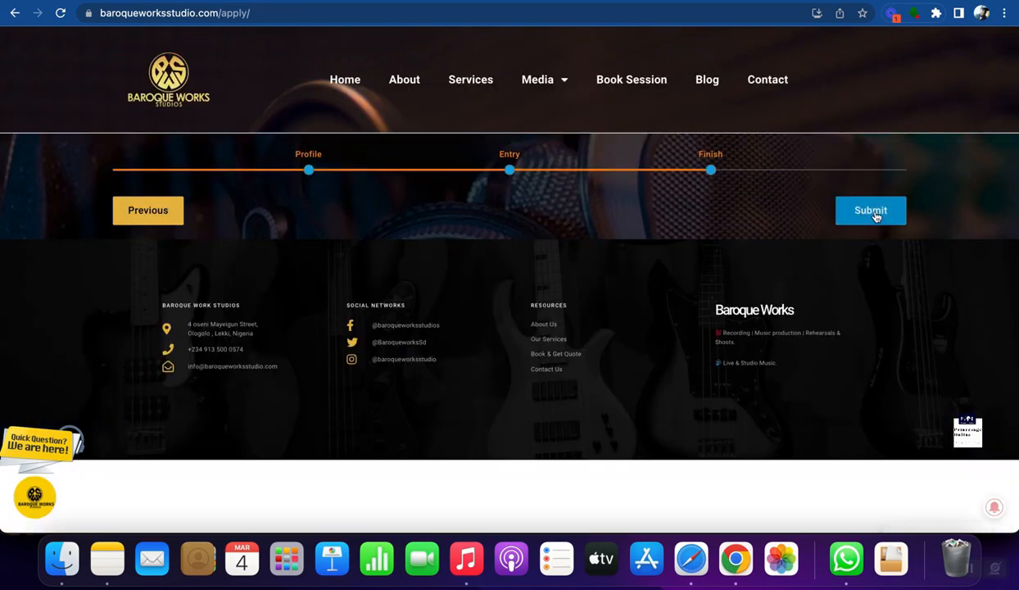
{"action": "left_click", "coordinate": [870, 210]}
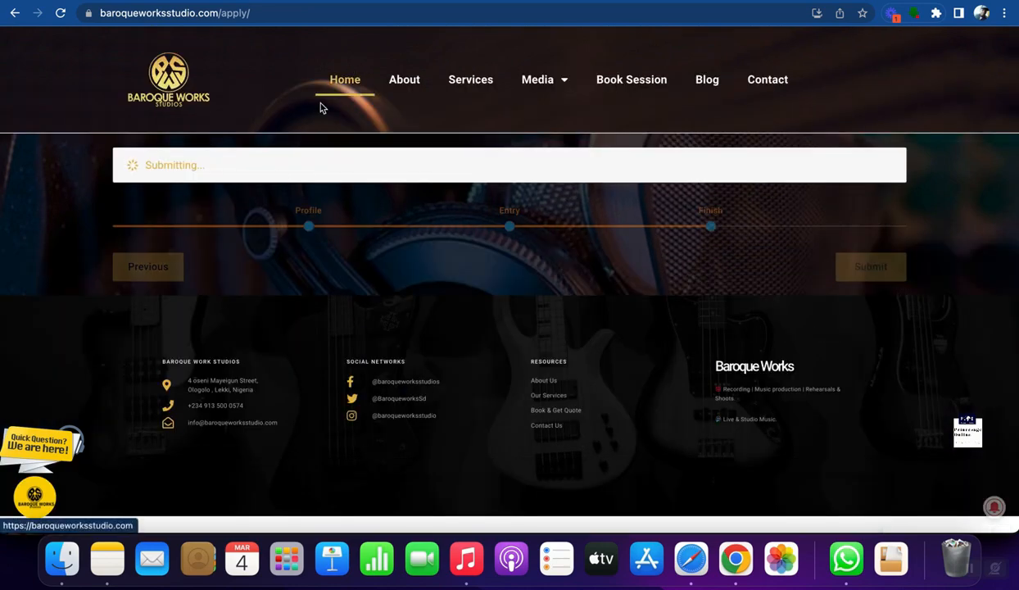
{"action": "left_click", "coordinate": [870, 267]}
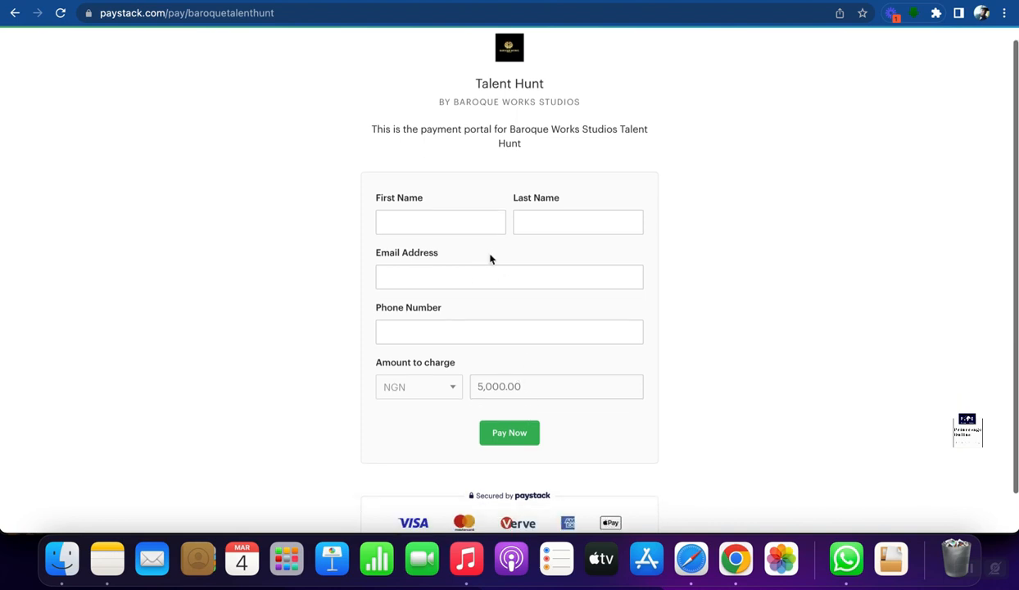
{"action": "type", "text": "adebayo"}
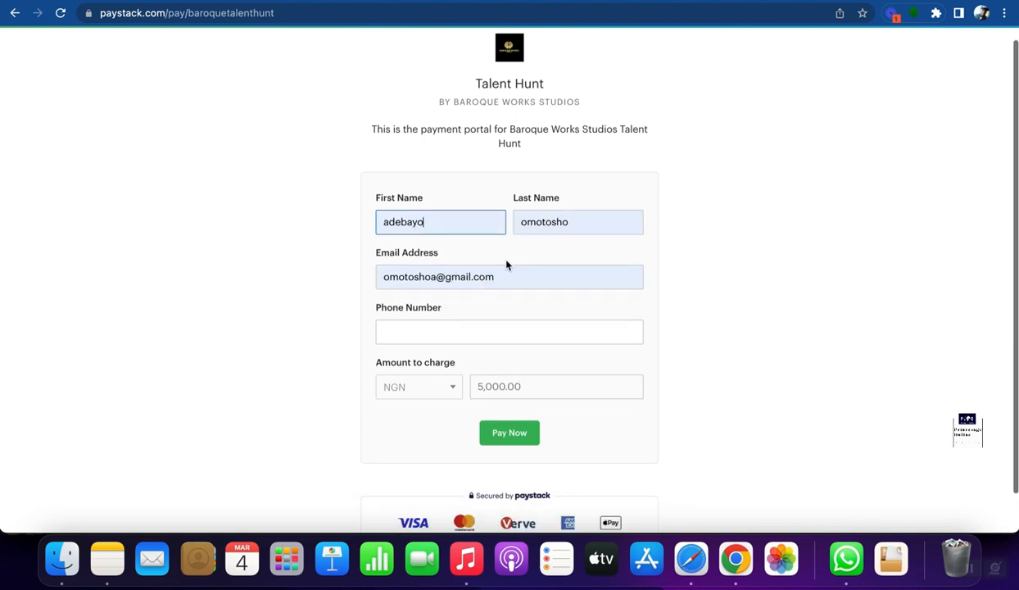
{"action": "left_click", "coordinate": [508, 331]}
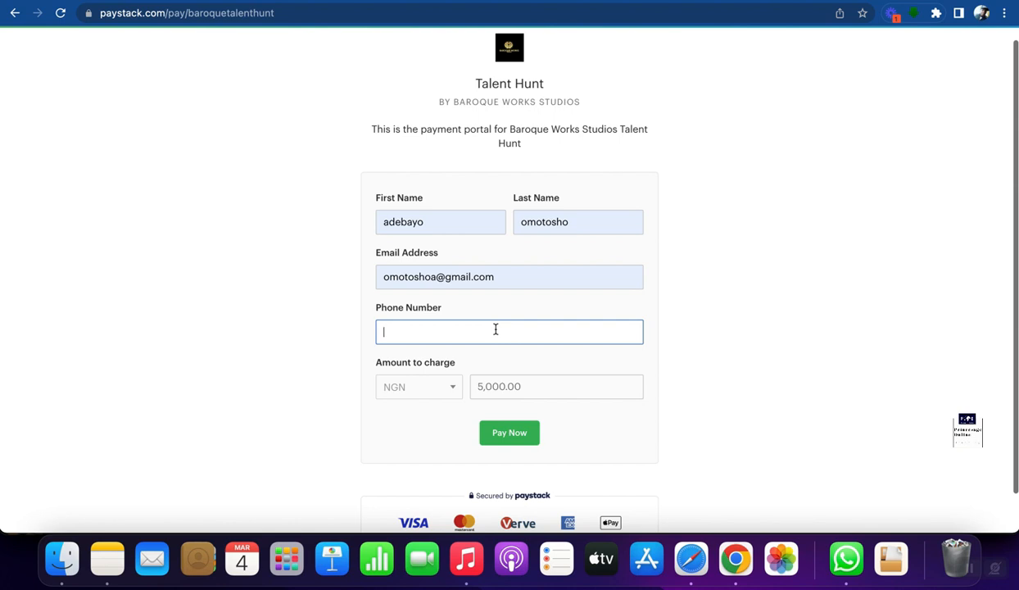
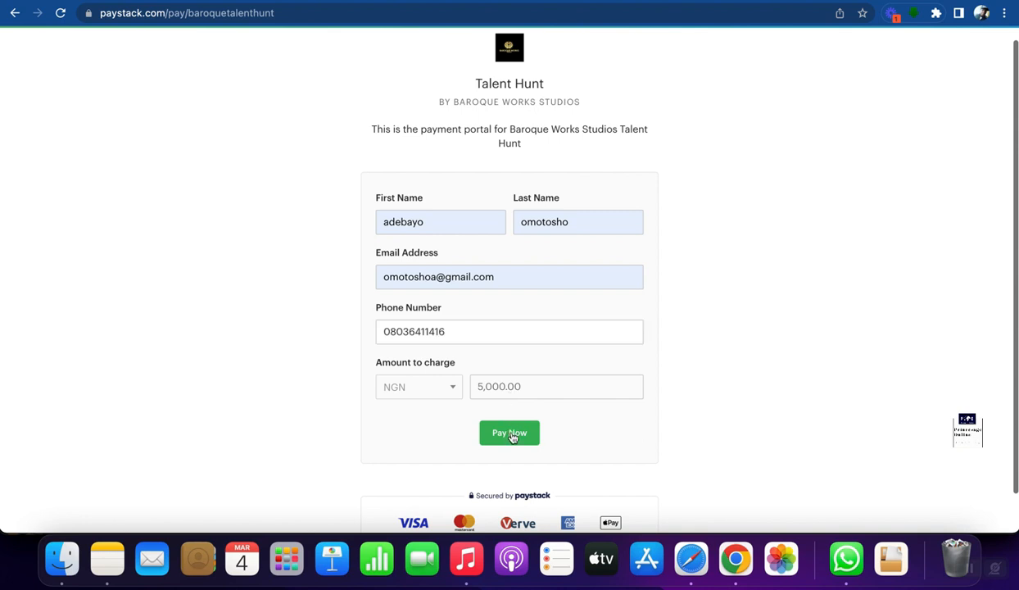
{"action": "left_click", "coordinate": [509, 432]}
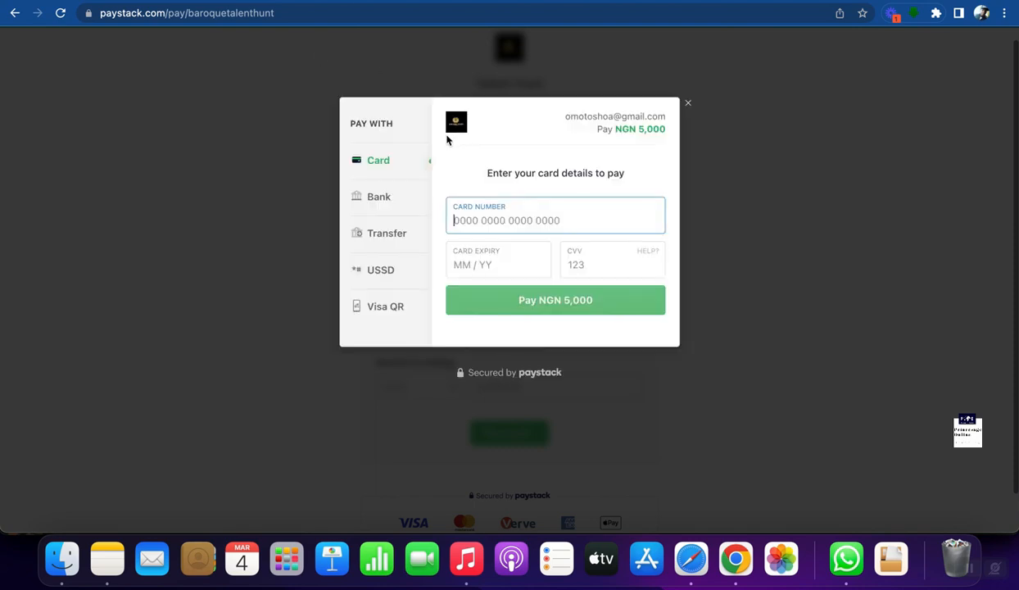
Step: Choose Bank, then USSD, and select Guaranty Trust Bank to get the dial code
{"action": "left_click", "coordinate": [378, 196]}
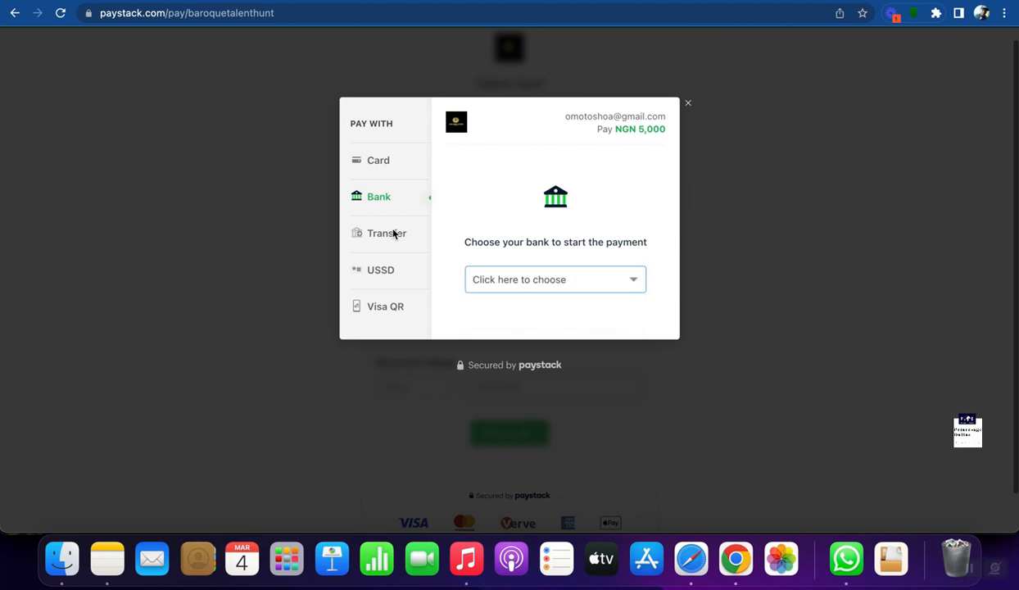
{"action": "left_click", "coordinate": [380, 270]}
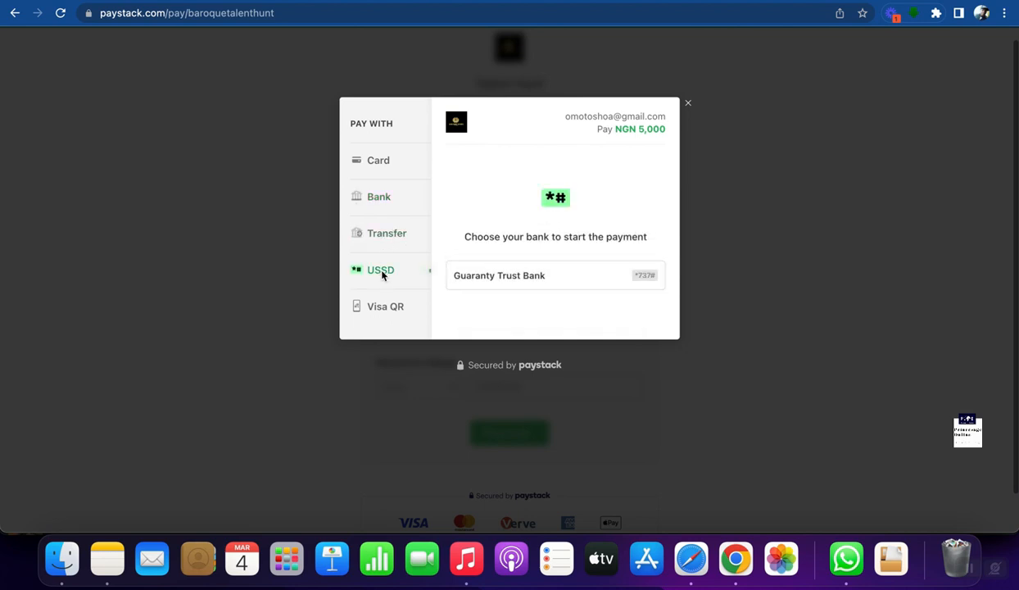
{"action": "mouse_move", "coordinate": [518, 284]}
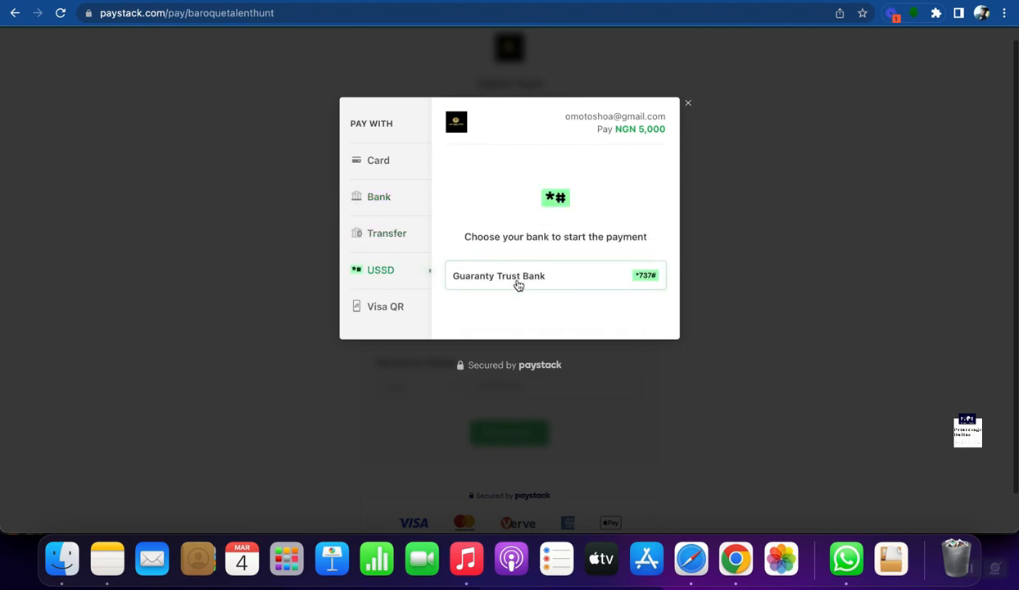
{"action": "left_click", "coordinate": [498, 275]}
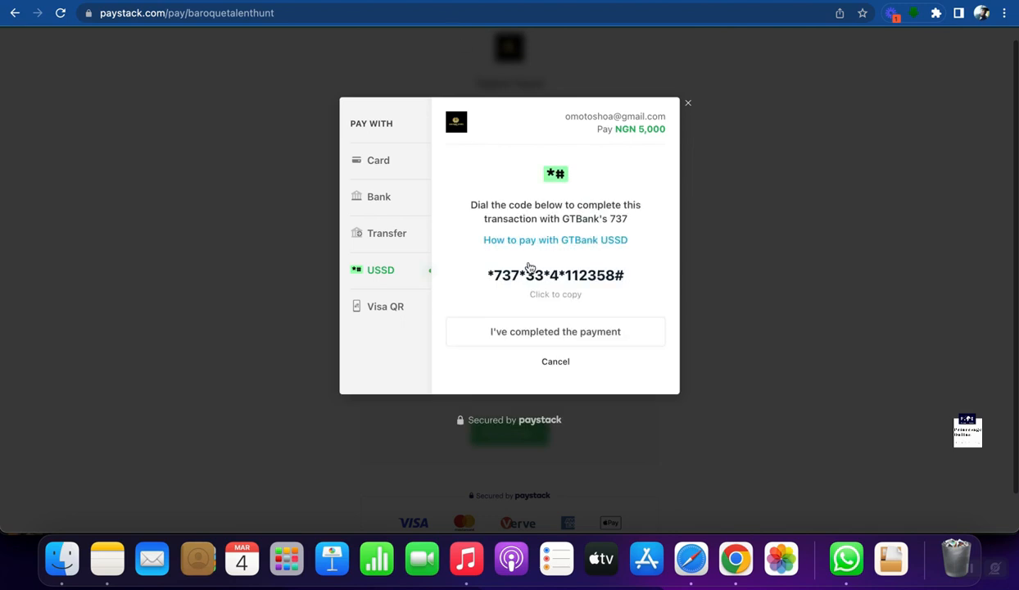
{"action": "mouse_move", "coordinate": [243, 4]}
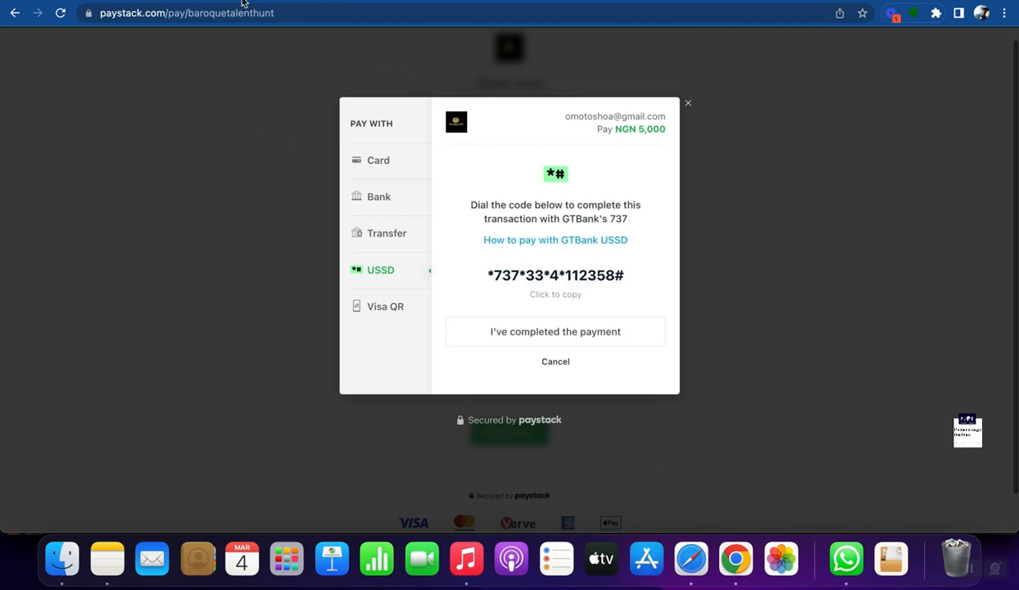
{"action": "mouse_move", "coordinate": [273, 33]}
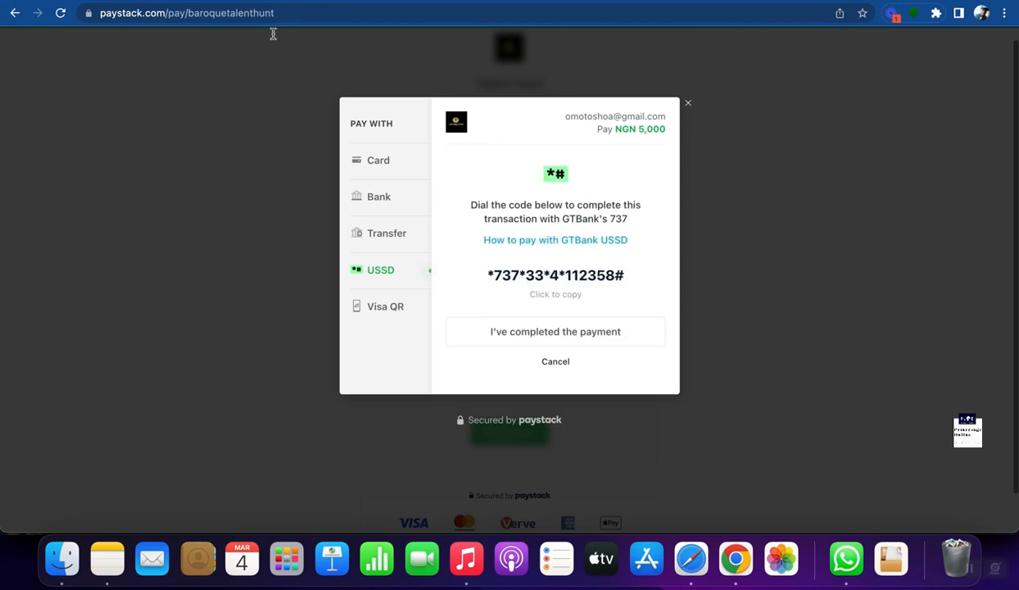
{"action": "mouse_move", "coordinate": [97, 31]}
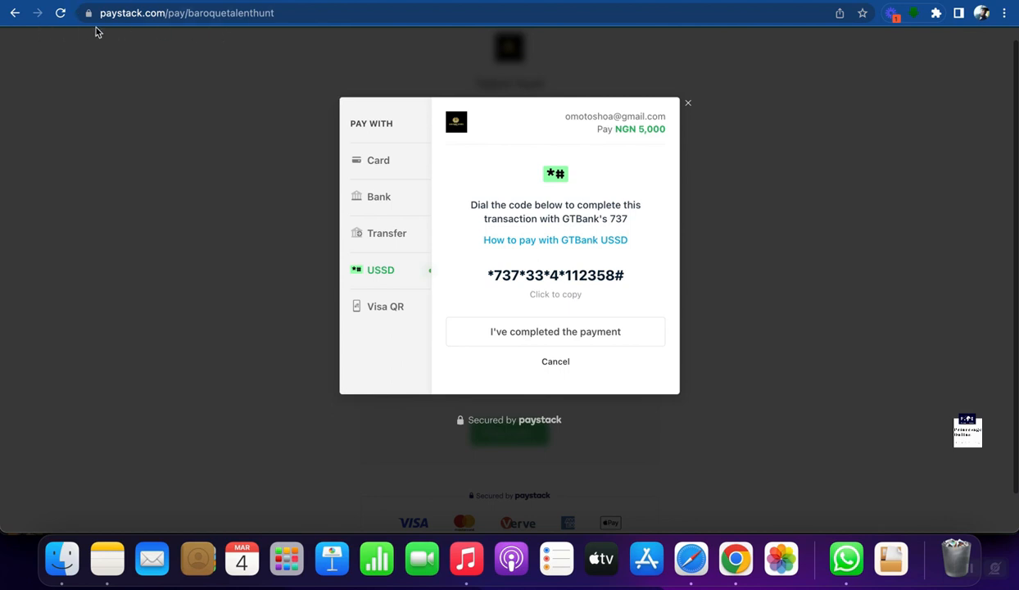
{"action": "mouse_move", "coordinate": [175, 20]}
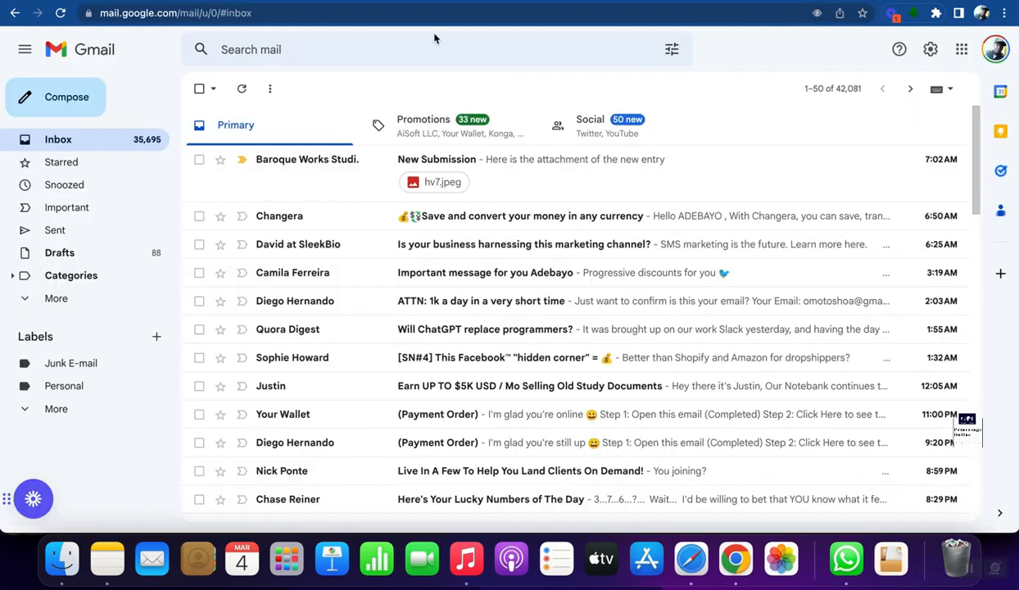
{"action": "mouse_move", "coordinate": [614, 301]}
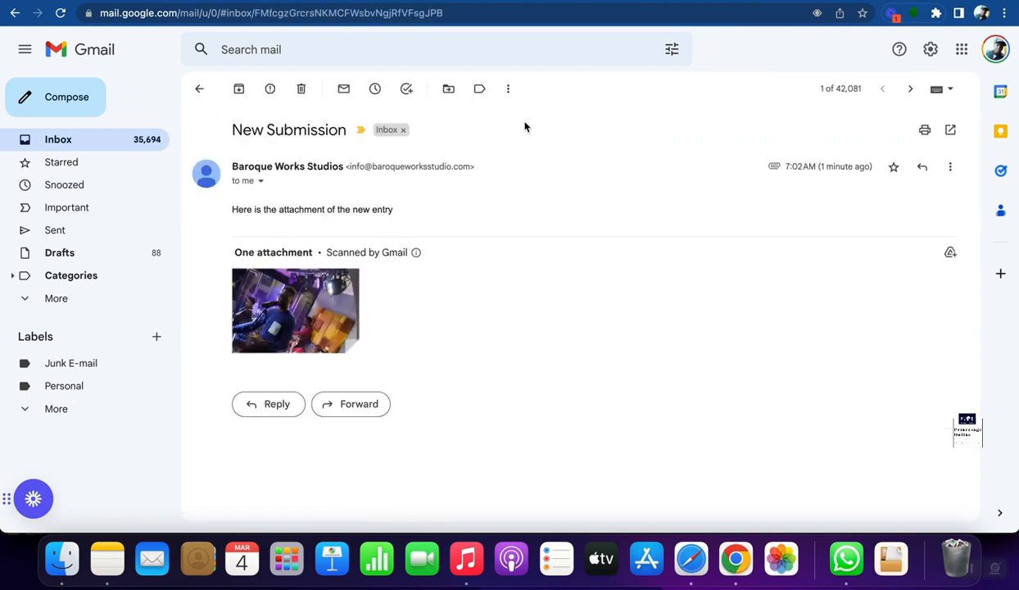
{"action": "mouse_move", "coordinate": [295, 310]}
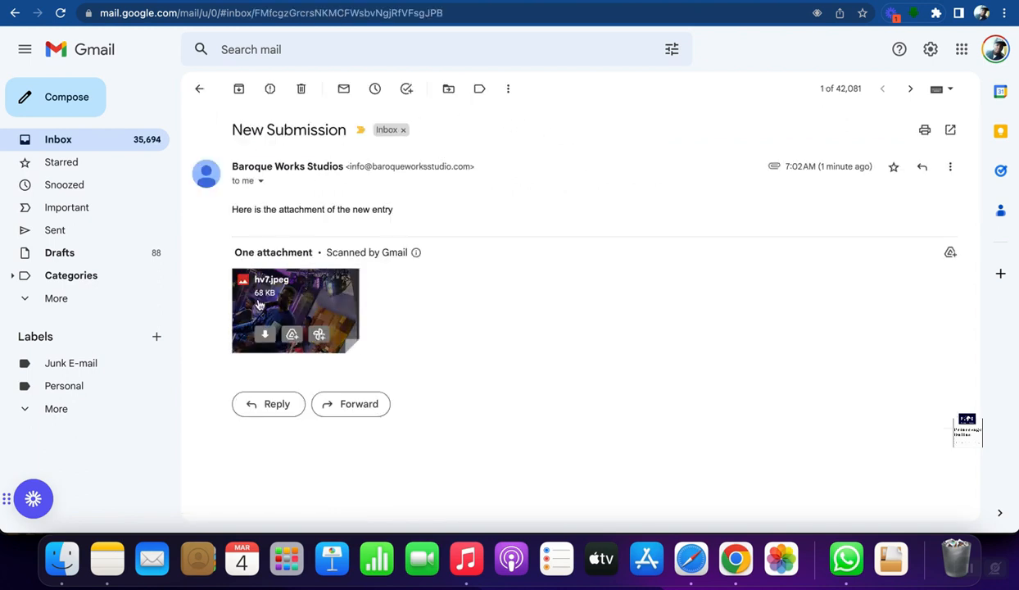
{"action": "mouse_move", "coordinate": [382, 302]}
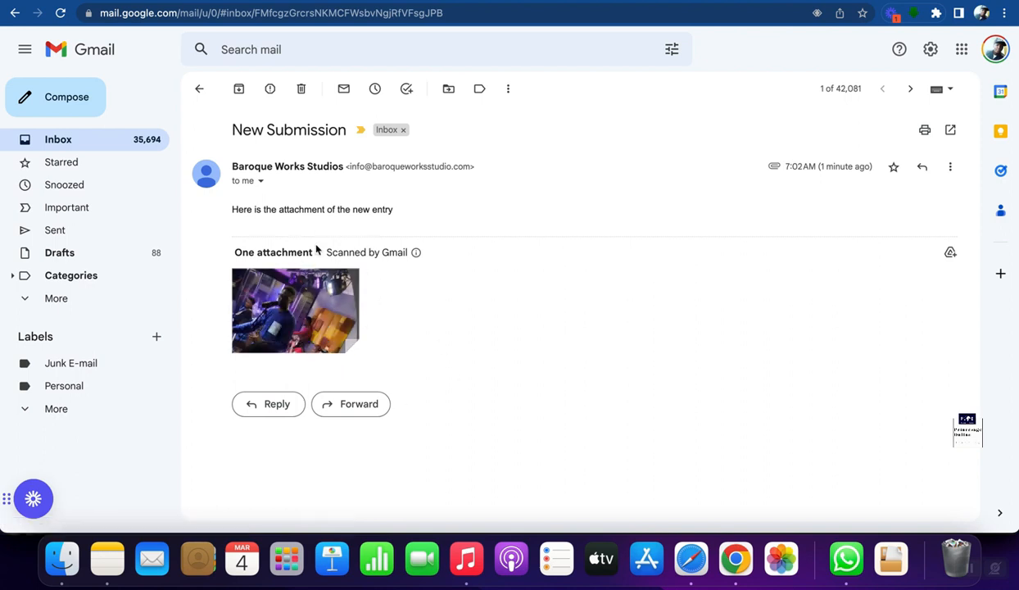
{"action": "mouse_move", "coordinate": [987, 20]}
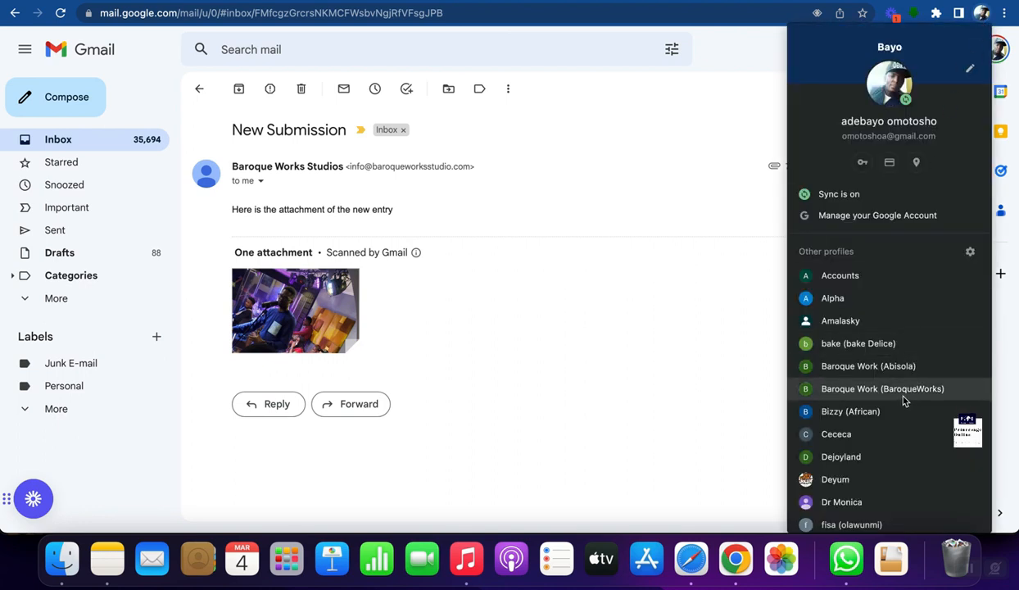
Step: Switch to the studio's mail profile and open the Talent Hunt form entry email from the inbox
{"action": "left_click", "coordinate": [882, 388]}
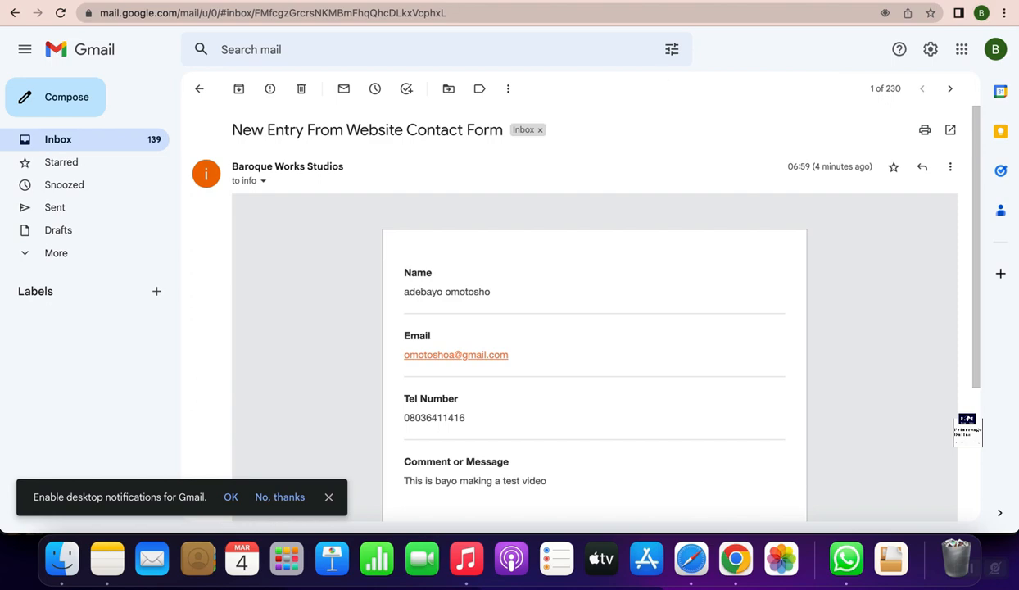
{"action": "left_click", "coordinate": [199, 89]}
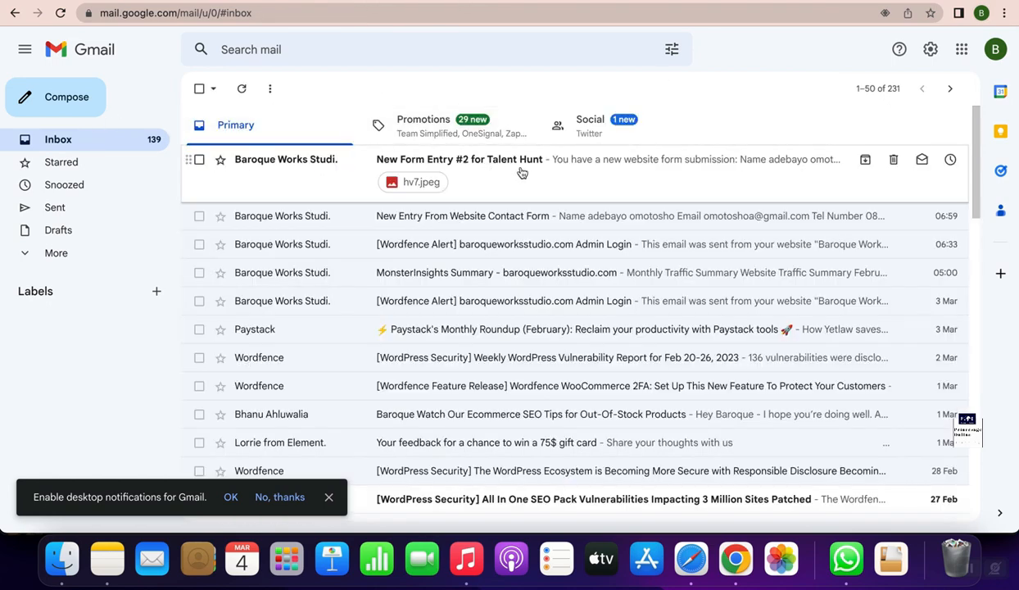
{"action": "left_click", "coordinate": [458, 159]}
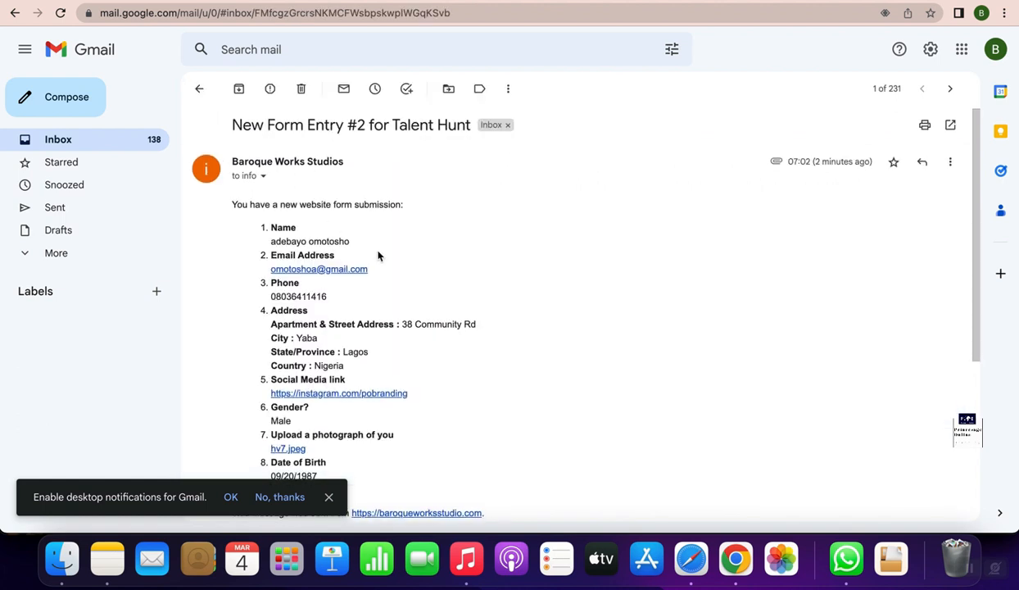
Step: Read down to the email's photo attachment, then return to the studio website
{"action": "scroll", "scroll_direction": "down", "scroll_amount": 3}
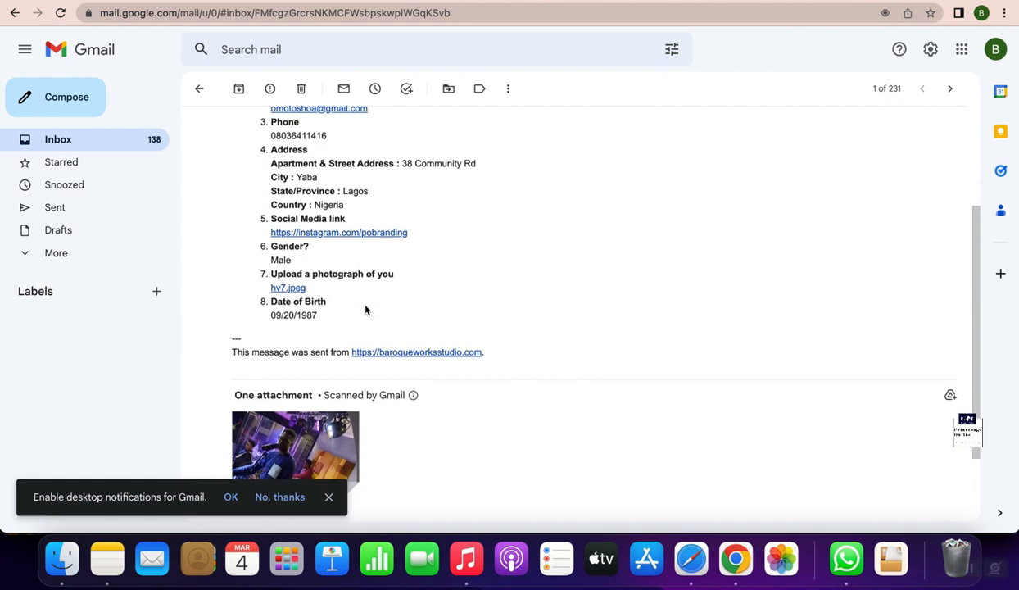
{"action": "scroll", "scroll_direction": "down", "scroll_amount": 3}
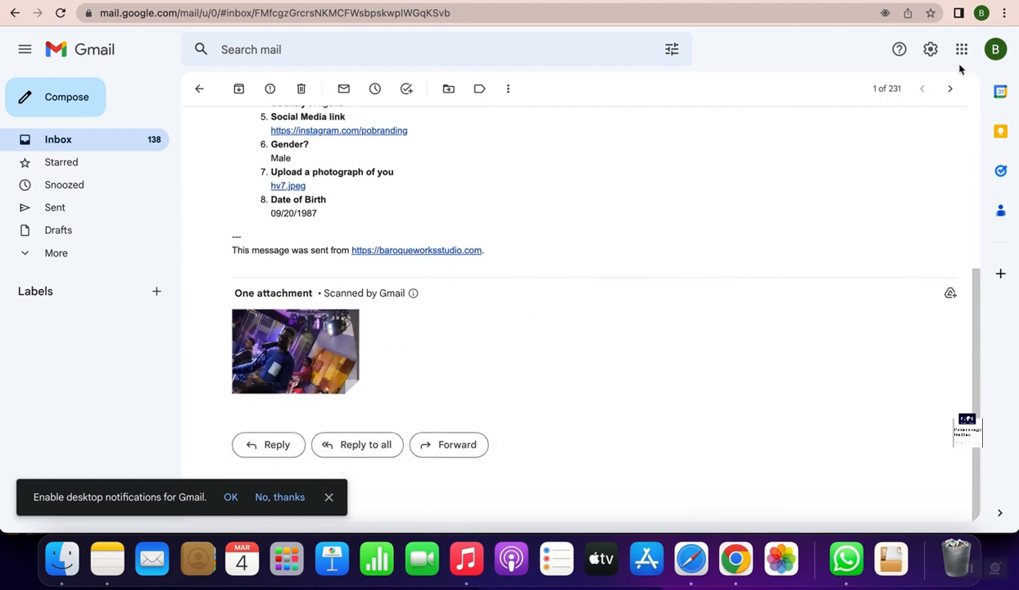
{"action": "left_click", "coordinate": [994, 49]}
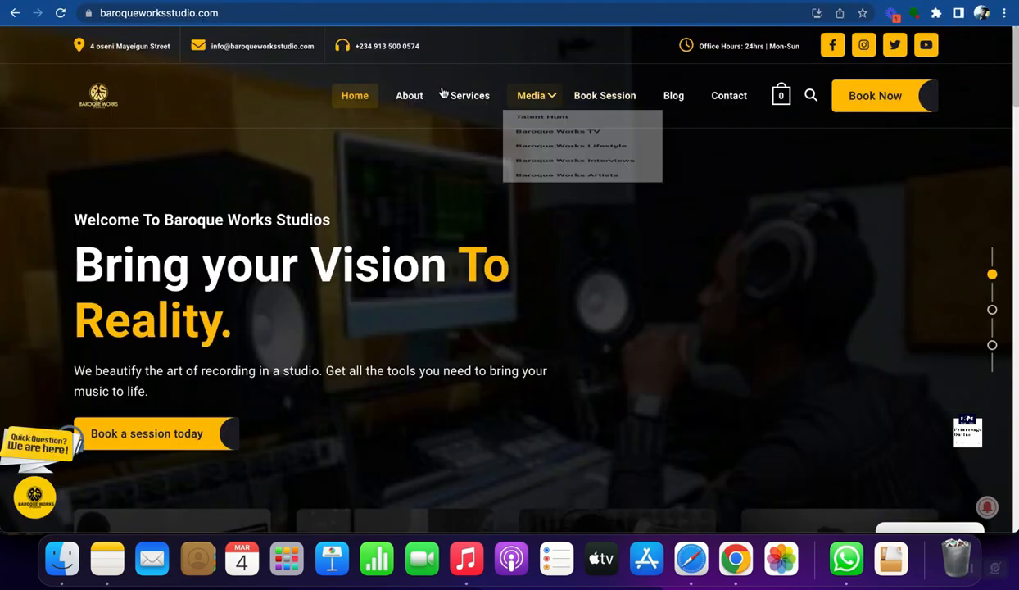
{"action": "mouse_move", "coordinate": [605, 95]}
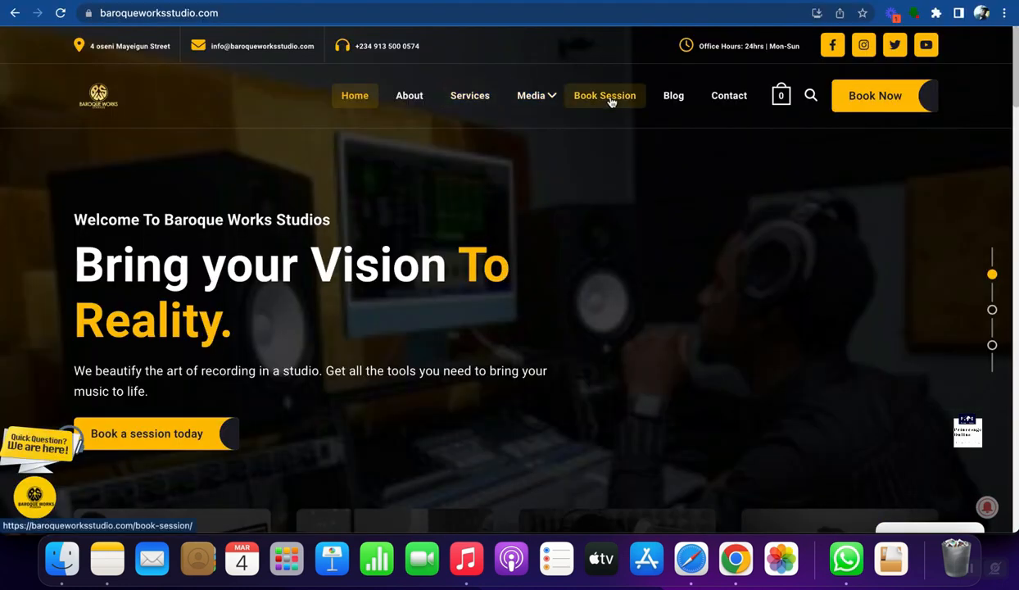
Step: On the Book Session page, choose Live Band Session category and 4hrs Live Band Sessions service
{"action": "left_click", "coordinate": [604, 95]}
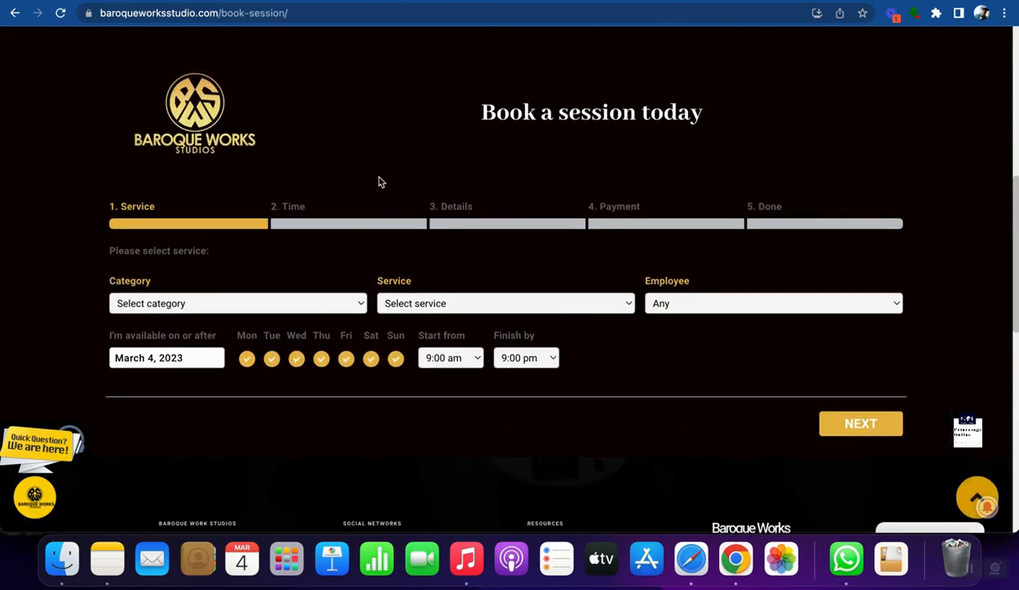
{"action": "left_click", "coordinate": [238, 303]}
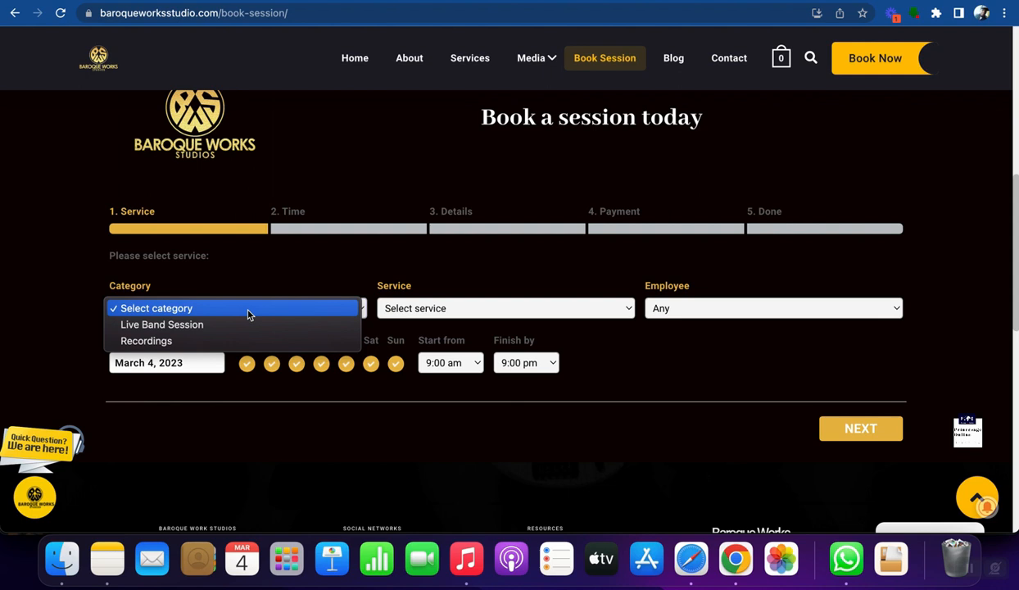
{"action": "mouse_move", "coordinate": [219, 324]}
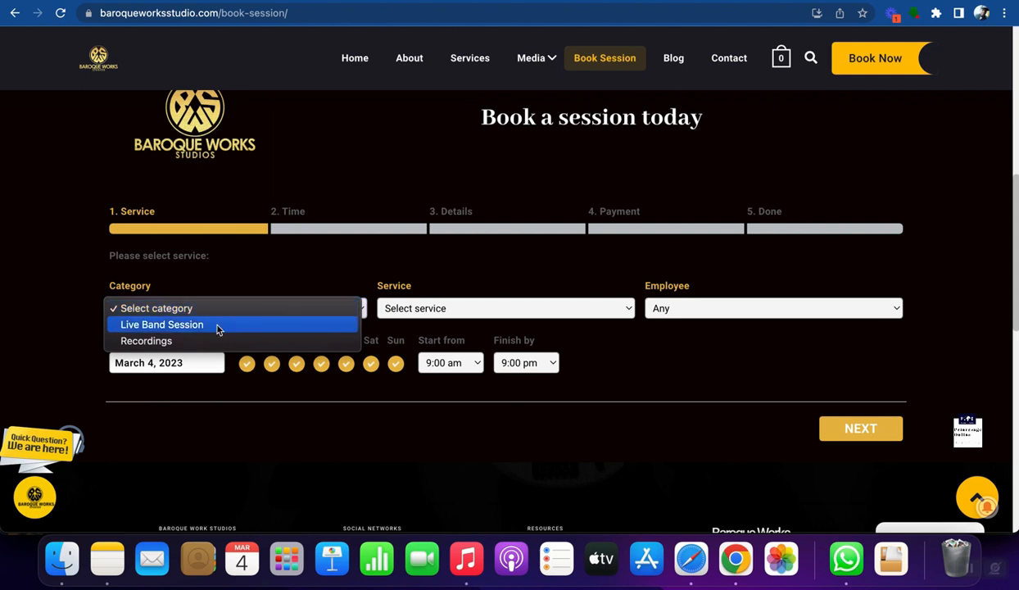
{"action": "left_click", "coordinate": [161, 324]}
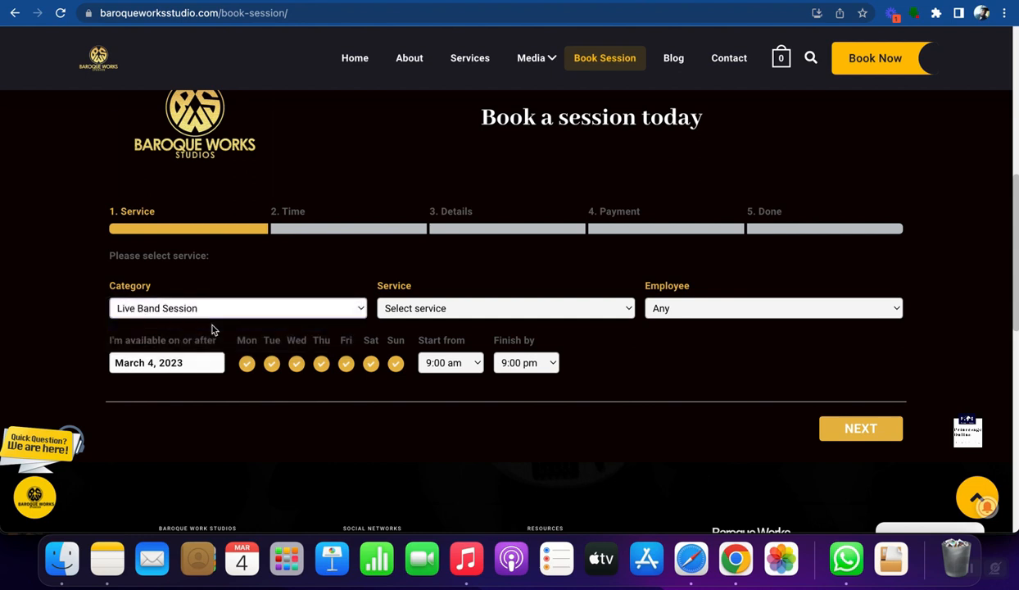
{"action": "mouse_move", "coordinate": [552, 325]}
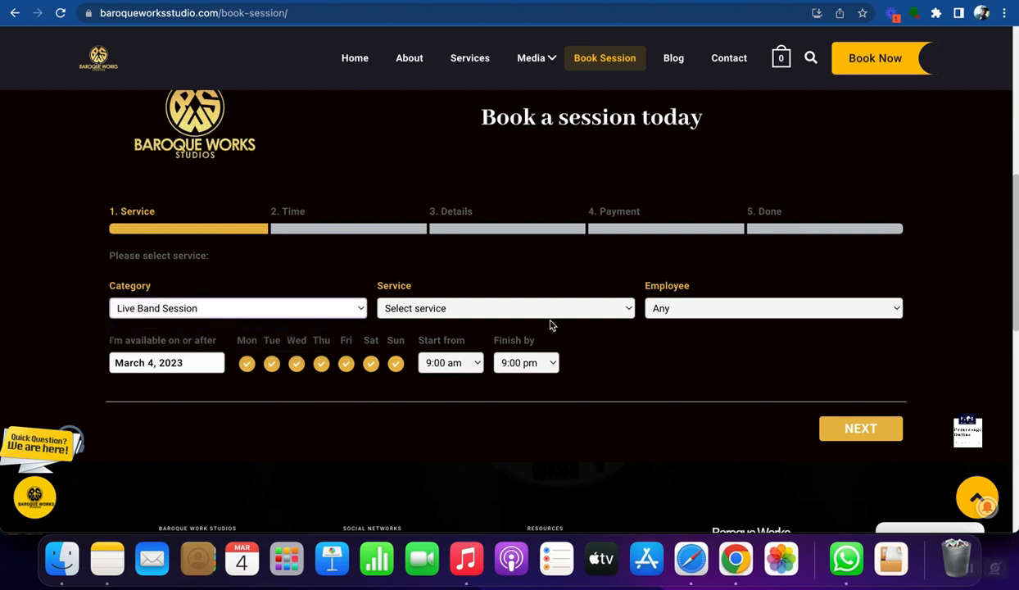
{"action": "left_click", "coordinate": [502, 308]}
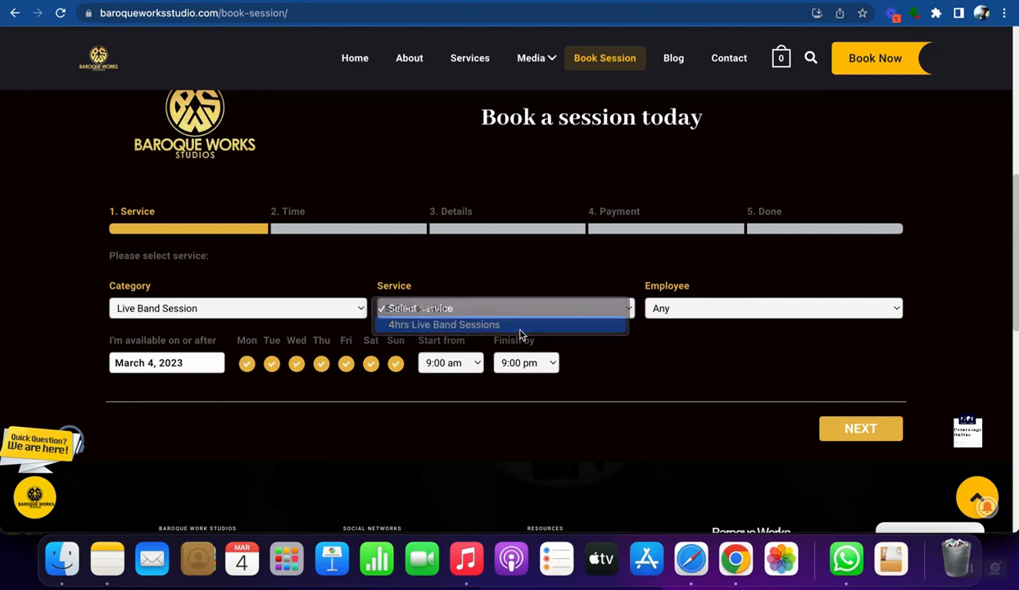
{"action": "left_click", "coordinate": [444, 324]}
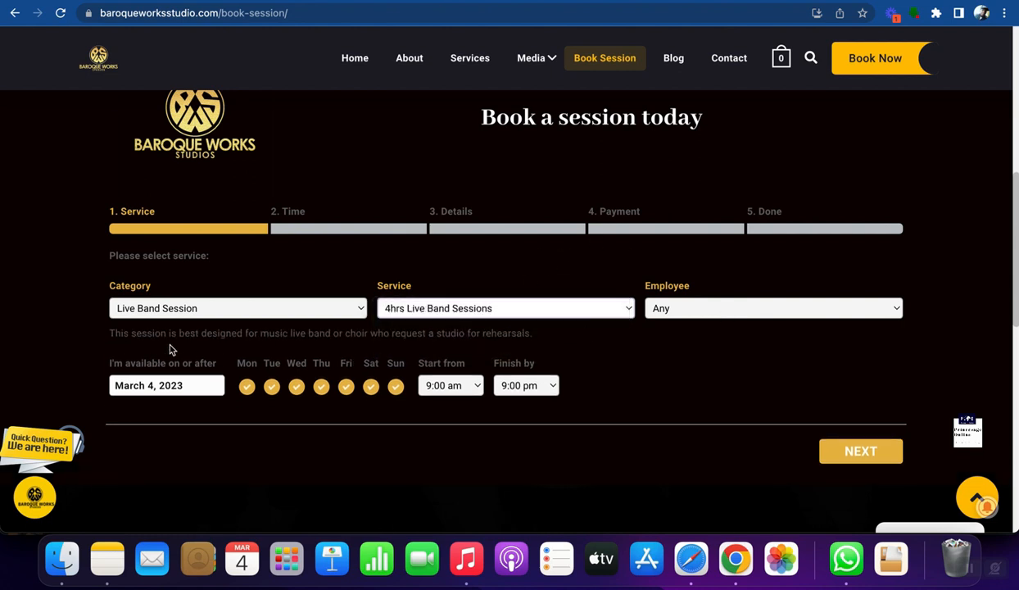
{"action": "mouse_move", "coordinate": [363, 343]}
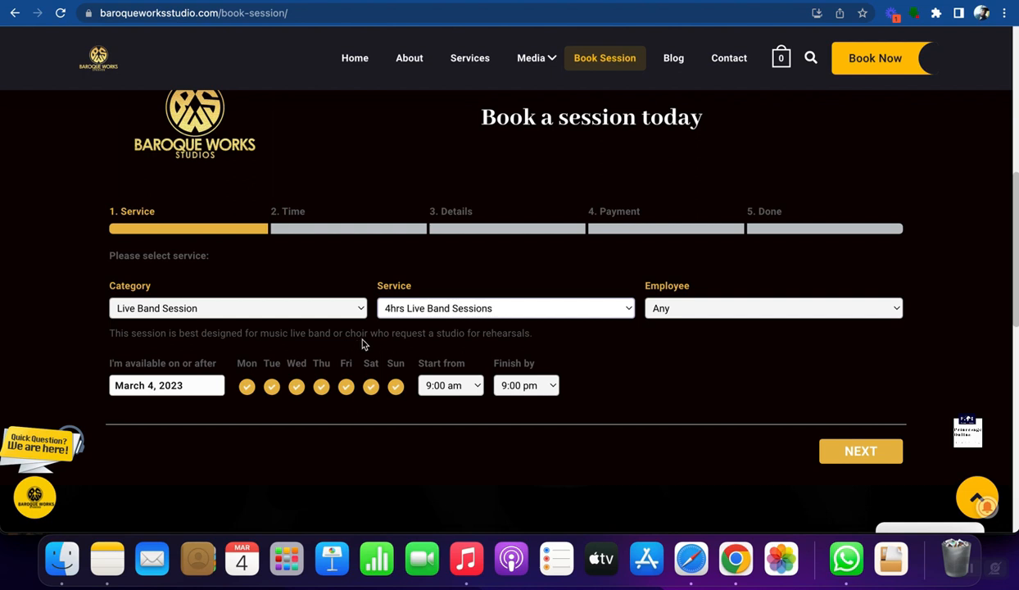
{"action": "mouse_move", "coordinate": [569, 349]}
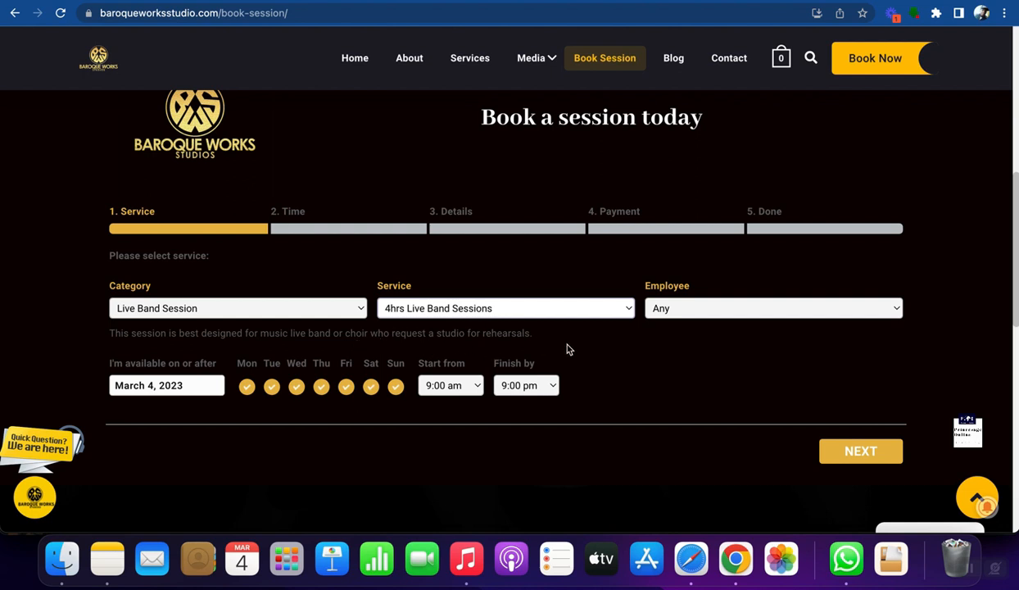
Step: Select the Morning Session provider, set the date to March 5, and keep 9:00 am start
{"action": "left_click", "coordinate": [773, 308]}
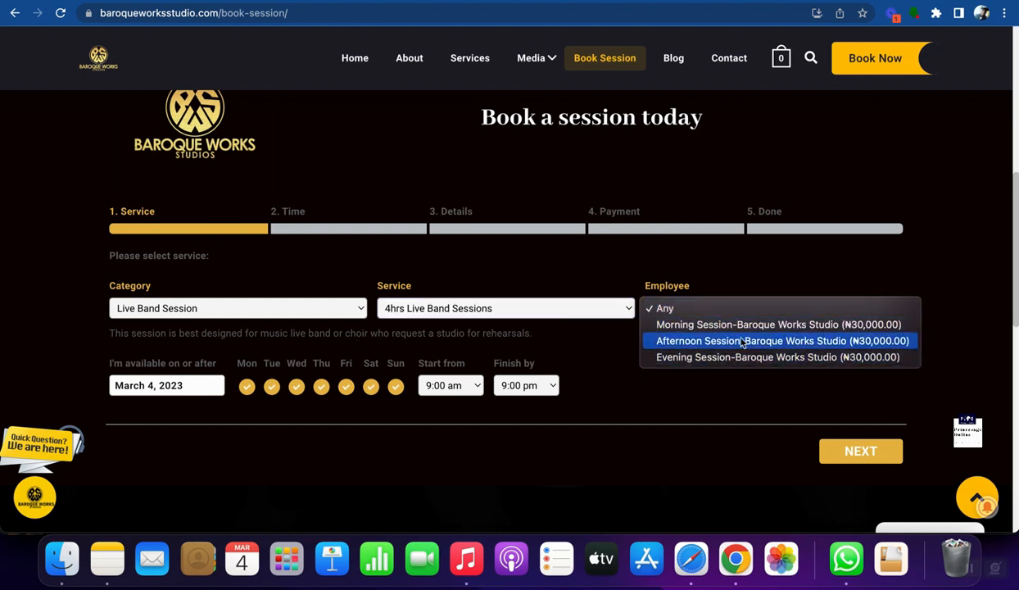
{"action": "mouse_move", "coordinate": [782, 342]}
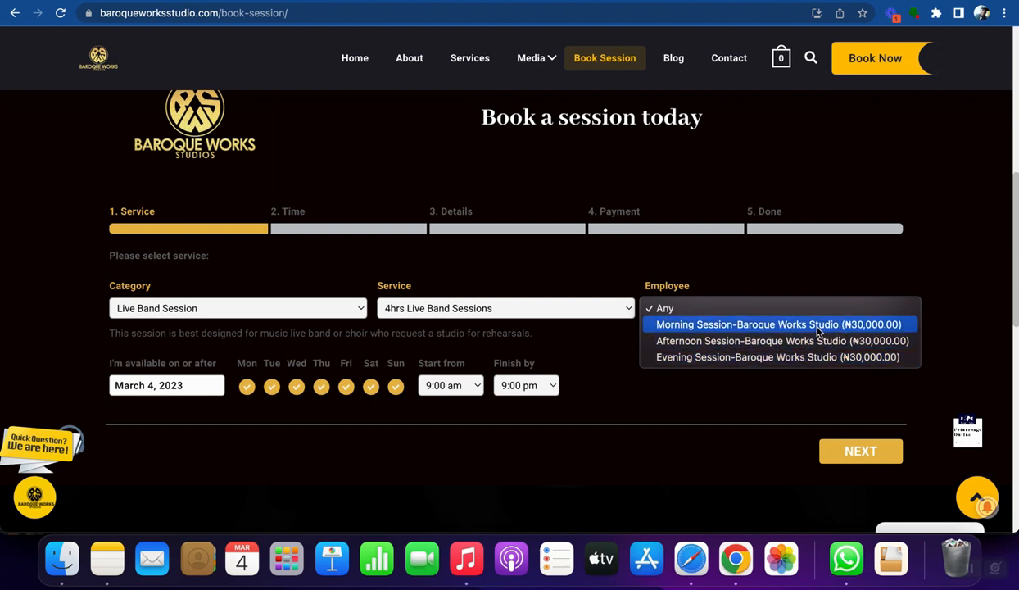
{"action": "left_click", "coordinate": [776, 324]}
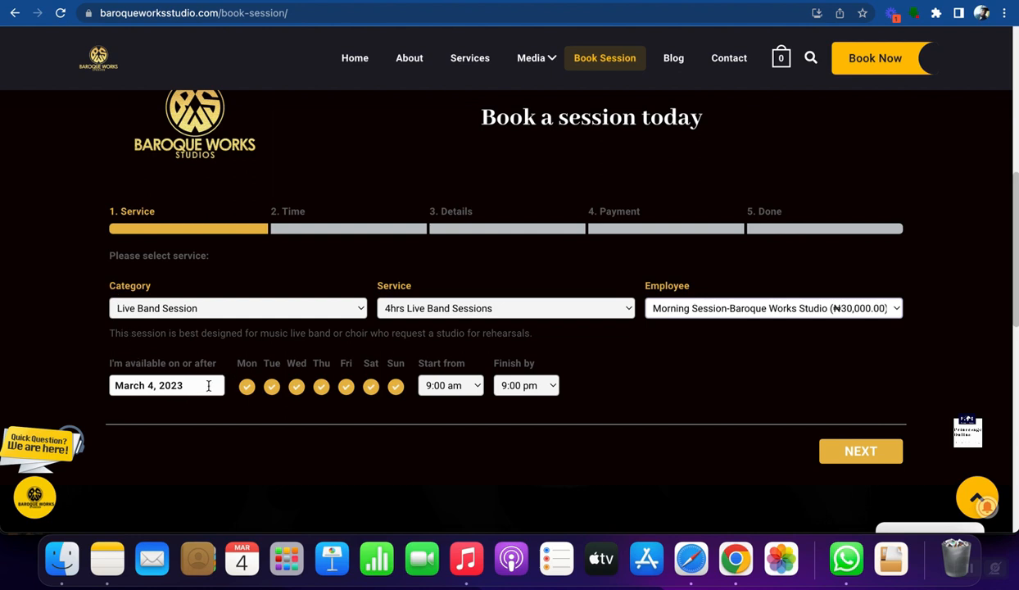
{"action": "left_click", "coordinate": [167, 385]}
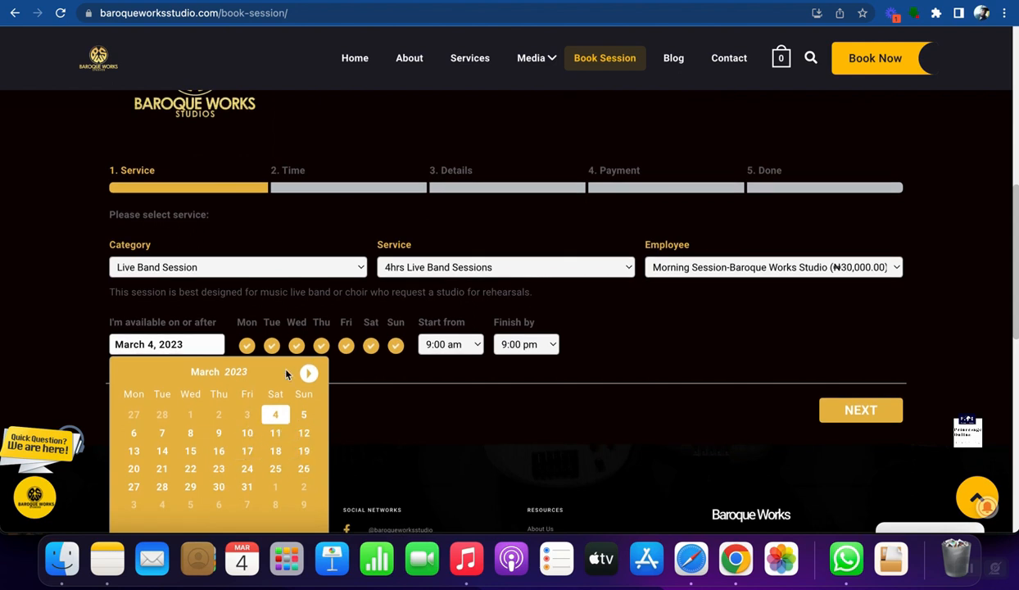
{"action": "mouse_move", "coordinate": [355, 356]}
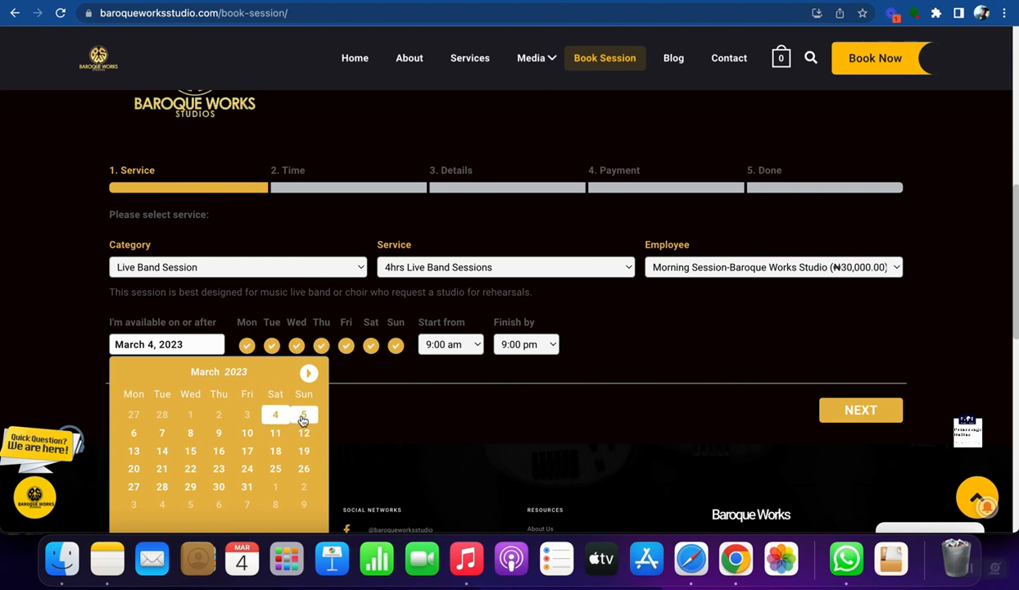
{"action": "left_click", "coordinate": [303, 414]}
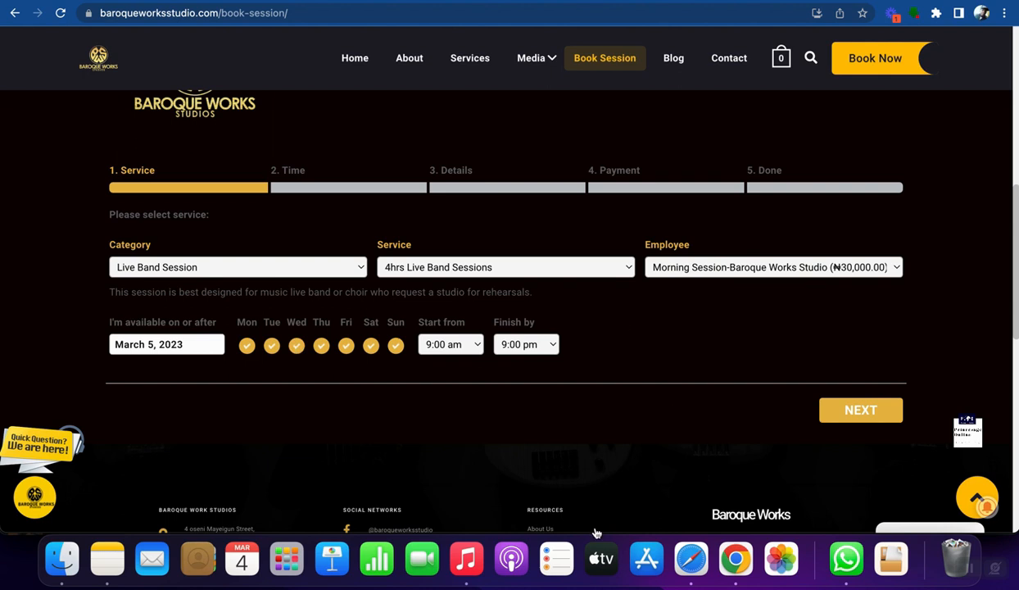
{"action": "left_click", "coordinate": [450, 344]}
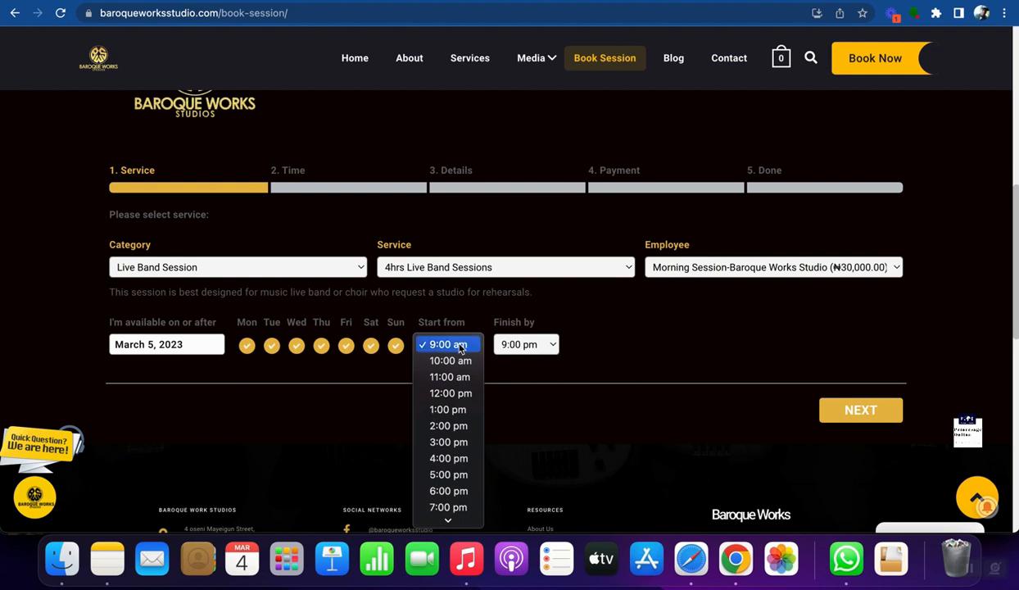
{"action": "left_click", "coordinate": [448, 344]}
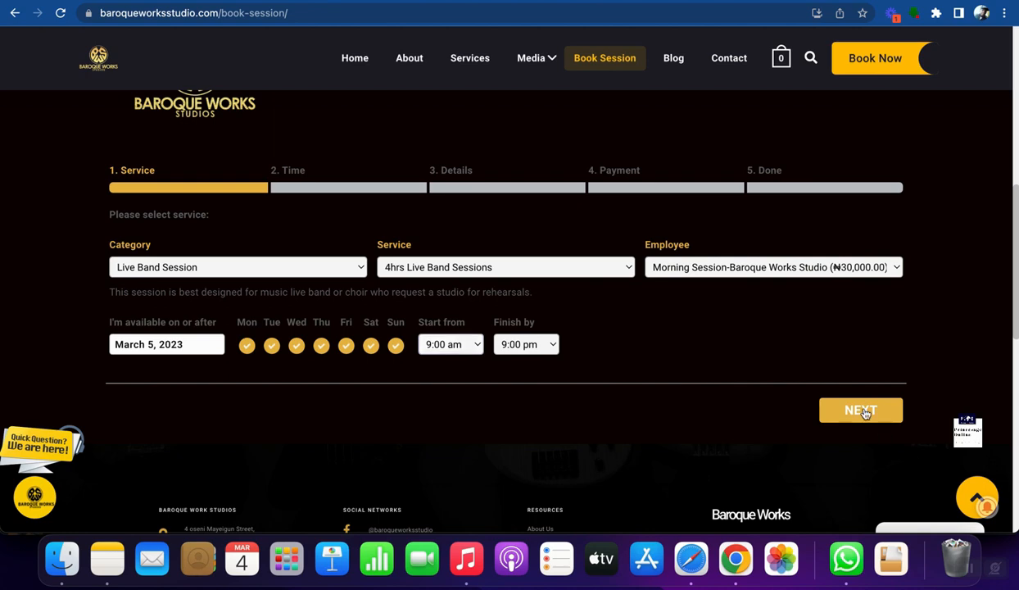
Step: Continue to the time step and book the 9:00 am slot on Sun, Mar 05
{"action": "left_click", "coordinate": [860, 410]}
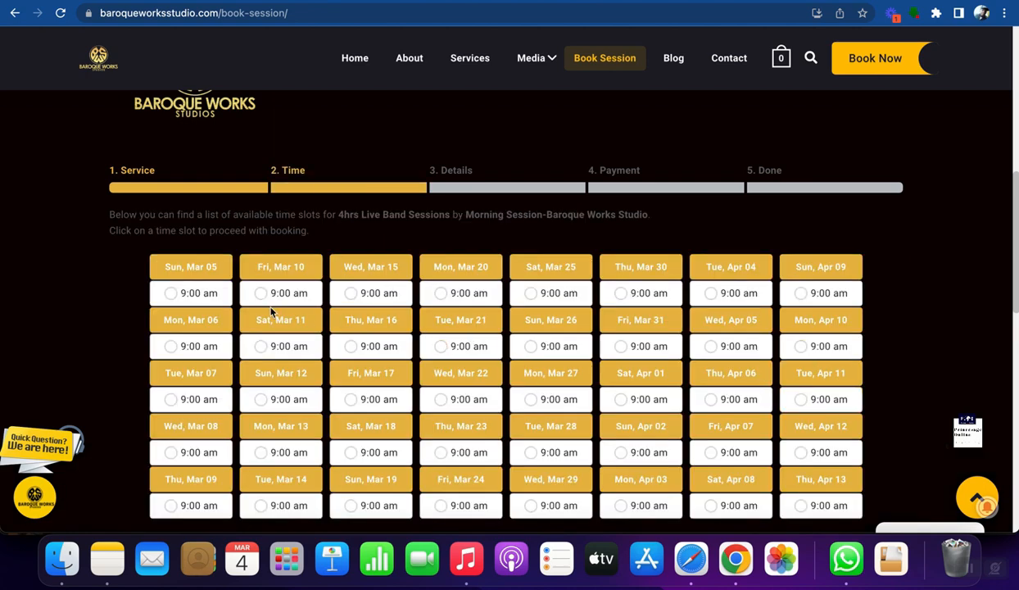
{"action": "left_click", "coordinate": [260, 346]}
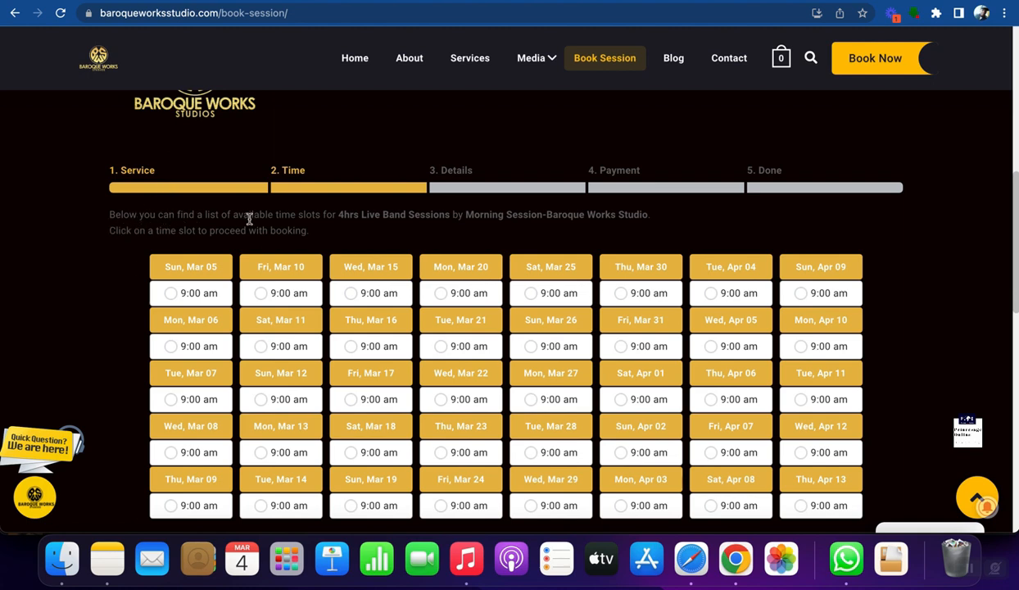
{"action": "mouse_move", "coordinate": [536, 232]}
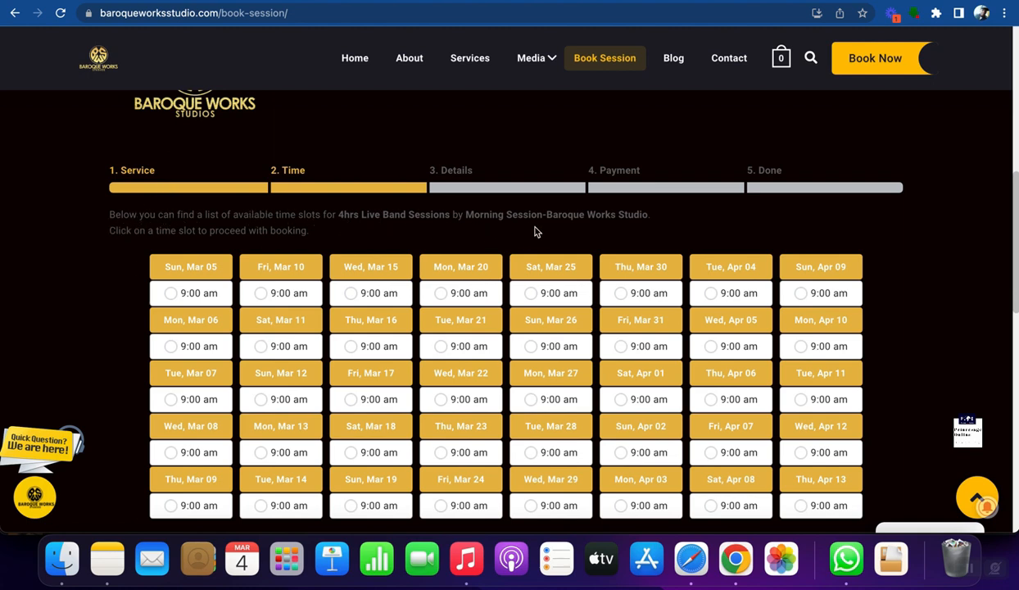
{"action": "left_click", "coordinate": [170, 293]}
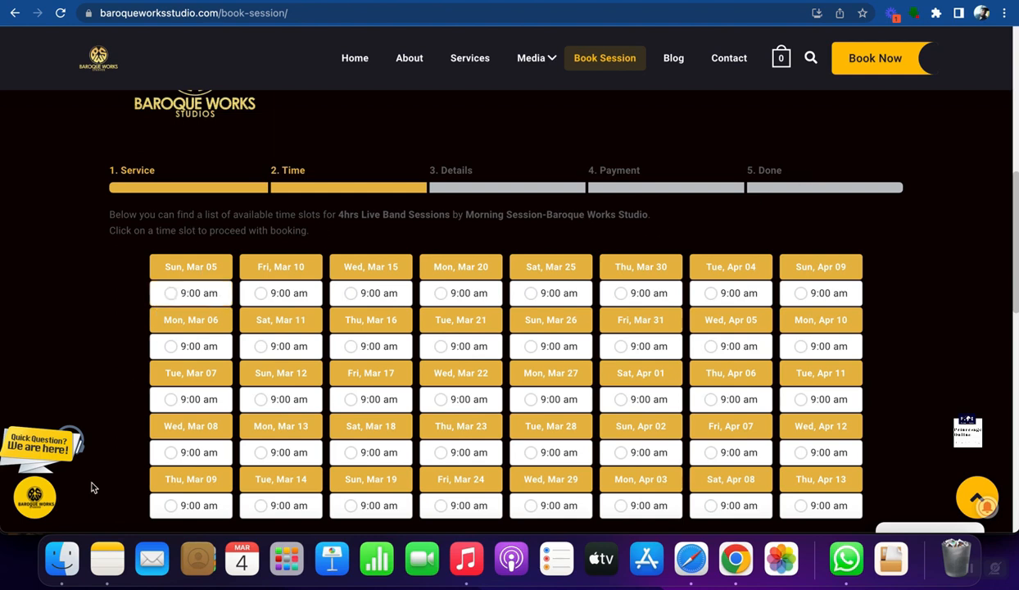
{"action": "left_click", "coordinate": [191, 292]}
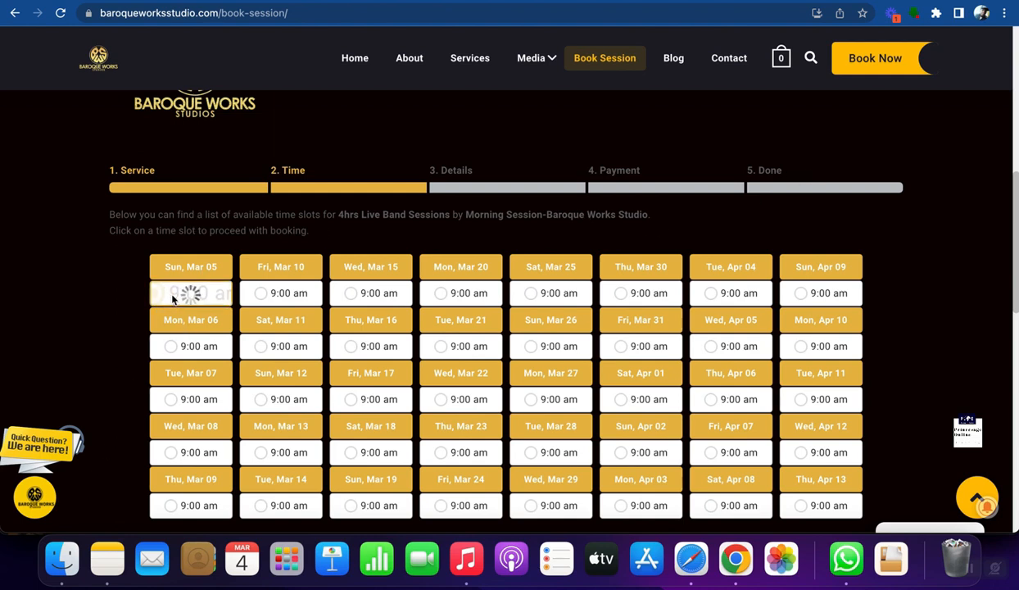
{"action": "left_click", "coordinate": [190, 292]}
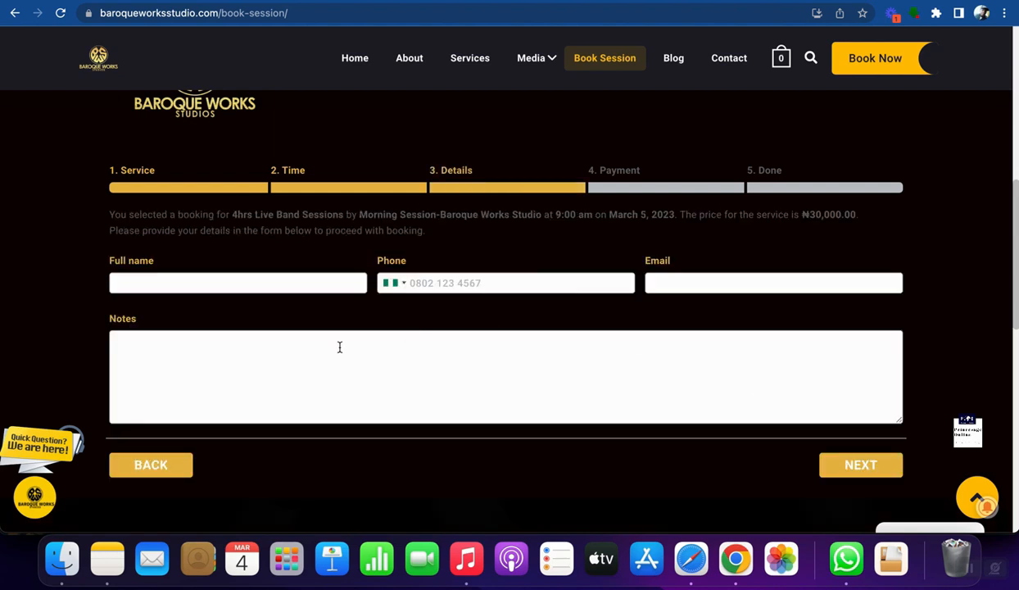
Step: Enter full name 'Adebay' and note 'I am coming with my engineer', then submit for verification
{"action": "left_click", "coordinate": [238, 283]}
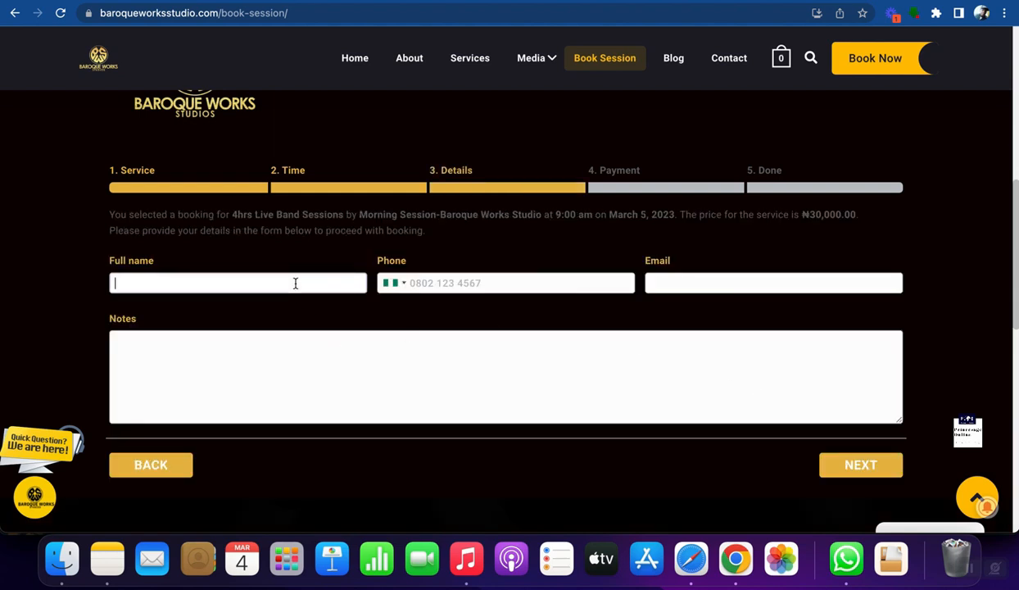
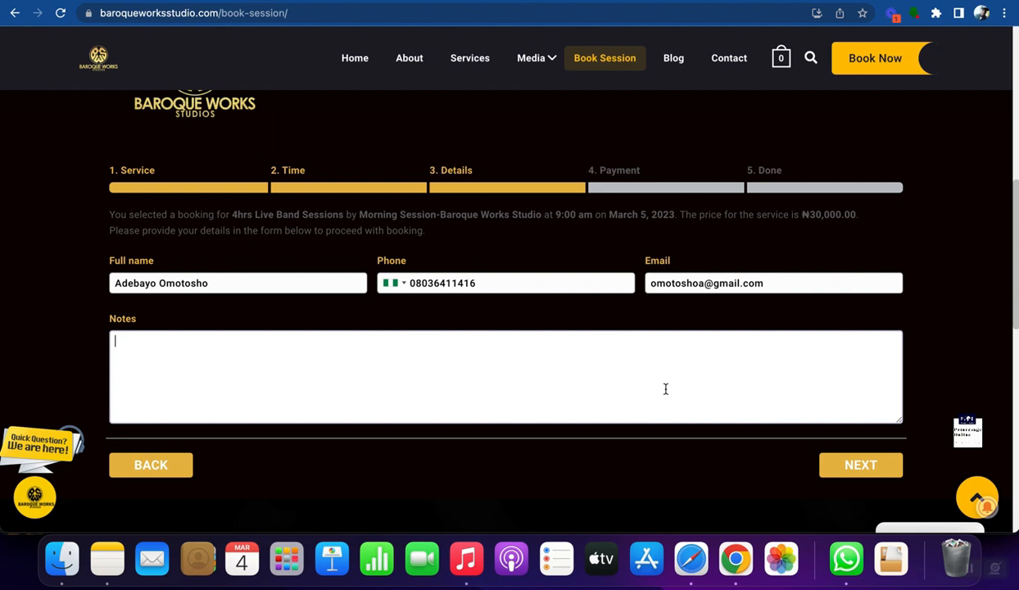
{"action": "type", "text": "I am coming with my engineer"}
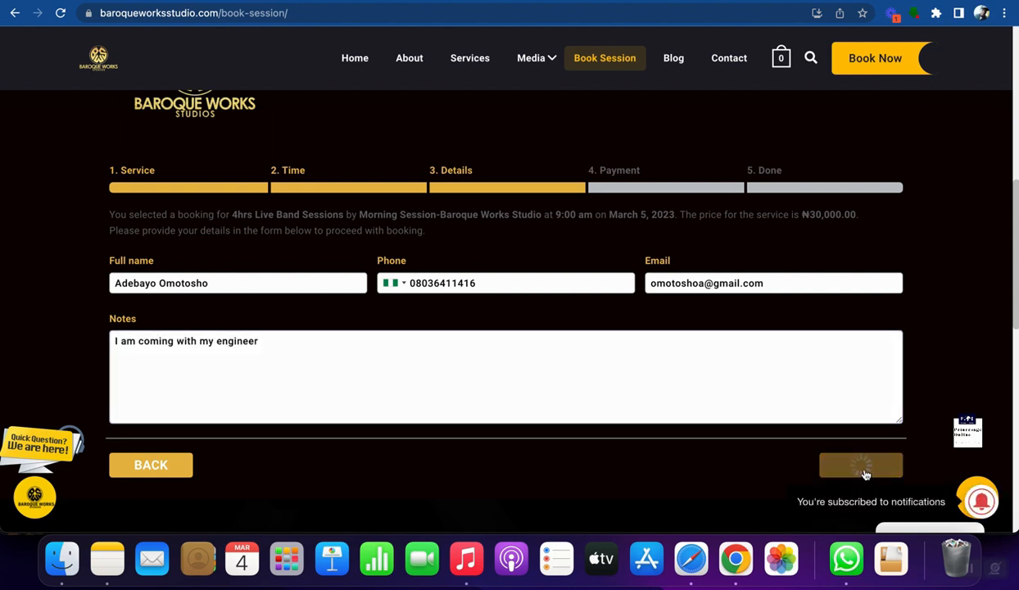
{"action": "left_click", "coordinate": [861, 464]}
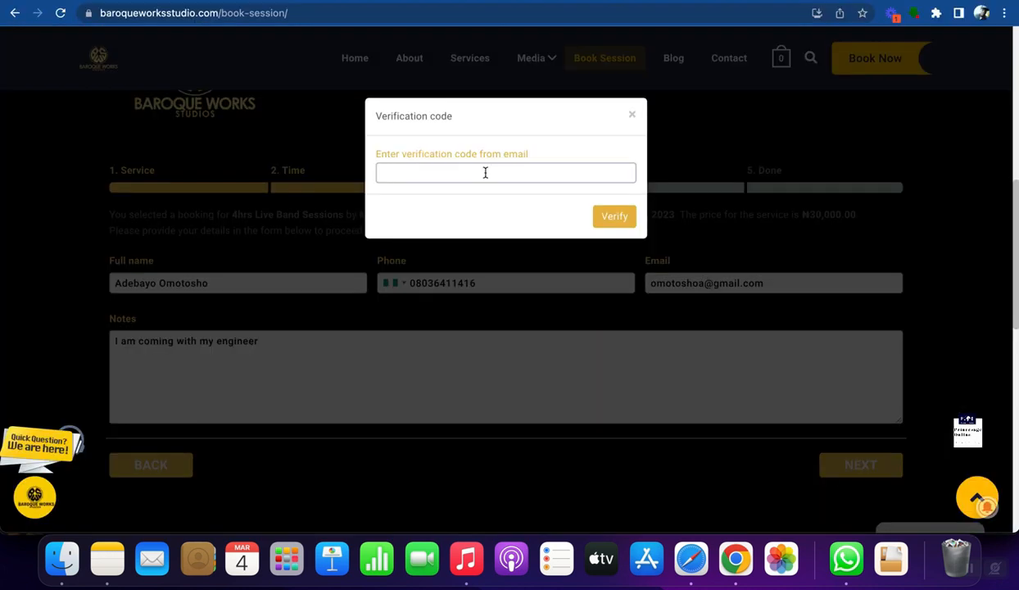
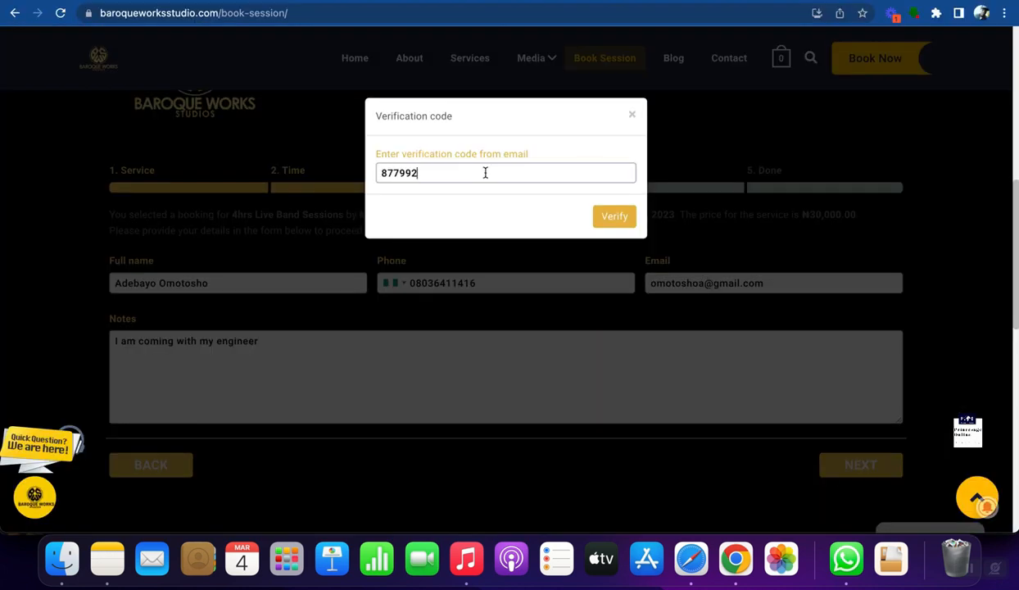
{"action": "mouse_move", "coordinate": [489, 148]}
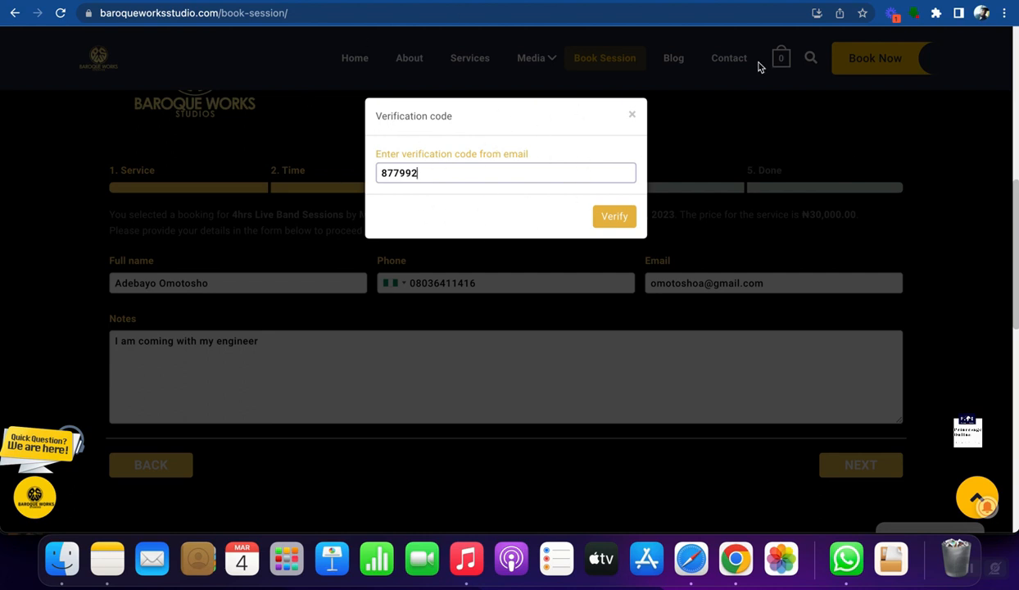
{"action": "mouse_move", "coordinate": [355, 148]}
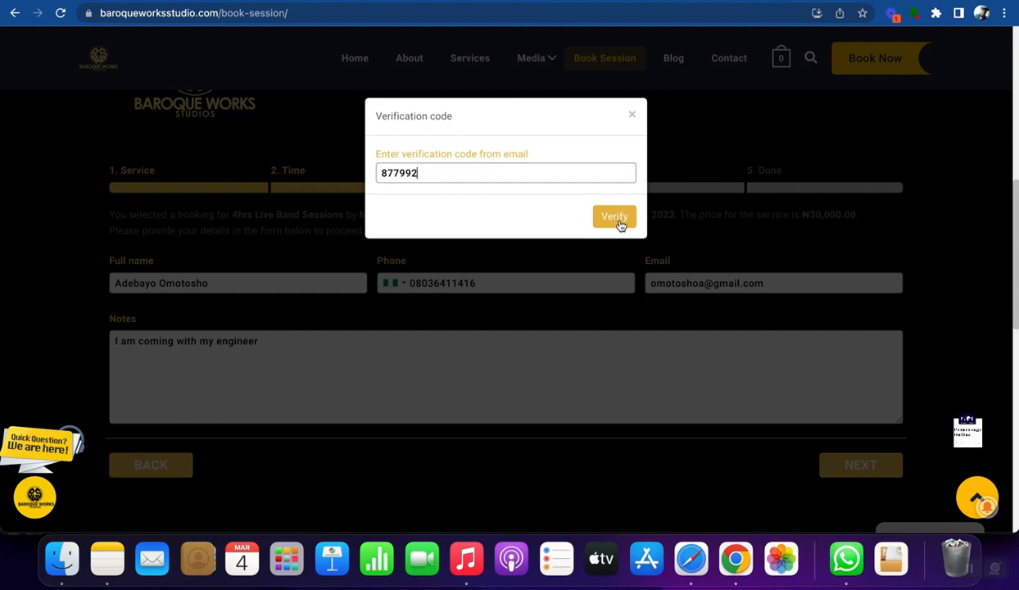
{"action": "left_click", "coordinate": [613, 216]}
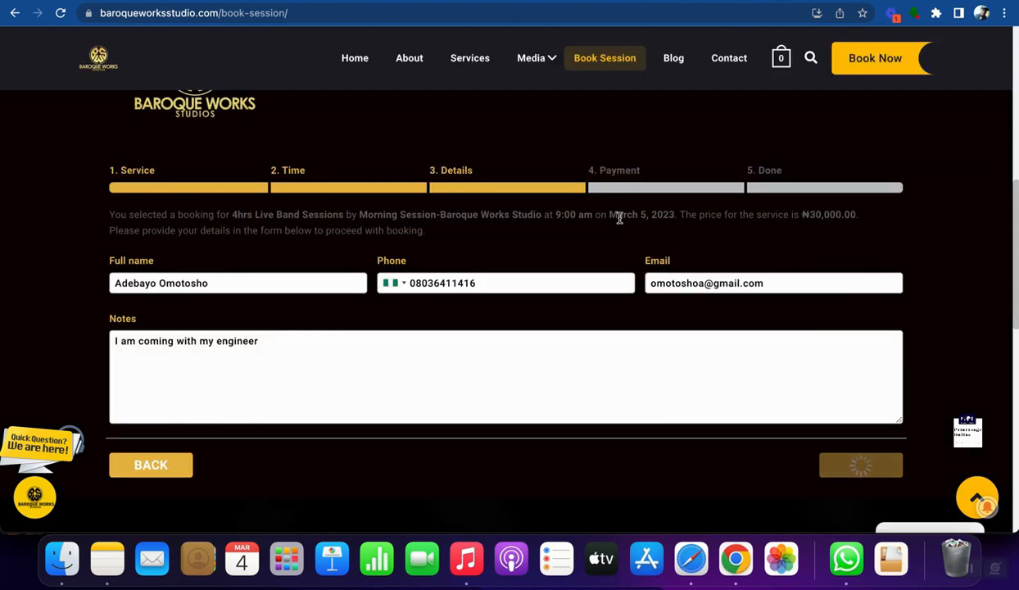
{"action": "mouse_move", "coordinate": [732, 408]}
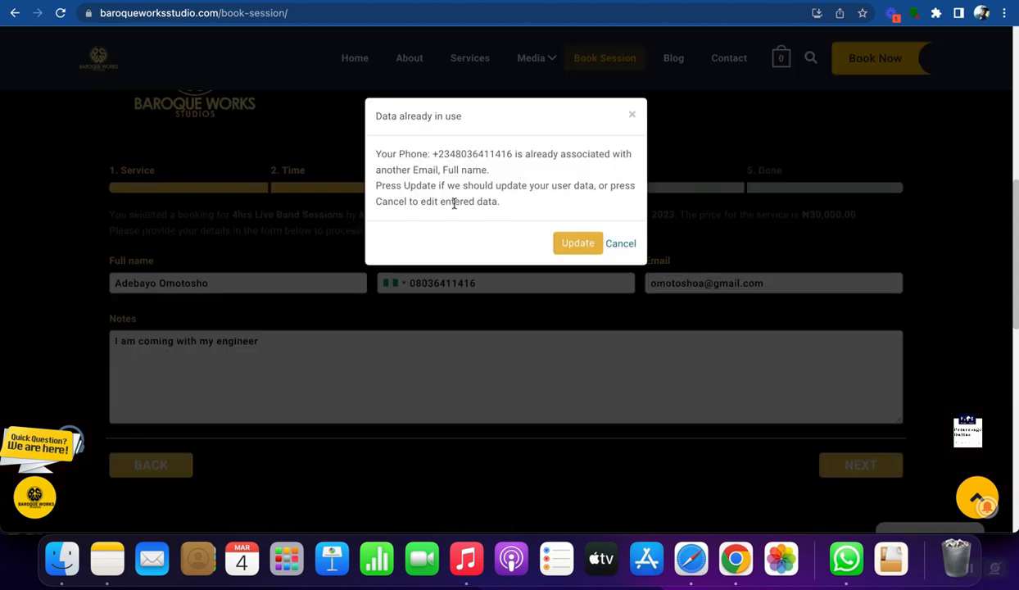
{"action": "mouse_move", "coordinate": [428, 153]}
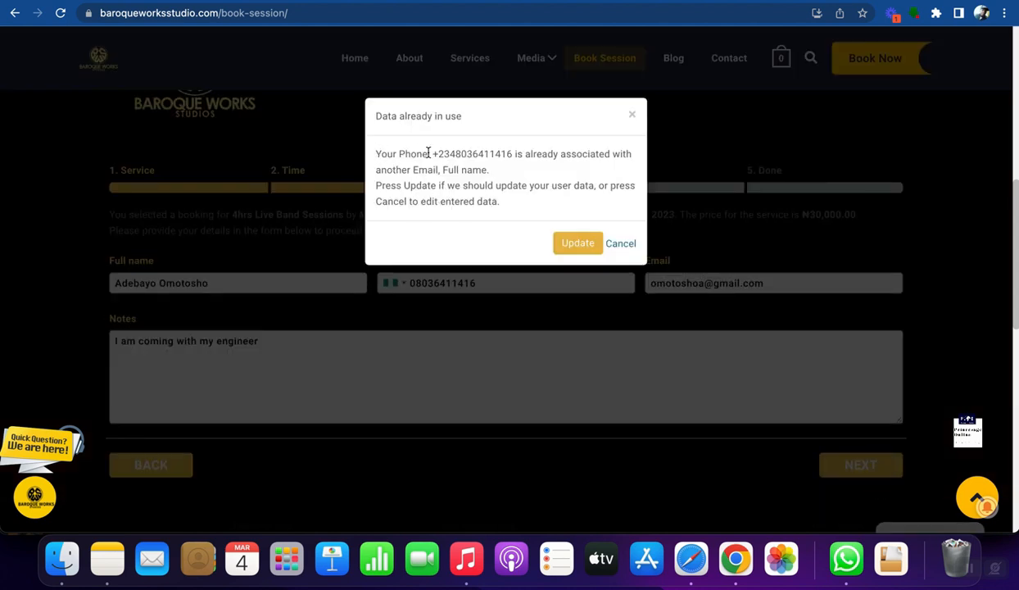
{"action": "mouse_move", "coordinate": [402, 182]}
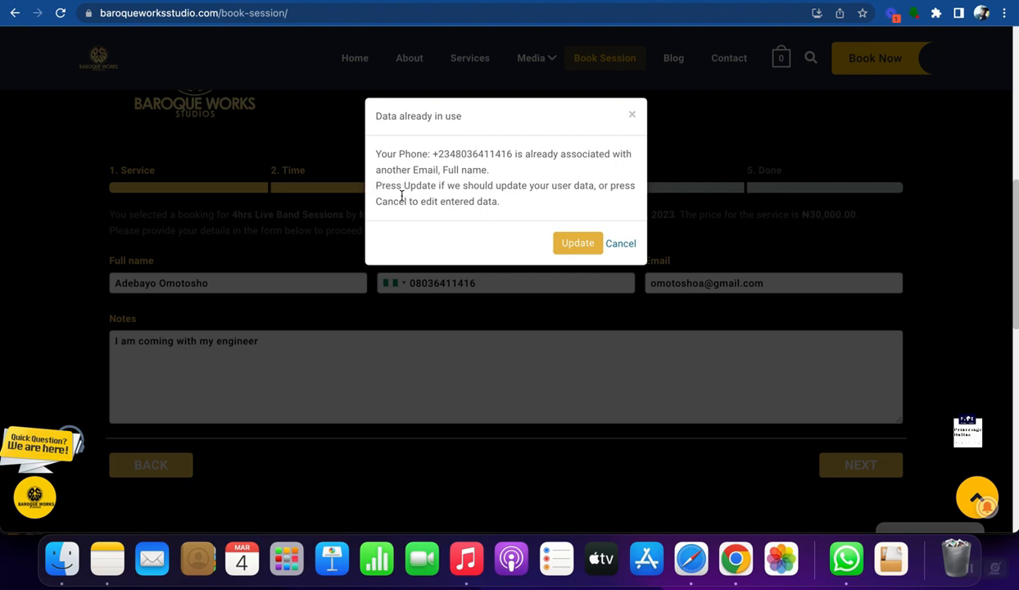
{"action": "mouse_move", "coordinate": [571, 259]}
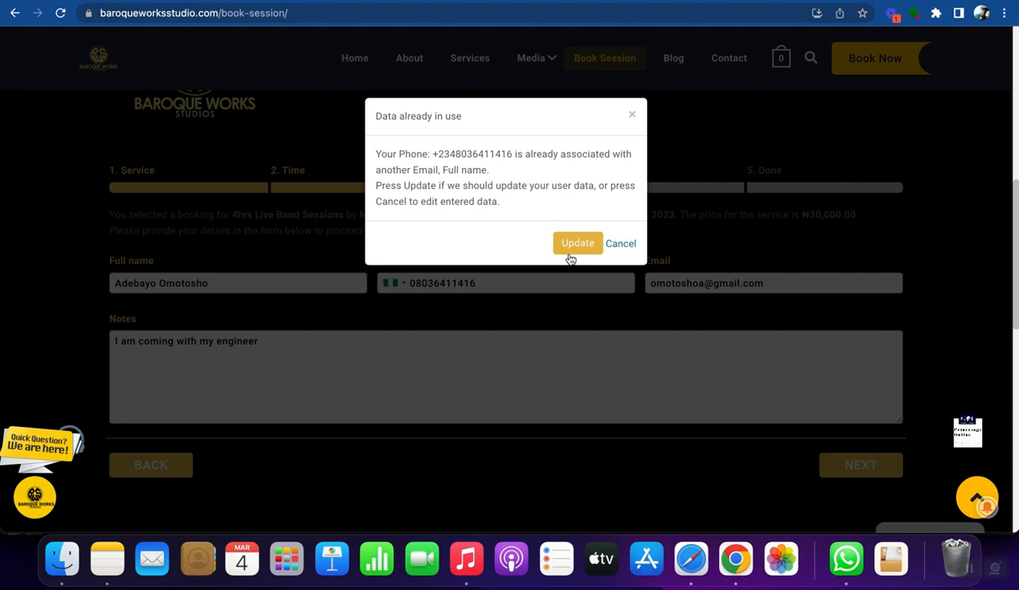
{"action": "left_click", "coordinate": [577, 243]}
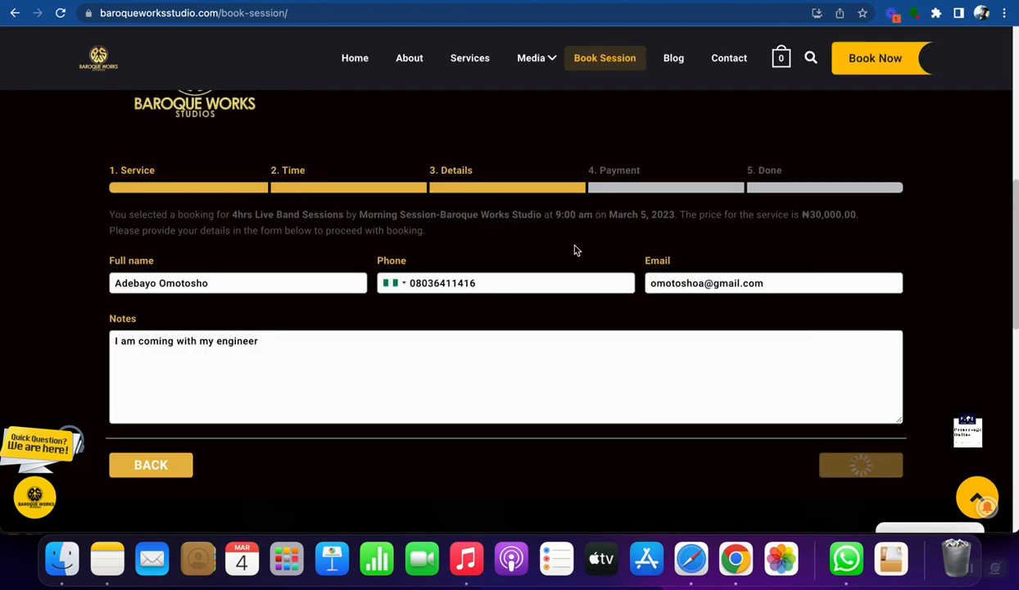
{"action": "left_click", "coordinate": [860, 464]}
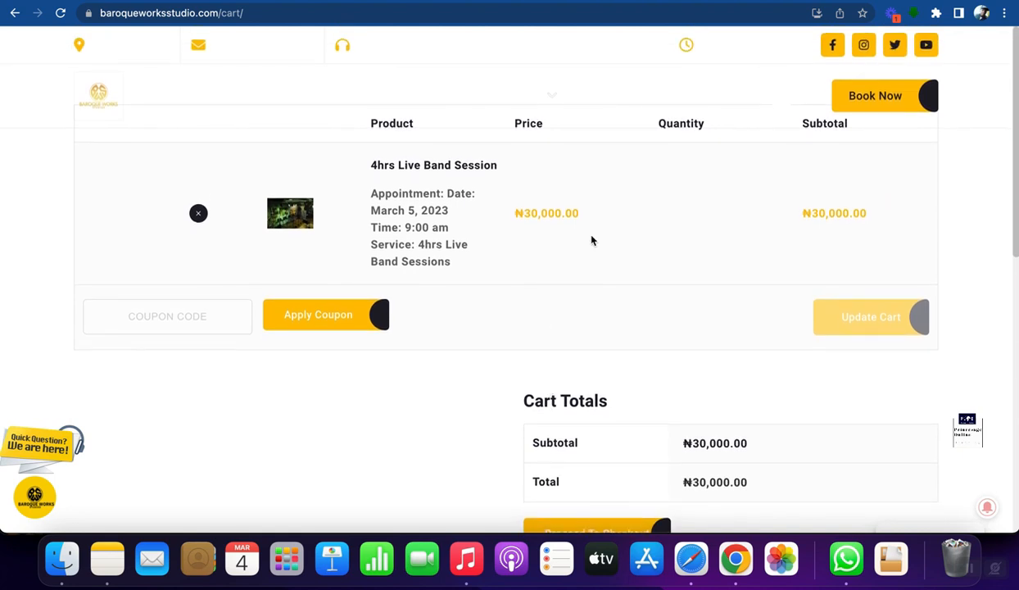
Step: Review the cart and its coupon field, then proceed to checkout
{"action": "scroll", "scroll_direction": "down", "scroll_amount": 3}
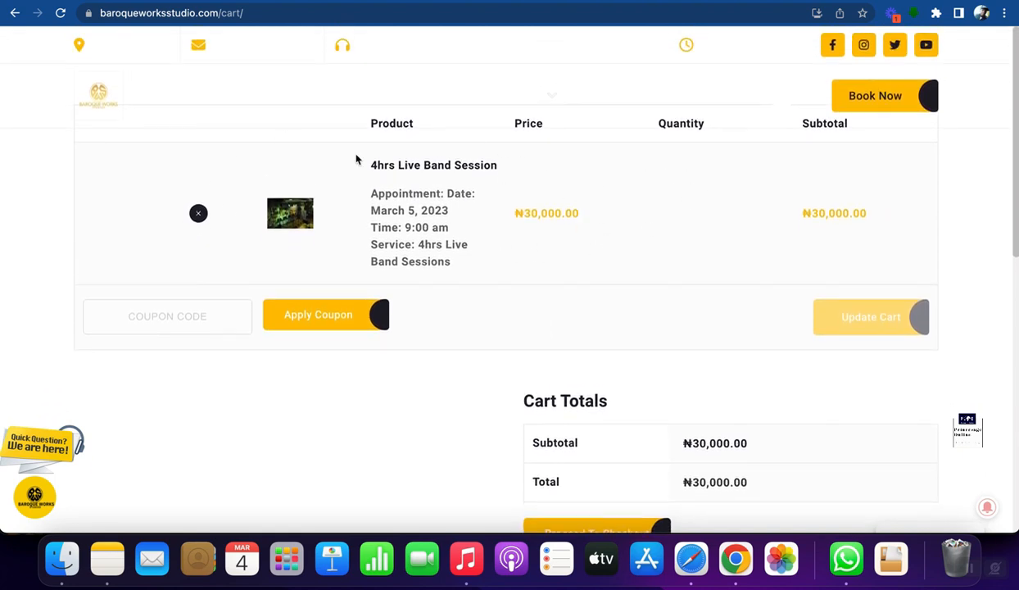
{"action": "mouse_move", "coordinate": [491, 218]}
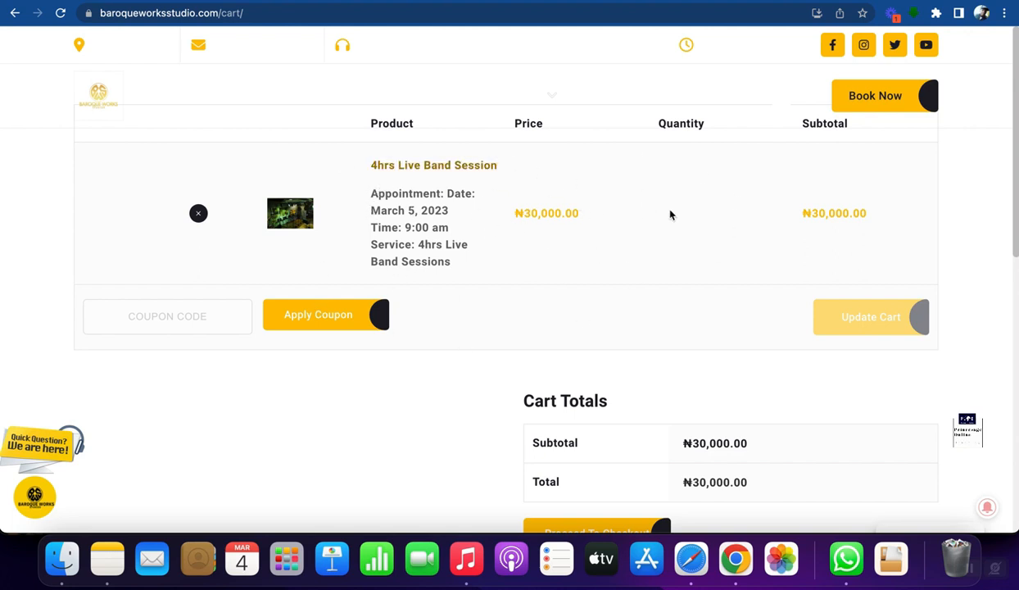
{"action": "scroll", "scroll_direction": "down", "scroll_amount": 3}
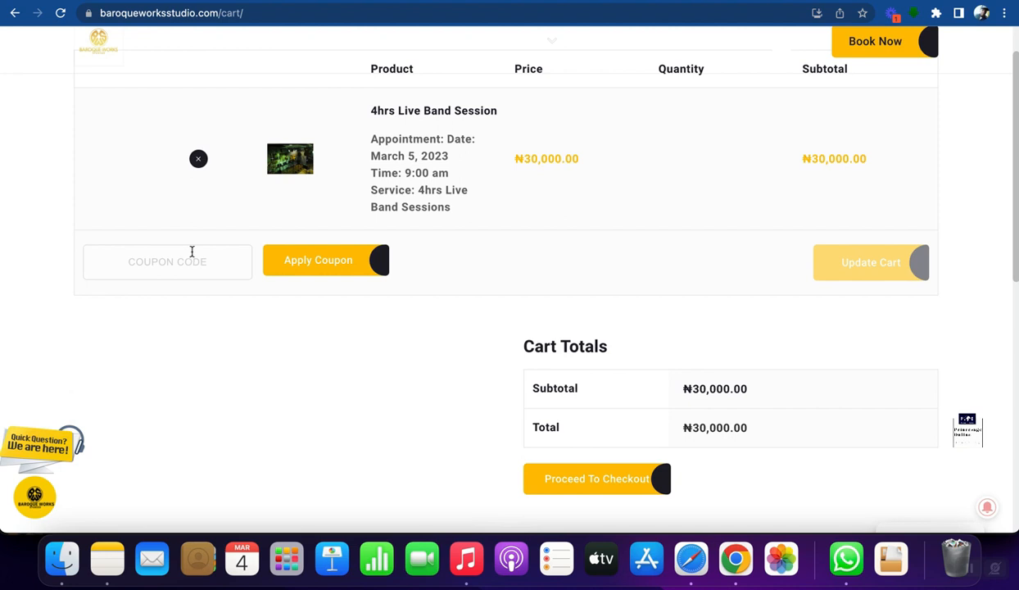
{"action": "left_click", "coordinate": [167, 261]}
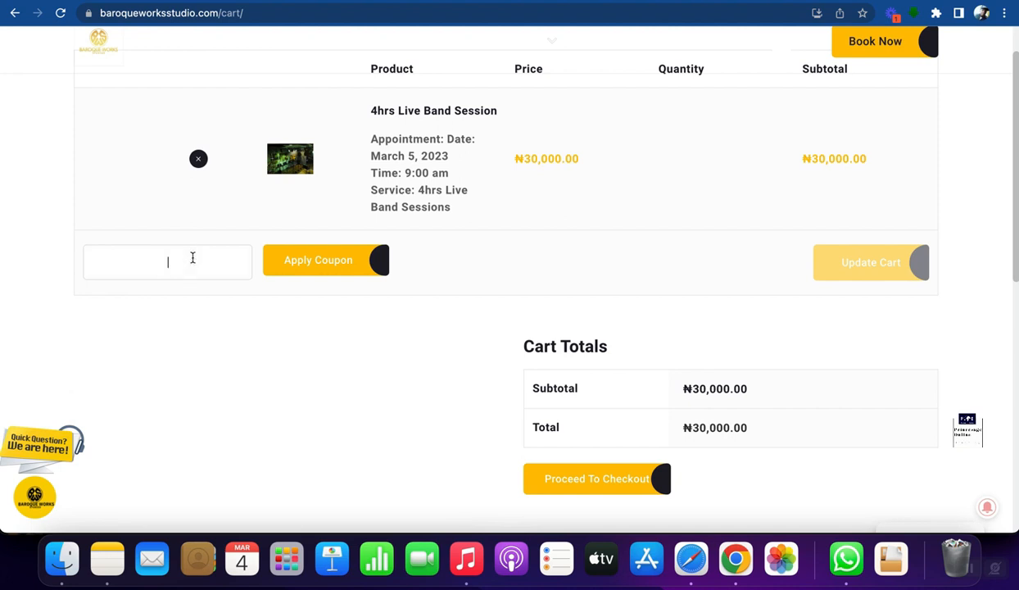
{"action": "mouse_move", "coordinate": [121, 268]}
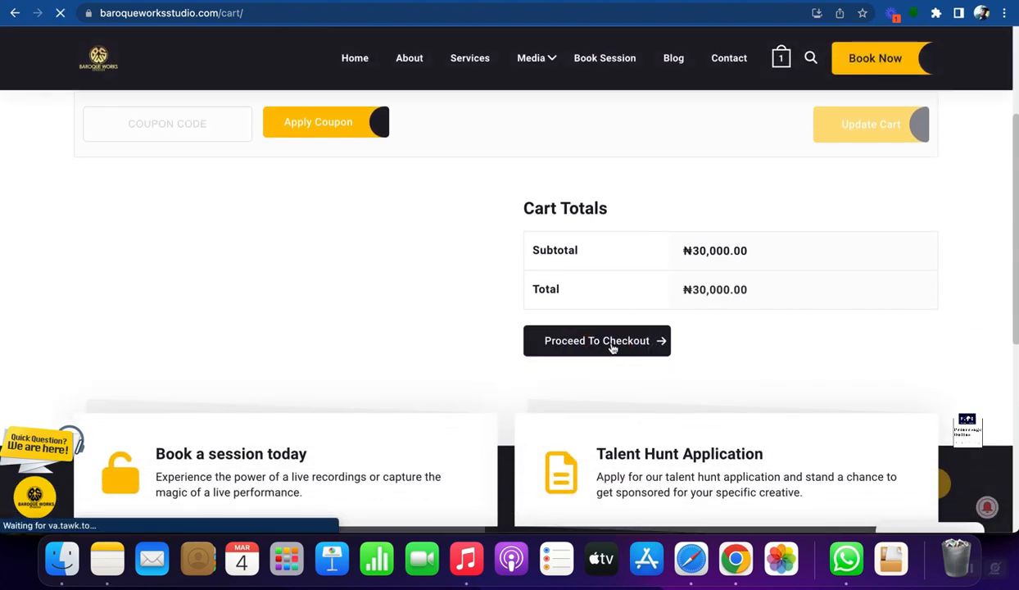
{"action": "left_click", "coordinate": [597, 340]}
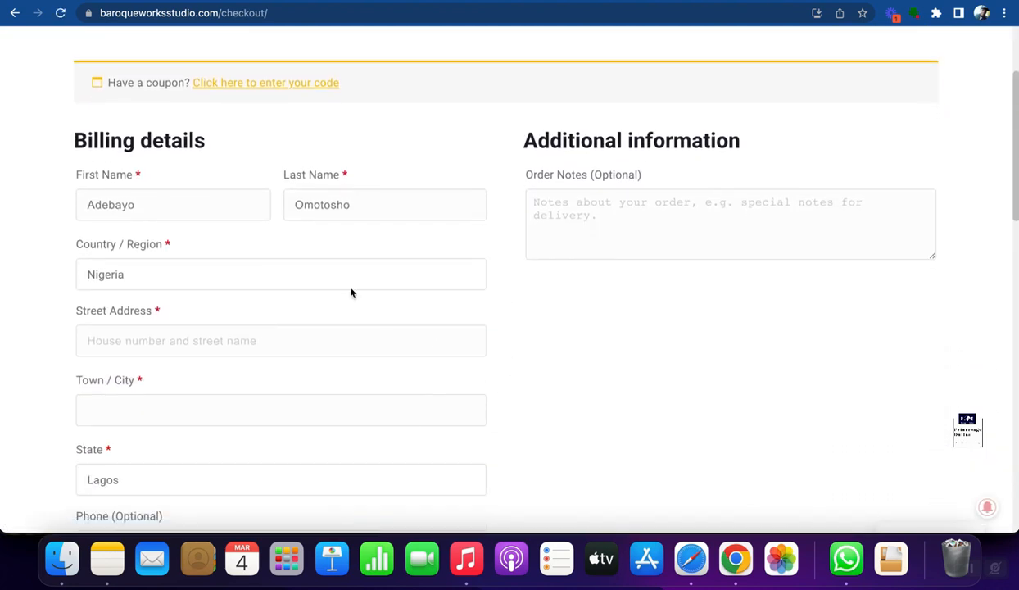
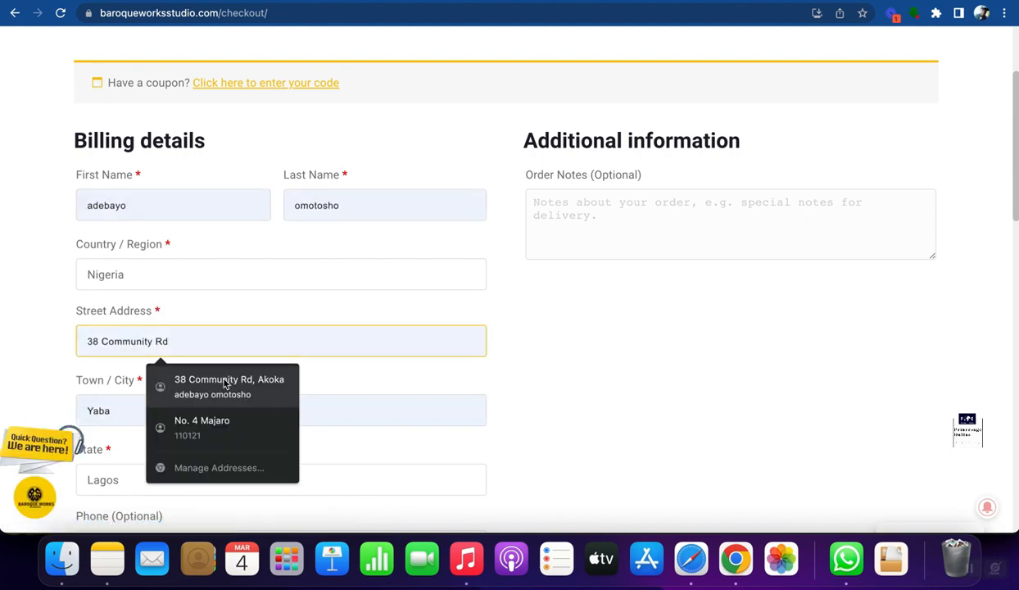
{"action": "scroll", "scroll_direction": "down", "scroll_amount": 3}
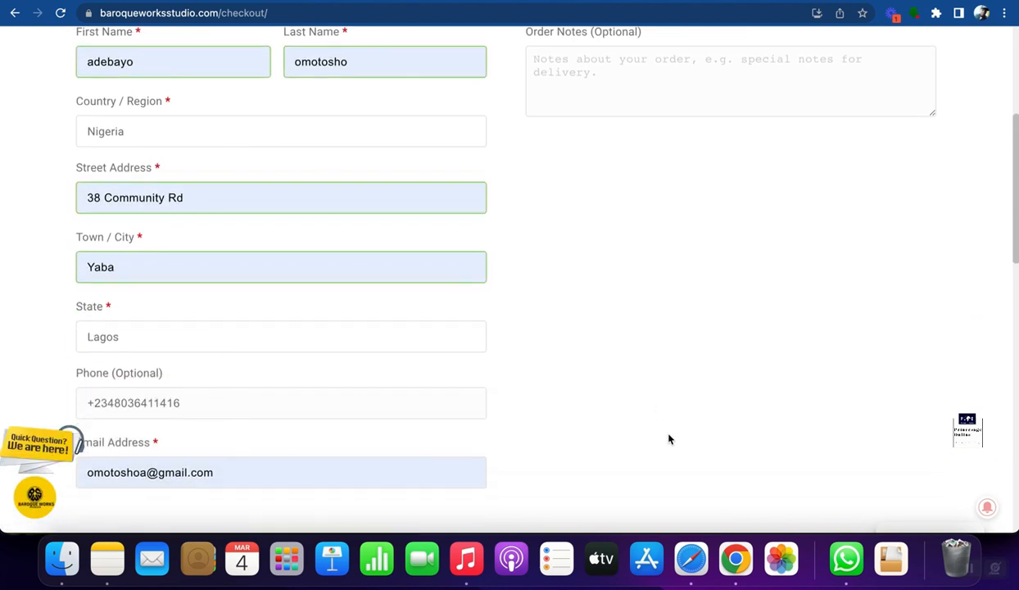
{"action": "scroll", "scroll_direction": "down", "scroll_amount": 3}
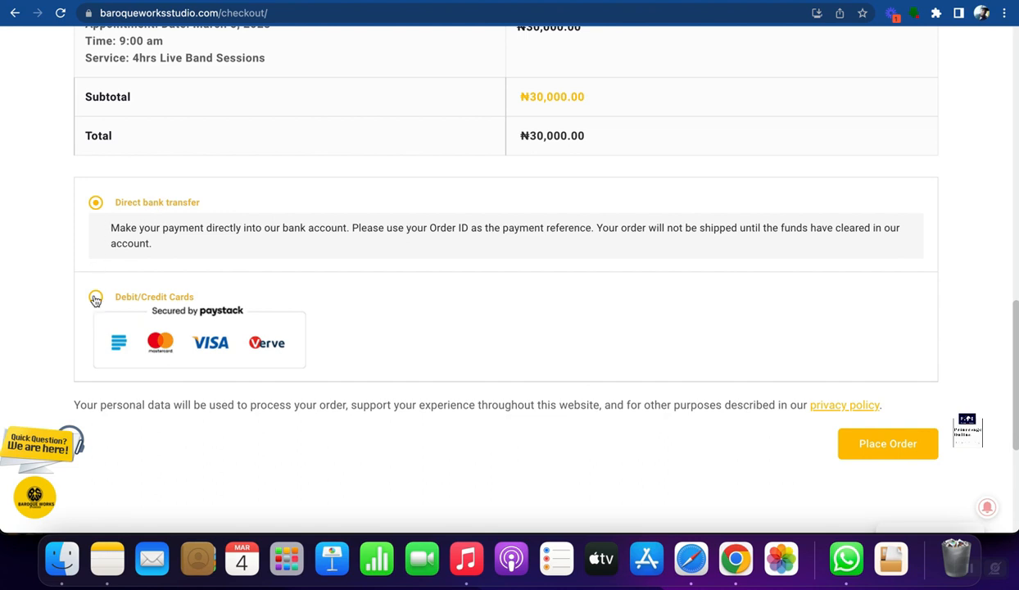
{"action": "left_click", "coordinate": [95, 296]}
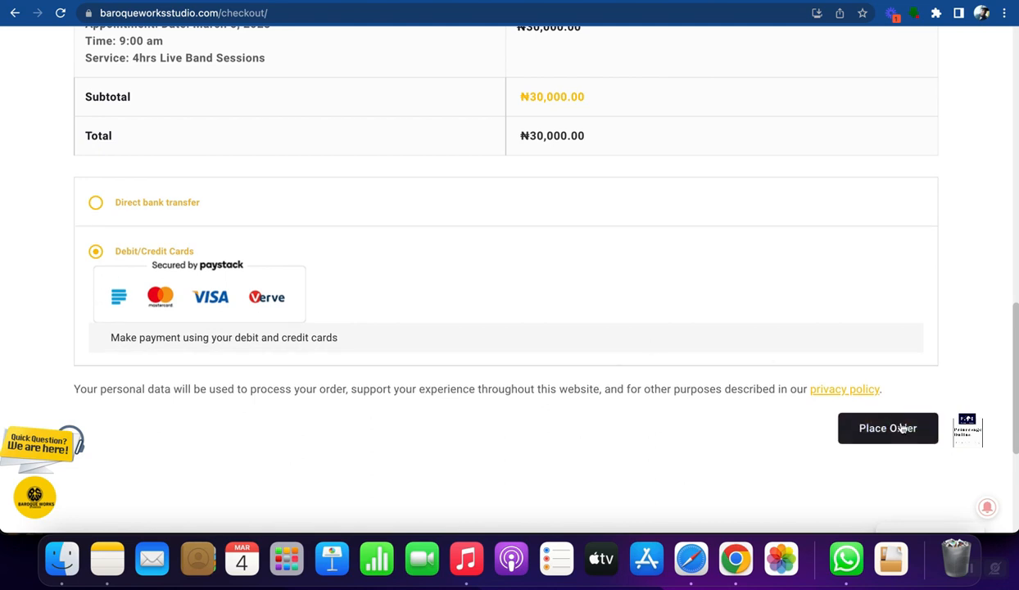
{"action": "left_click", "coordinate": [887, 428]}
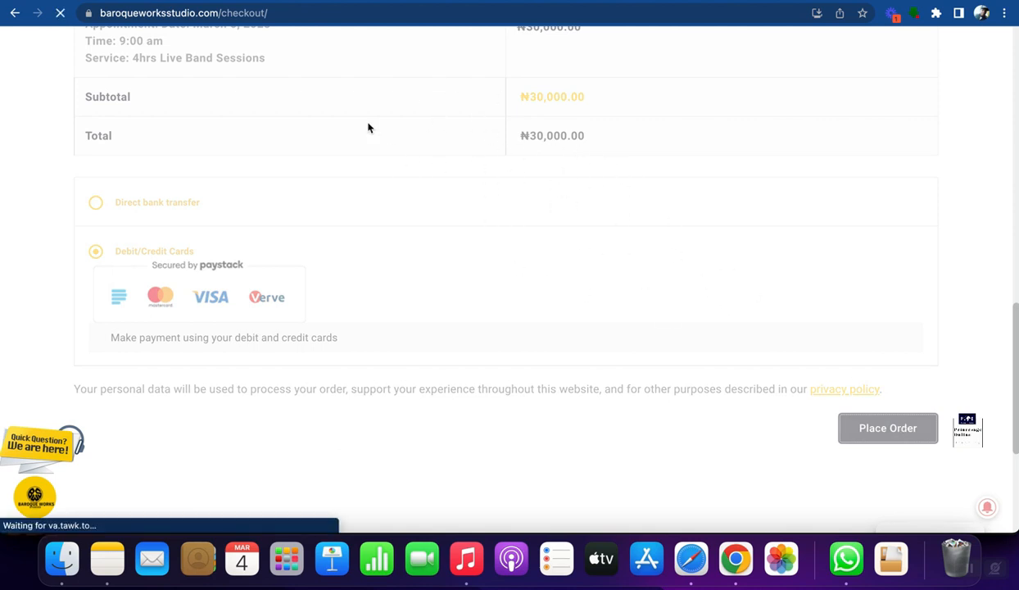
{"action": "left_click", "coordinate": [887, 428]}
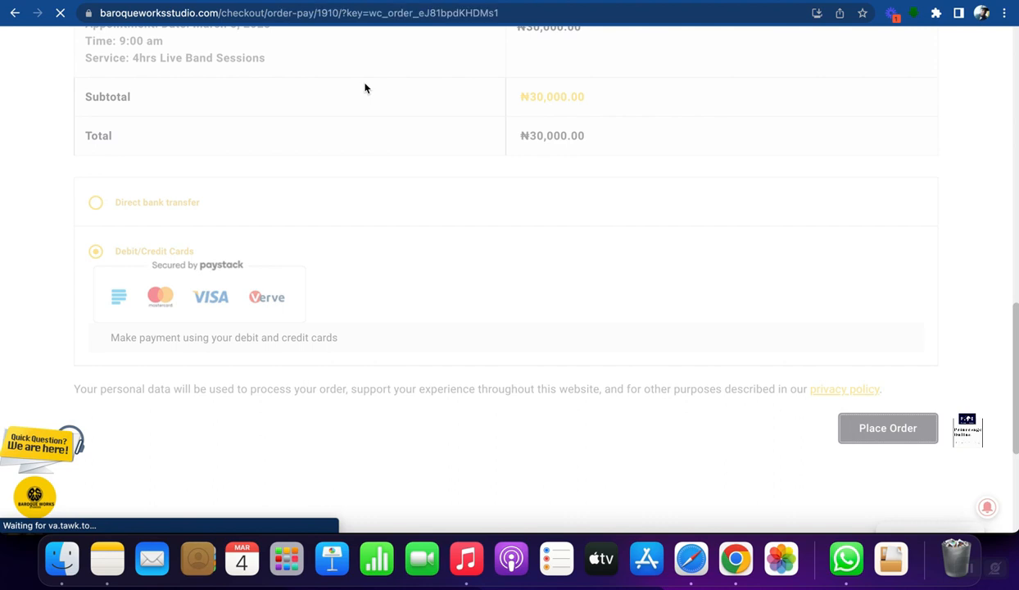
Step: View Paystack's Bank and Card payment options, then close the payment window
{"action": "left_click", "coordinate": [887, 428]}
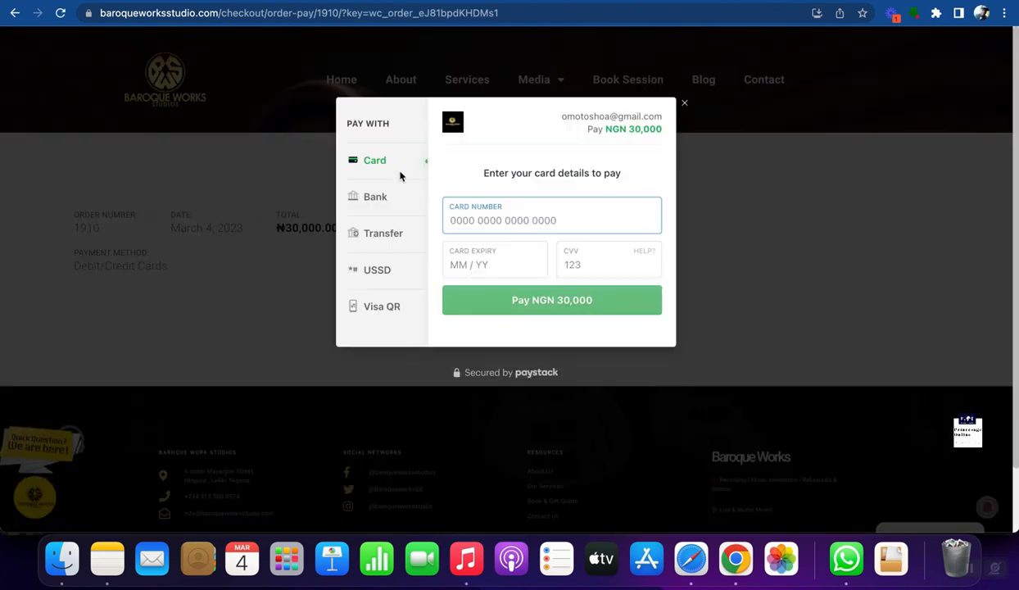
{"action": "left_click", "coordinate": [375, 196]}
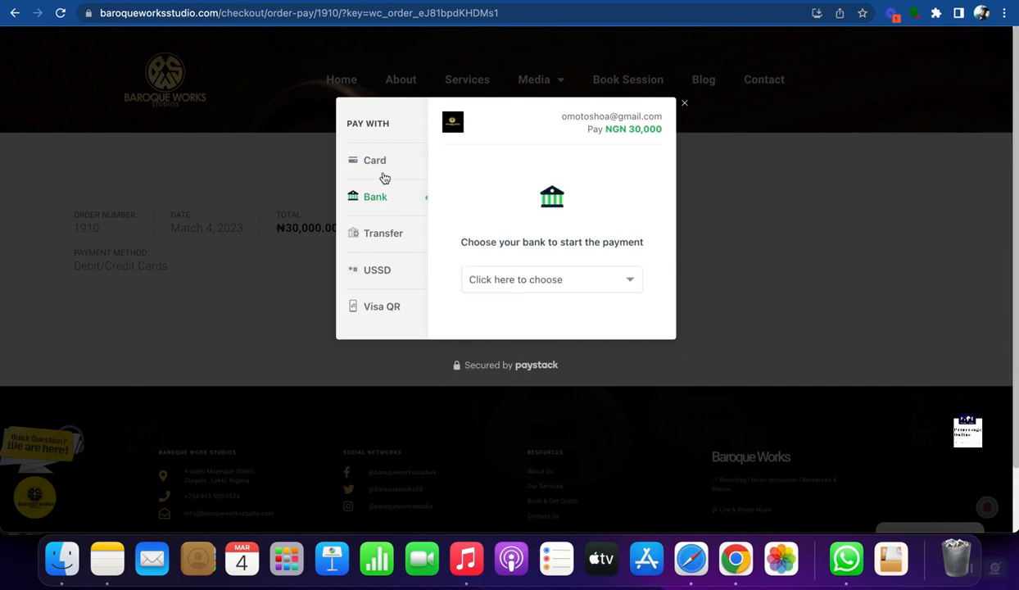
{"action": "left_click", "coordinate": [375, 160]}
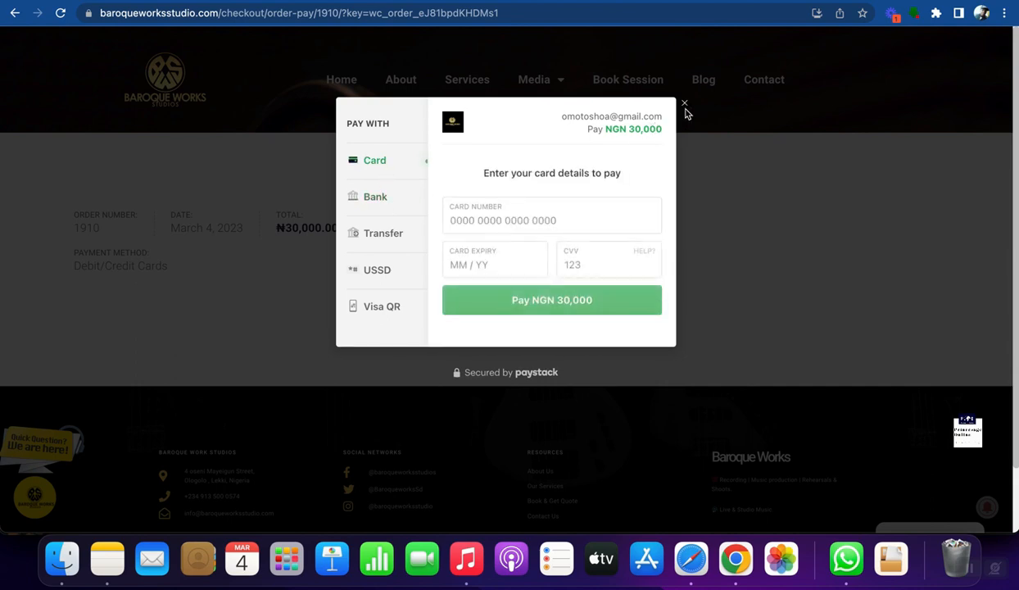
{"action": "left_click", "coordinate": [685, 105]}
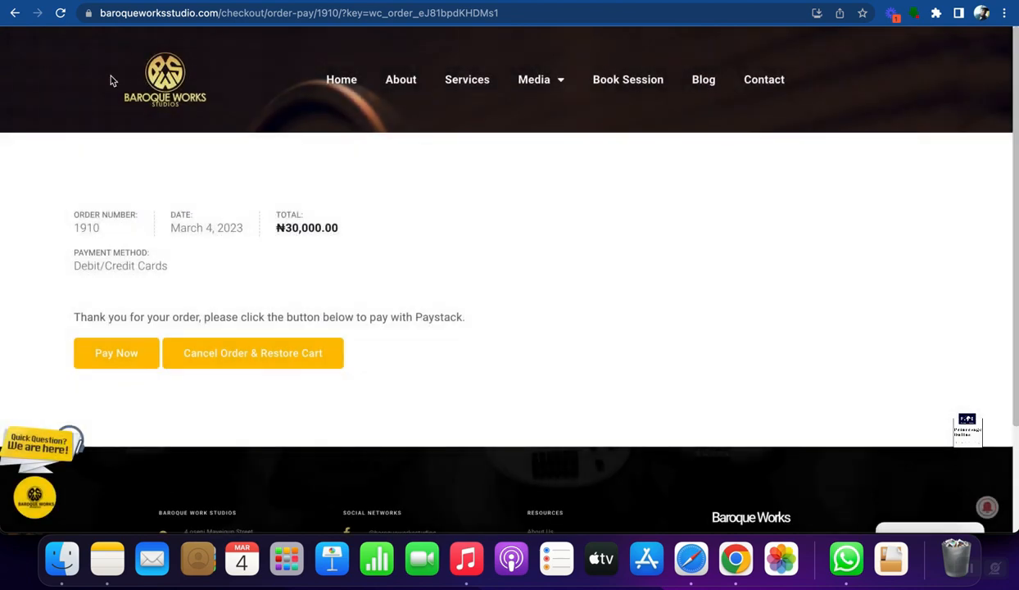
{"action": "left_click", "coordinate": [15, 13]}
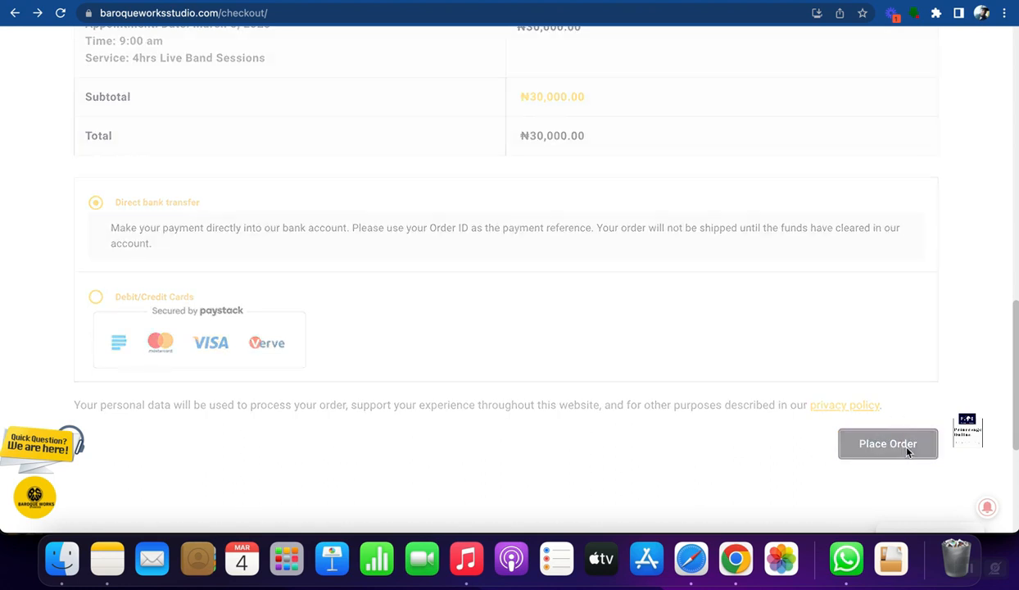
{"action": "left_click", "coordinate": [887, 443]}
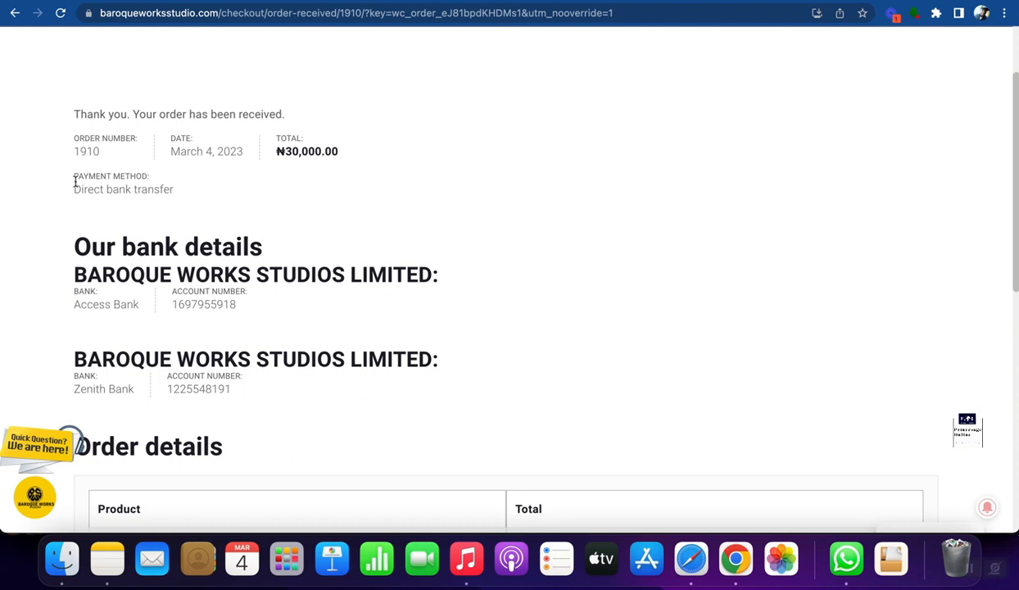
{"action": "mouse_move", "coordinate": [248, 318]}
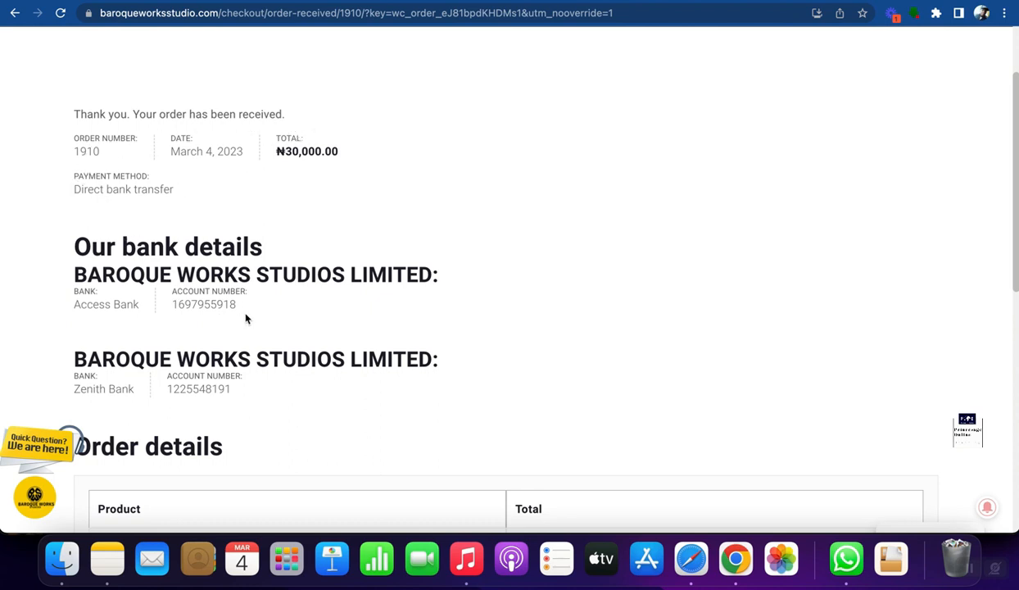
{"action": "left_click_drag", "start_coordinate": [73, 304], "coordinate": [238, 304]}
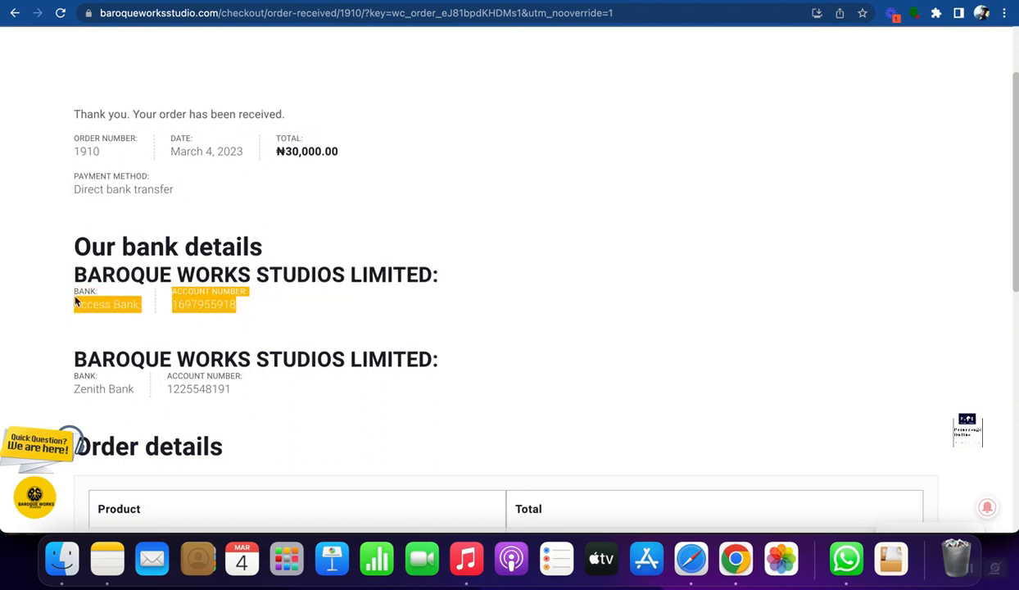
{"action": "scroll", "scroll_direction": "down", "scroll_amount": 3}
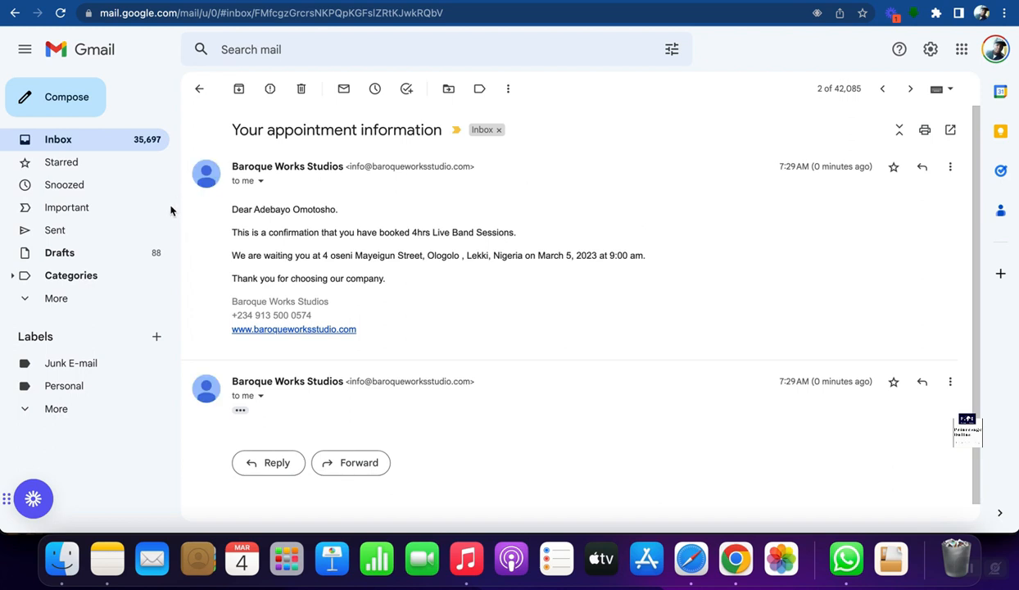
{"action": "mouse_move", "coordinate": [407, 251]}
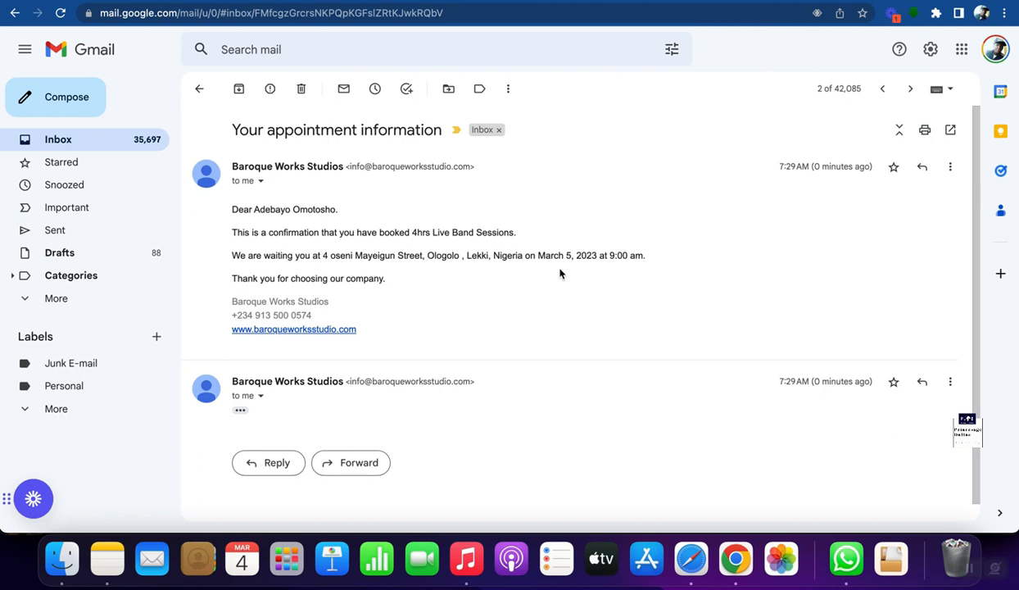
Step: Read through the order-received email and preview its invoice-1910.pdf attachment
{"action": "scroll", "scroll_direction": "down", "scroll_amount": 3}
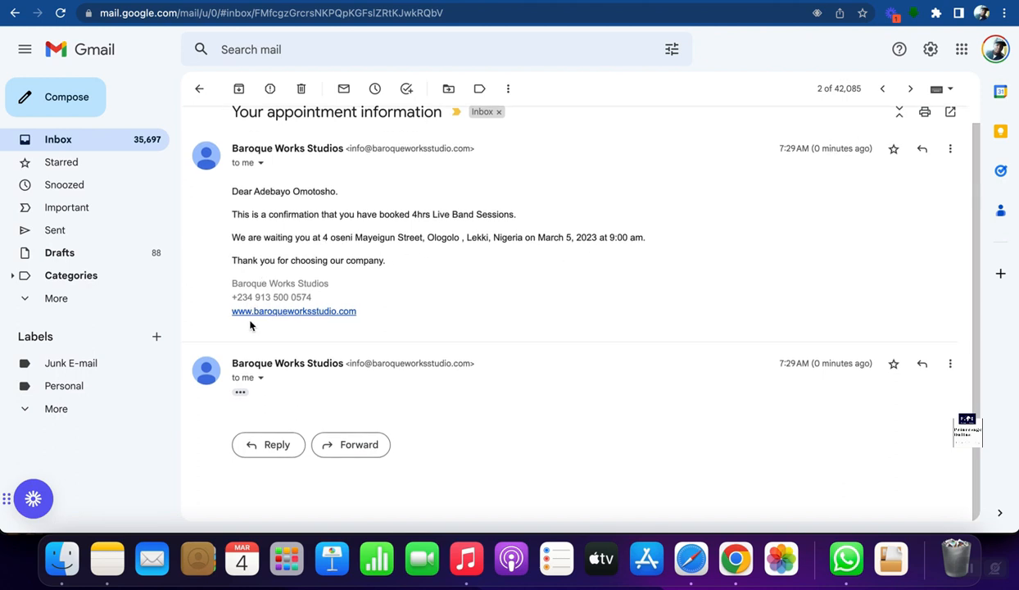
{"action": "left_click", "coordinate": [240, 391]}
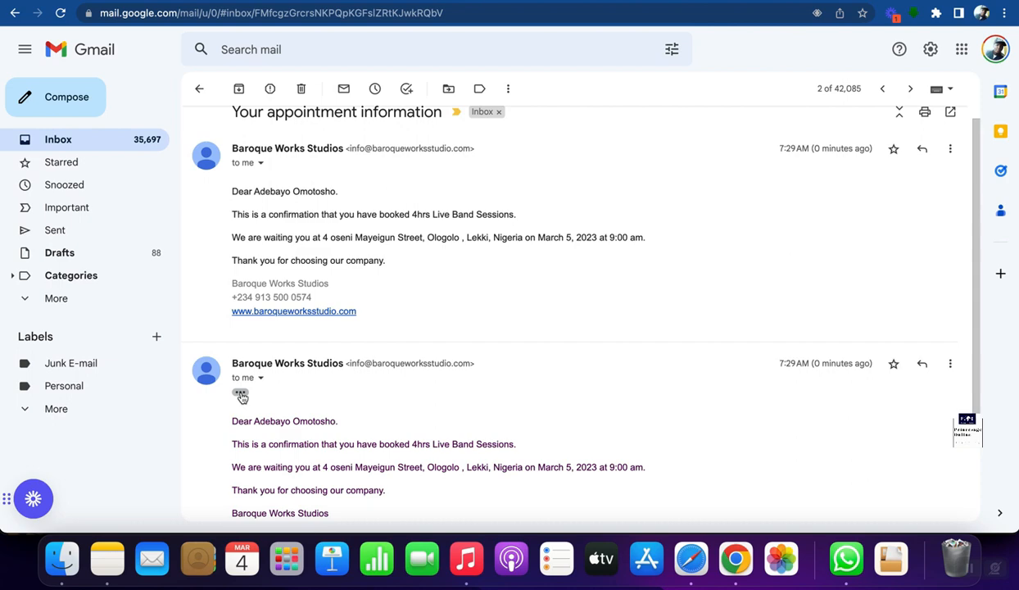
{"action": "scroll", "scroll_direction": "down", "scroll_amount": 3}
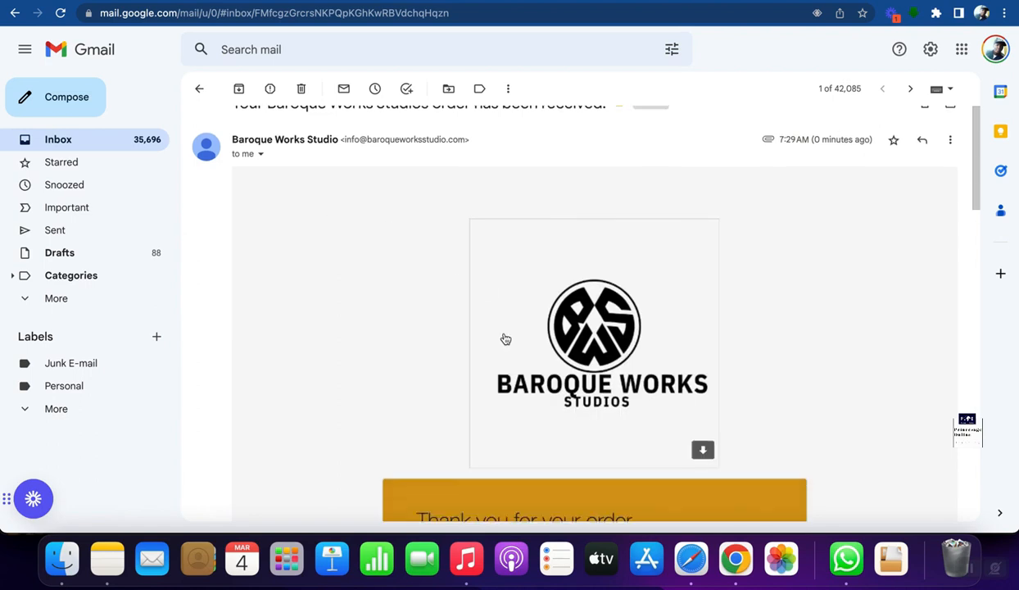
{"action": "scroll", "scroll_direction": "down", "scroll_amount": 3}
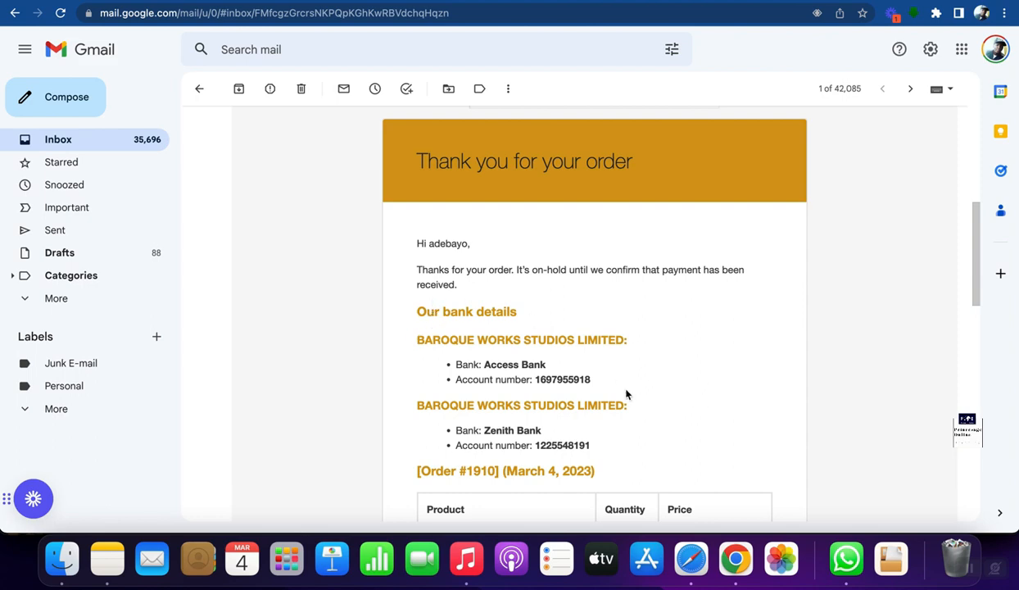
{"action": "scroll", "scroll_direction": "down", "scroll_amount": 3}
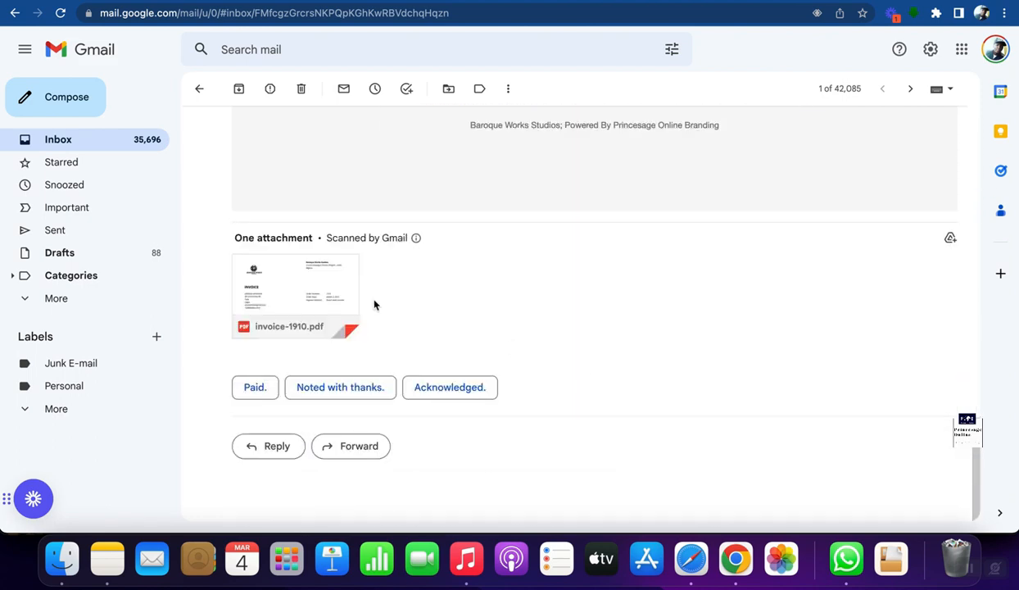
{"action": "left_click", "coordinate": [295, 295]}
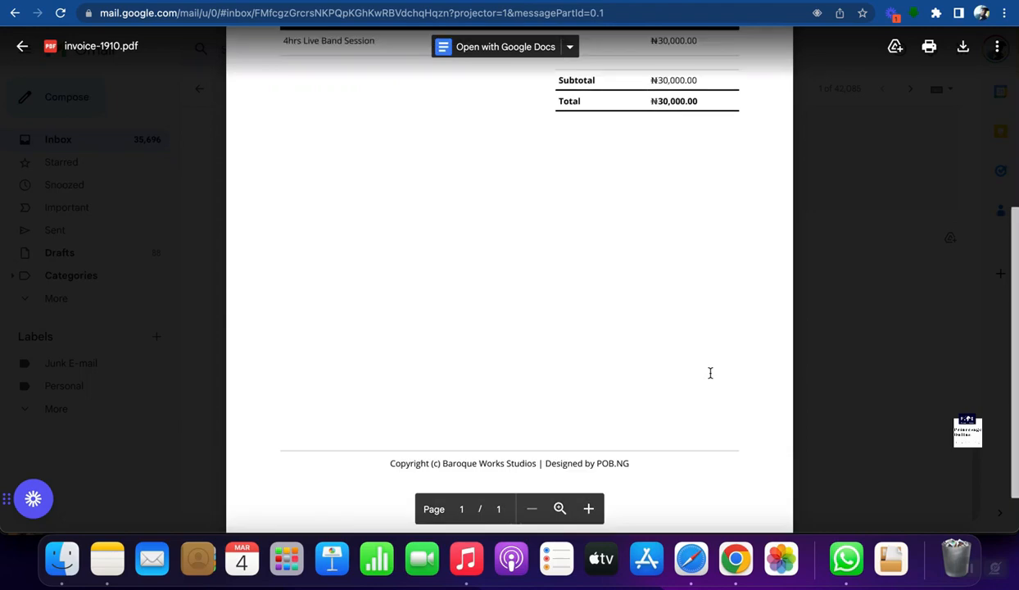
{"action": "scroll", "scroll_direction": "up", "scroll_amount": 3}
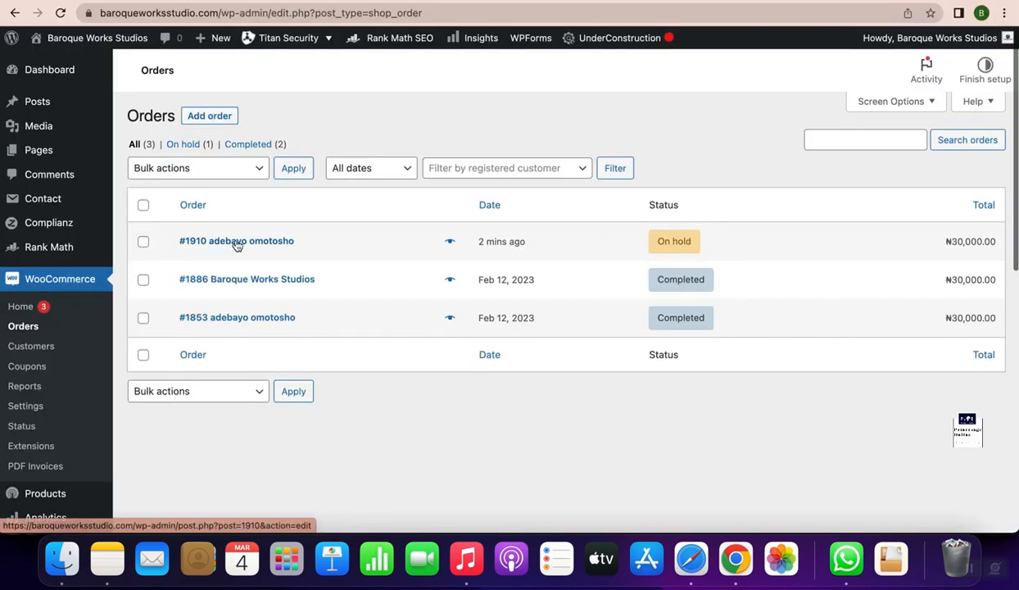
Step: Set order #1910's status from On hold to Completed and update it
{"action": "left_click", "coordinate": [237, 241]}
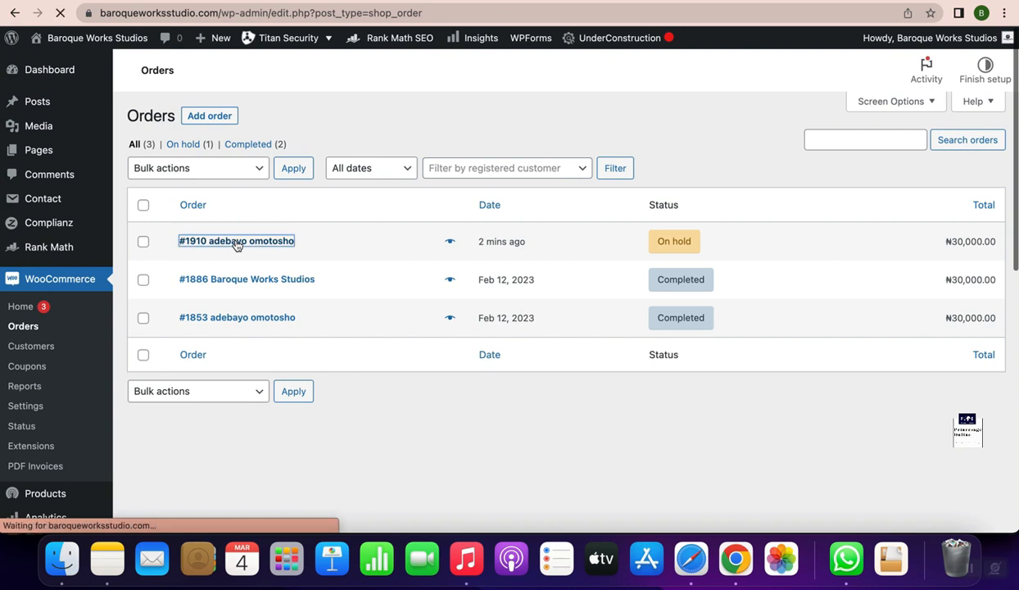
{"action": "left_click", "coordinate": [236, 240]}
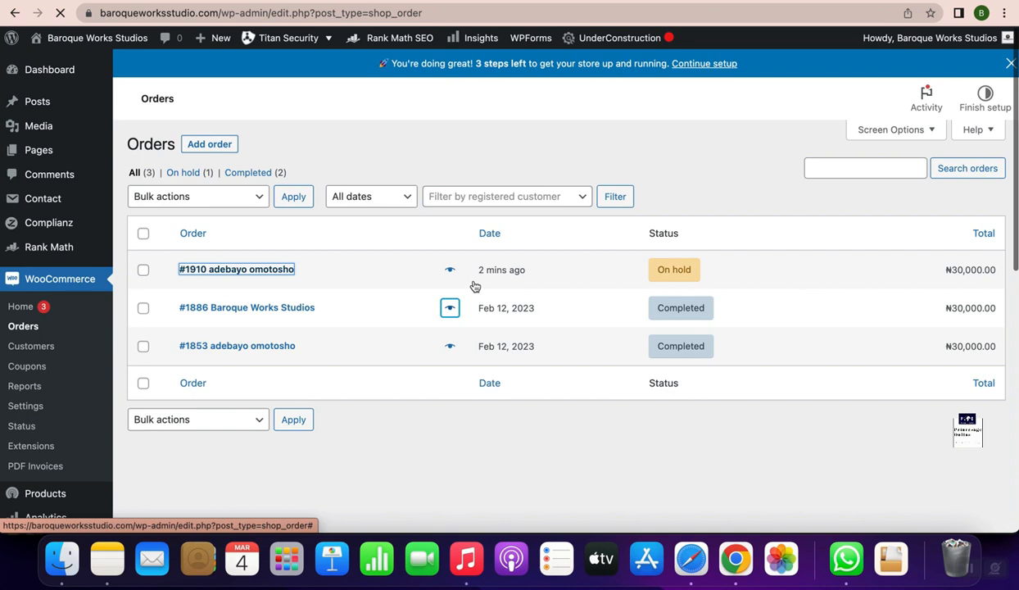
{"action": "left_click", "coordinate": [236, 269]}
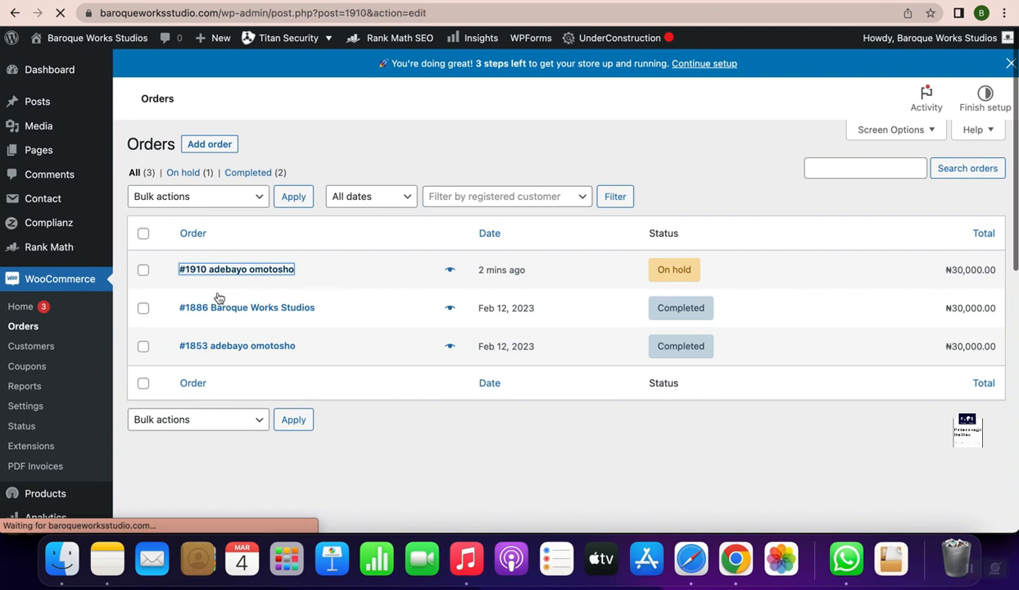
{"action": "left_click", "coordinate": [236, 269]}
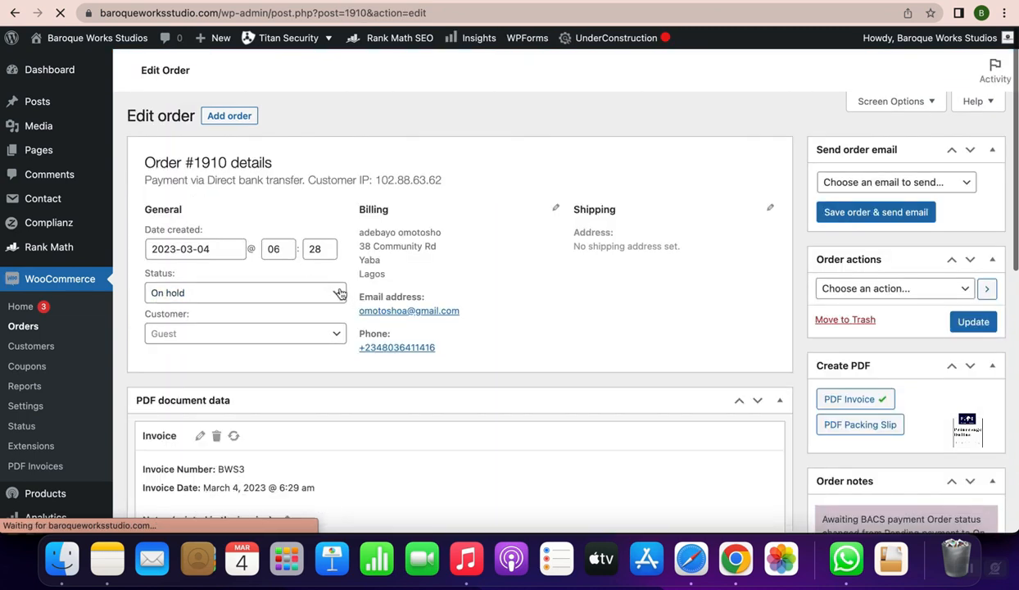
{"action": "left_click", "coordinate": [245, 292]}
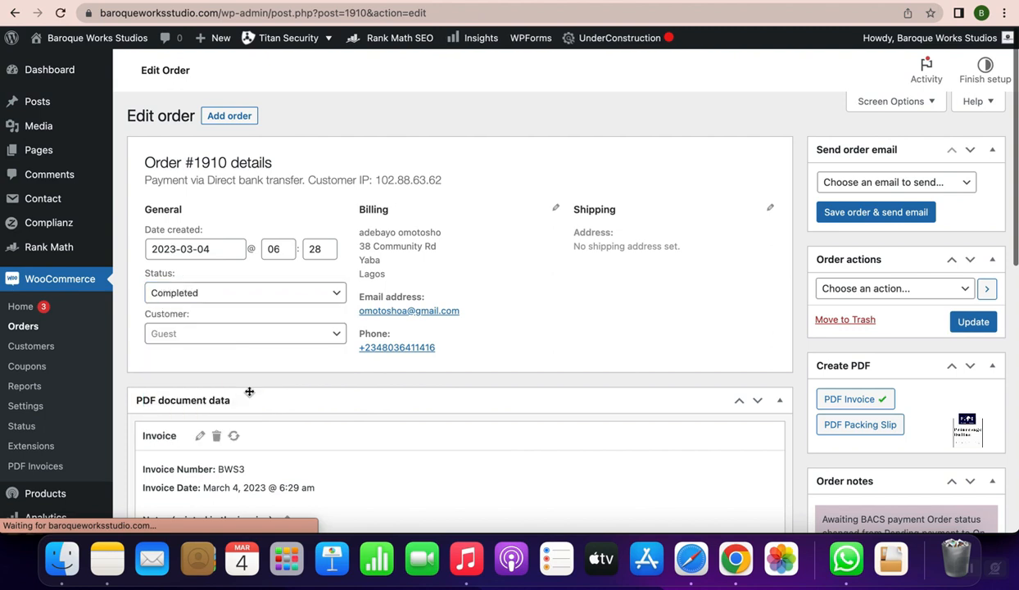
{"action": "left_click", "coordinate": [973, 321]}
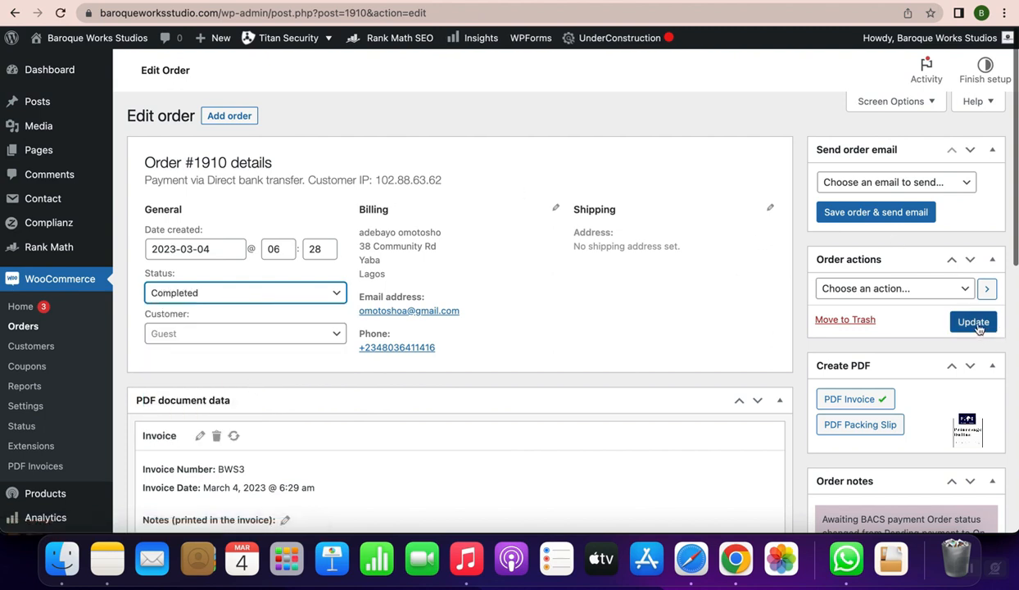
{"action": "mouse_move", "coordinate": [514, 9]}
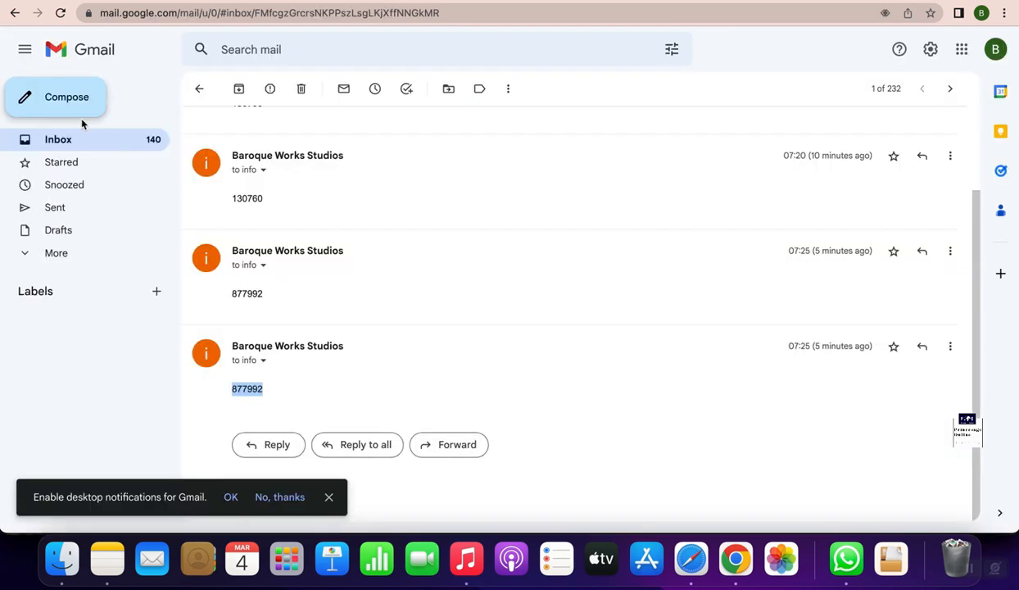
Step: From the inbox, read the New booking information and New order #1910 emails through billing details
{"action": "left_click", "coordinate": [198, 88]}
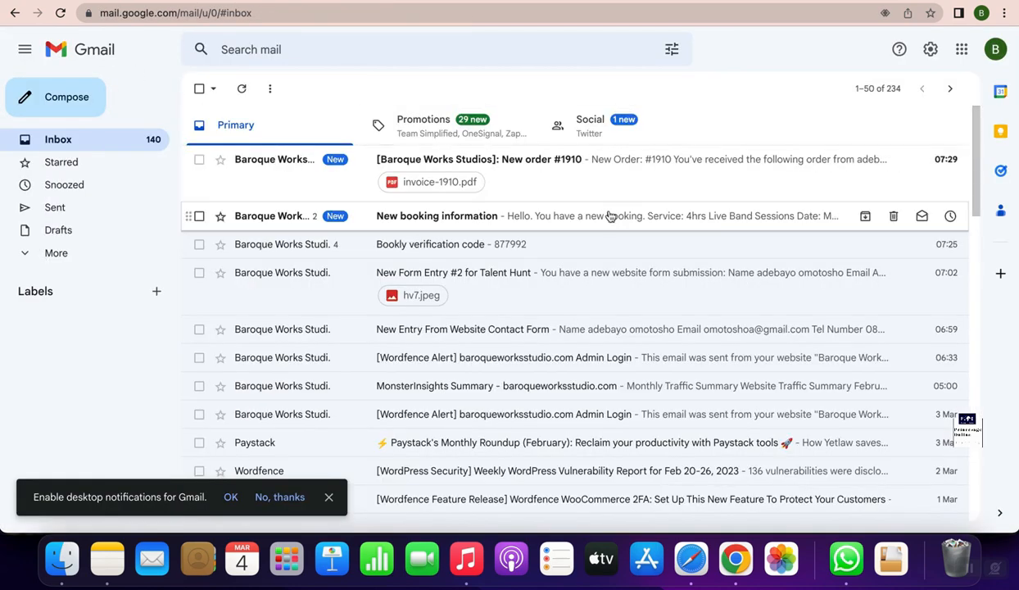
{"action": "left_click", "coordinate": [436, 215]}
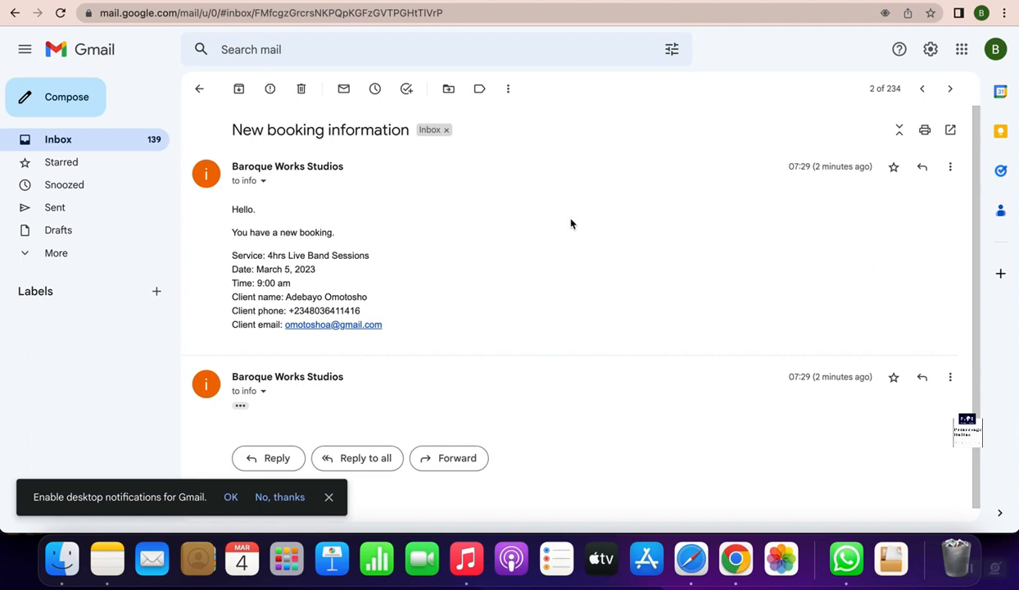
{"action": "mouse_move", "coordinate": [350, 293]}
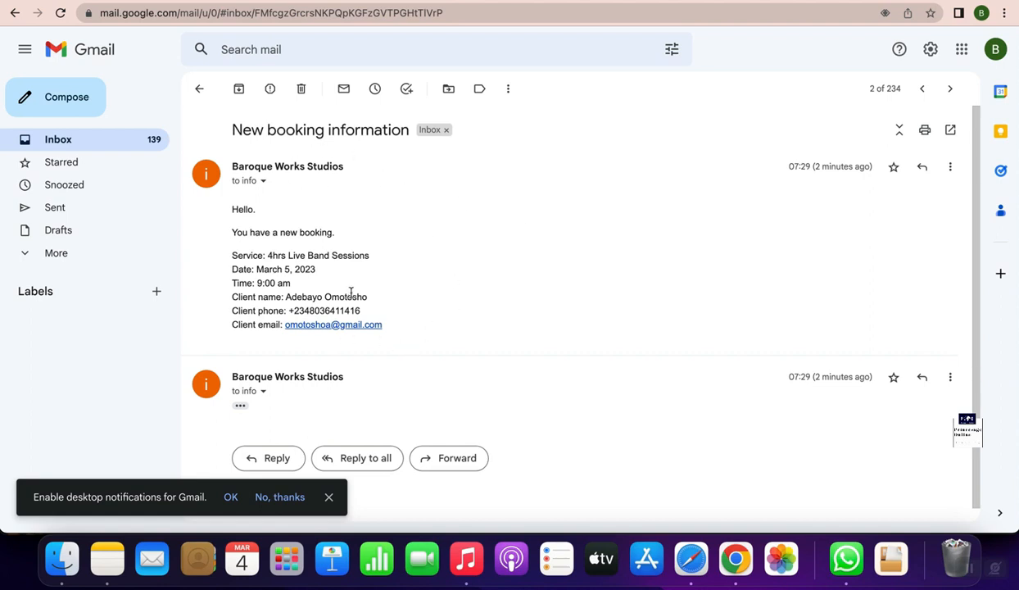
{"action": "mouse_move", "coordinate": [158, 186]}
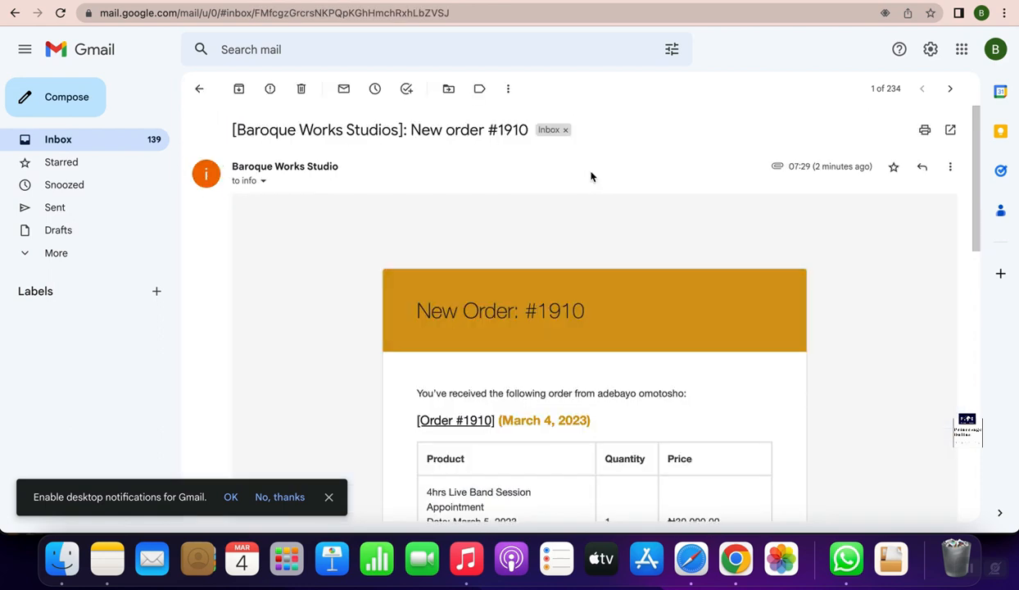
{"action": "scroll", "scroll_direction": "down", "scroll_amount": 3}
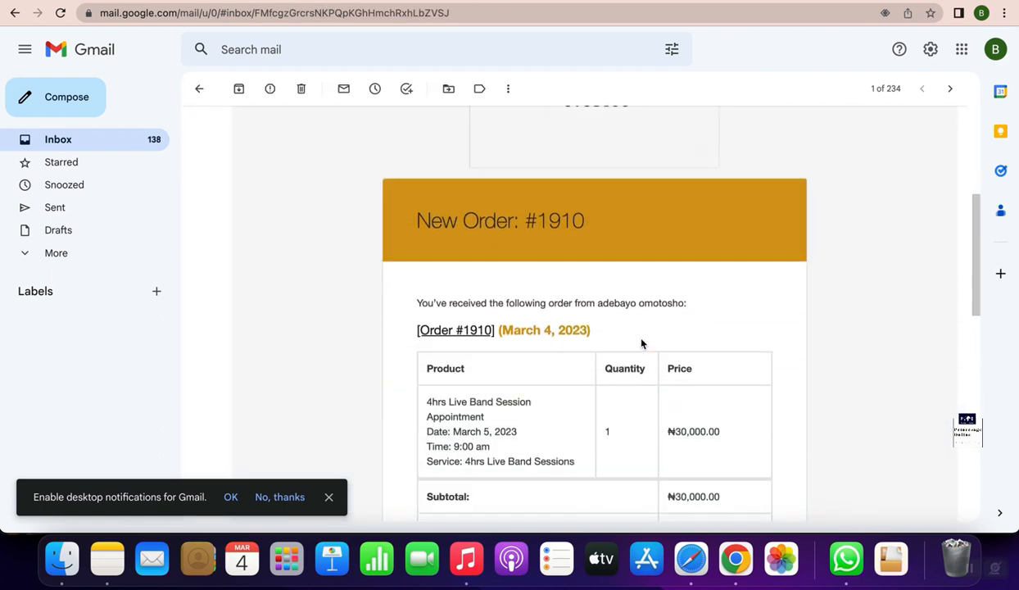
{"action": "scroll", "scroll_direction": "down", "scroll_amount": 3}
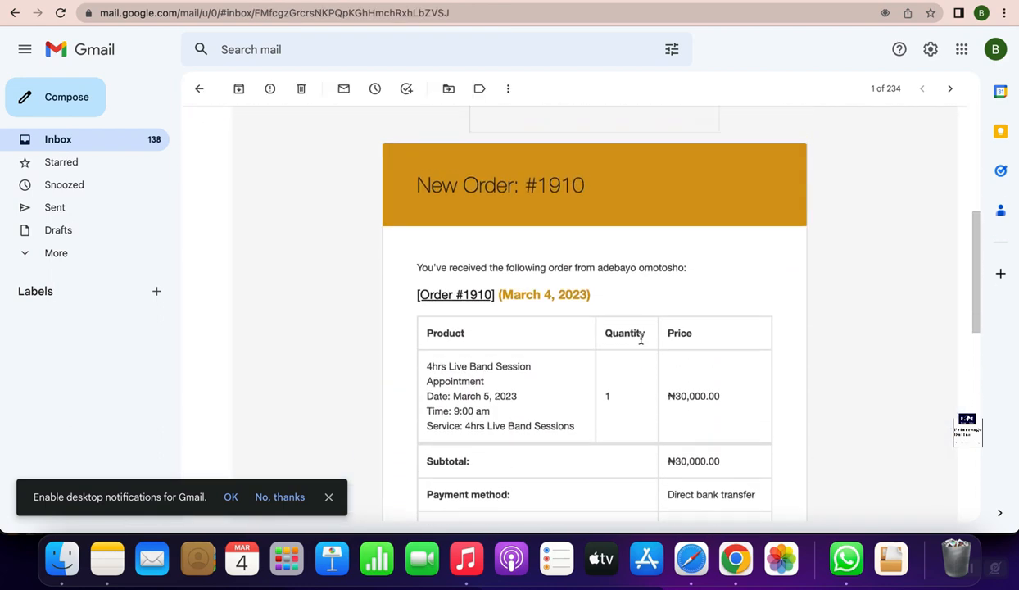
{"action": "scroll", "scroll_direction": "down", "scroll_amount": 3}
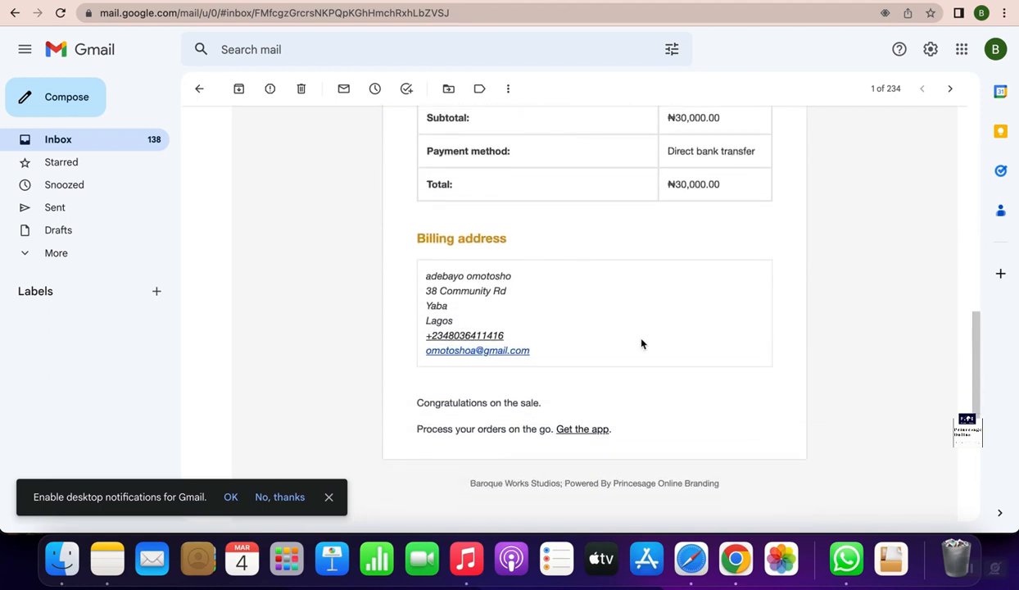
{"action": "scroll", "scroll_direction": "down", "scroll_amount": 3}
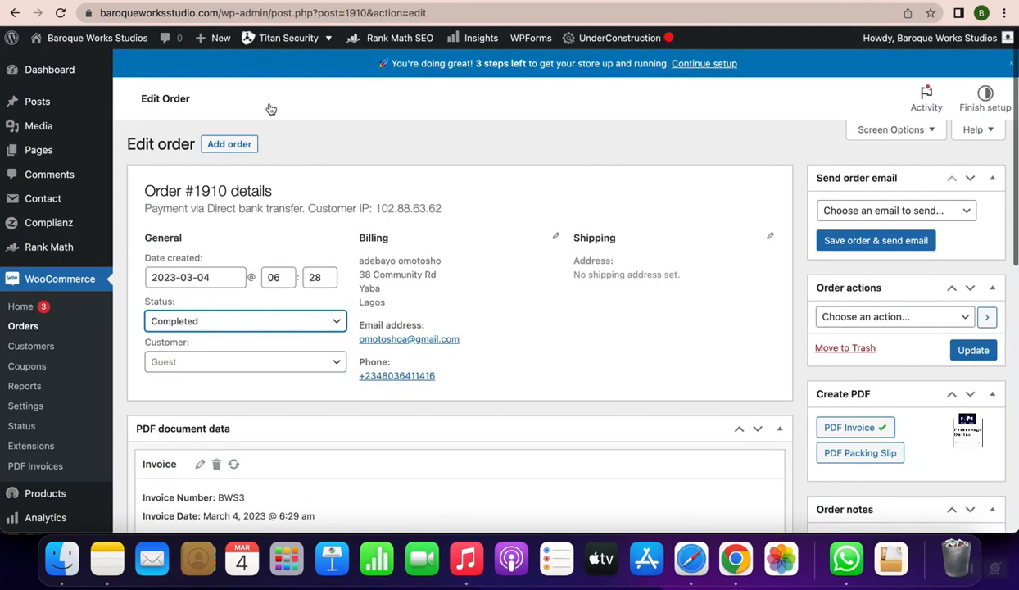
{"action": "mouse_move", "coordinate": [843, 326]}
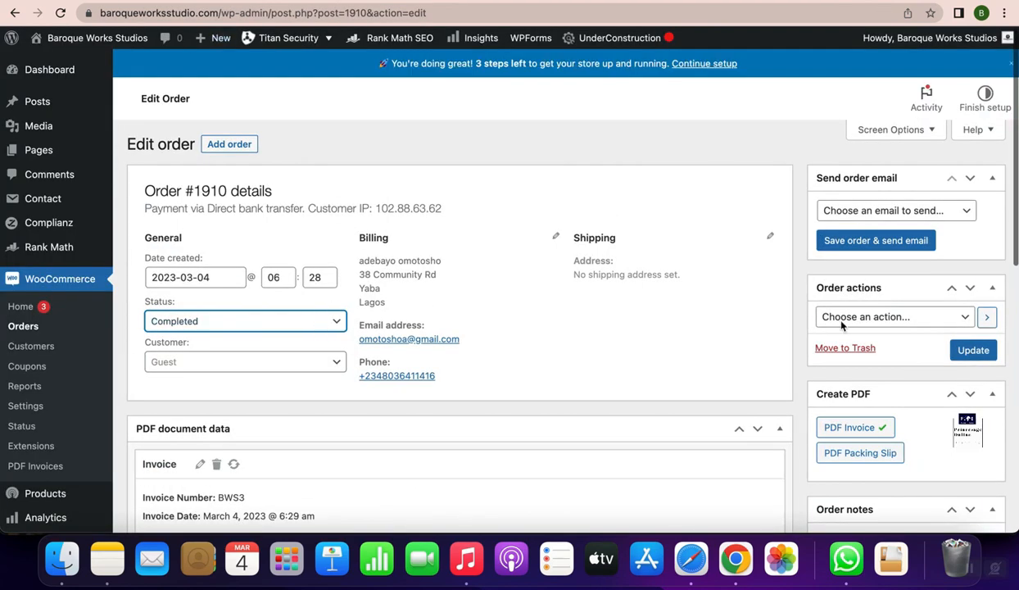
{"action": "left_click", "coordinate": [973, 349]}
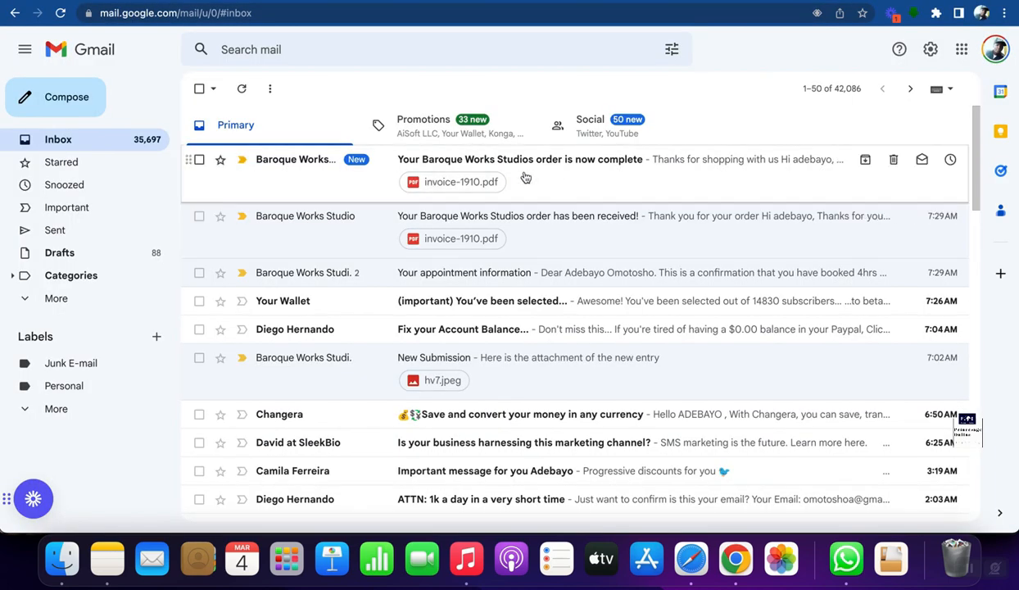
Step: Read the order-complete email to its invoice-1910.pdf, then return to the studio's order page
{"action": "left_click", "coordinate": [519, 159]}
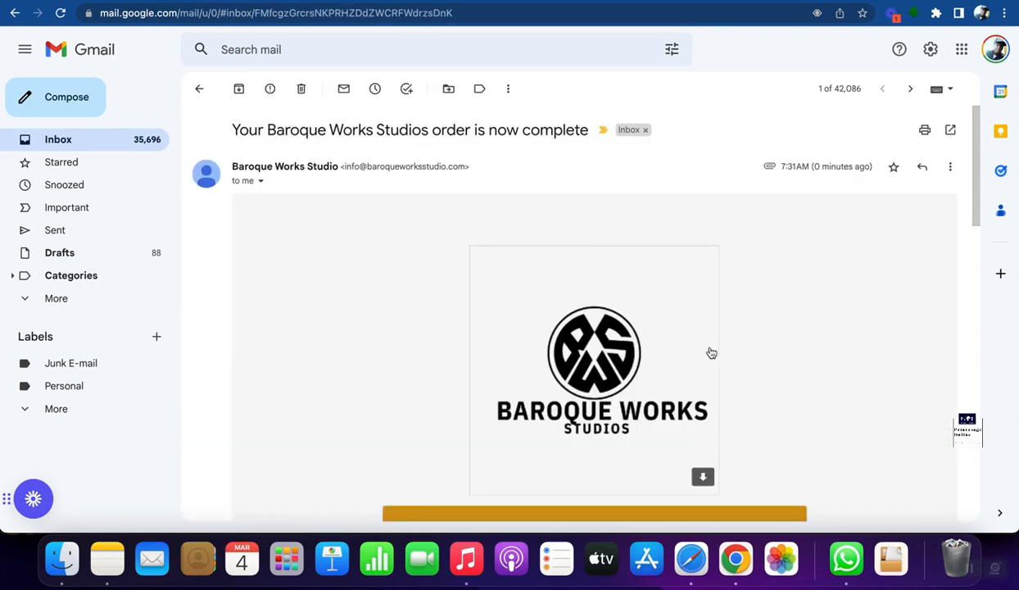
{"action": "scroll", "scroll_direction": "down", "scroll_amount": 3}
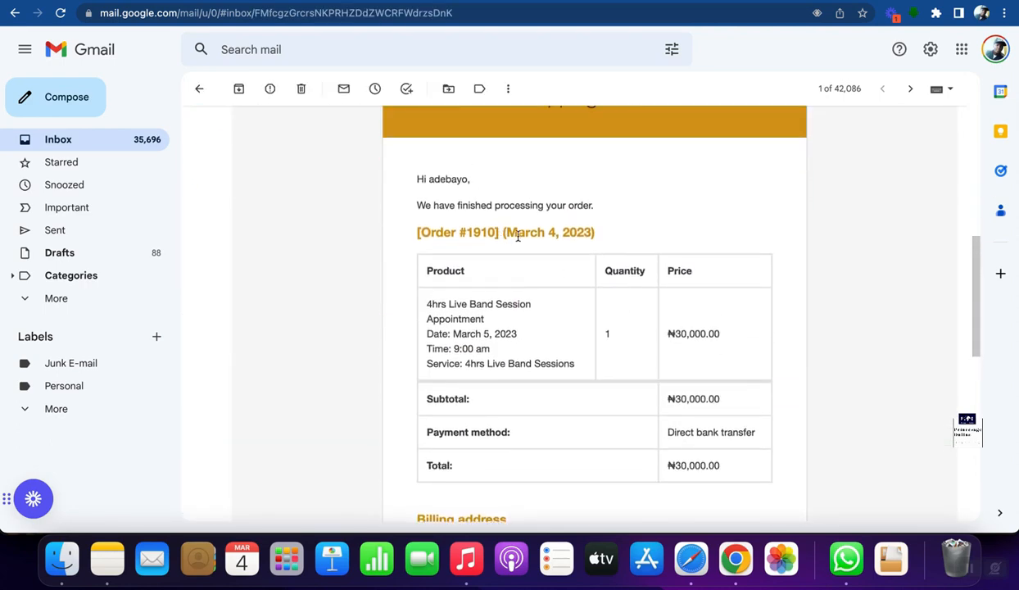
{"action": "scroll", "scroll_direction": "down", "scroll_amount": 3}
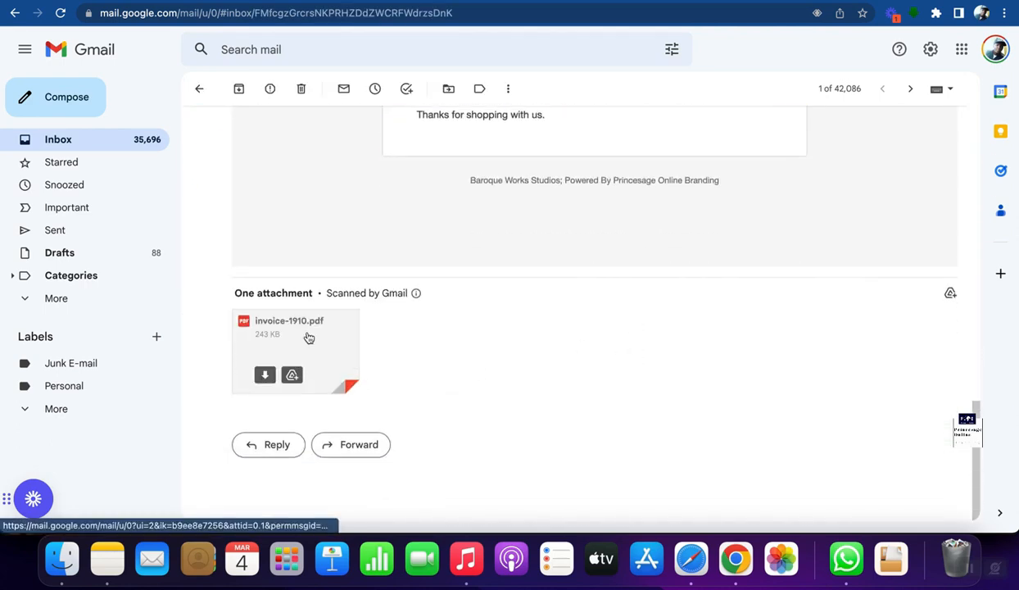
{"action": "left_click", "coordinate": [294, 350]}
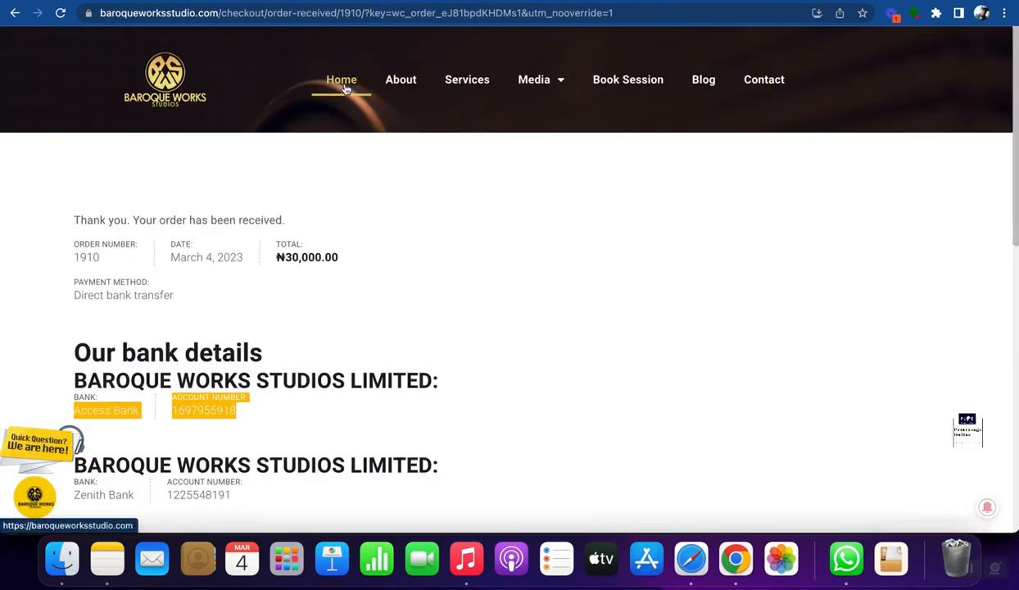
Step: Go to the Home page, check the mobile hamburger menu, then browse the desktop homepage
{"action": "left_click", "coordinate": [341, 79]}
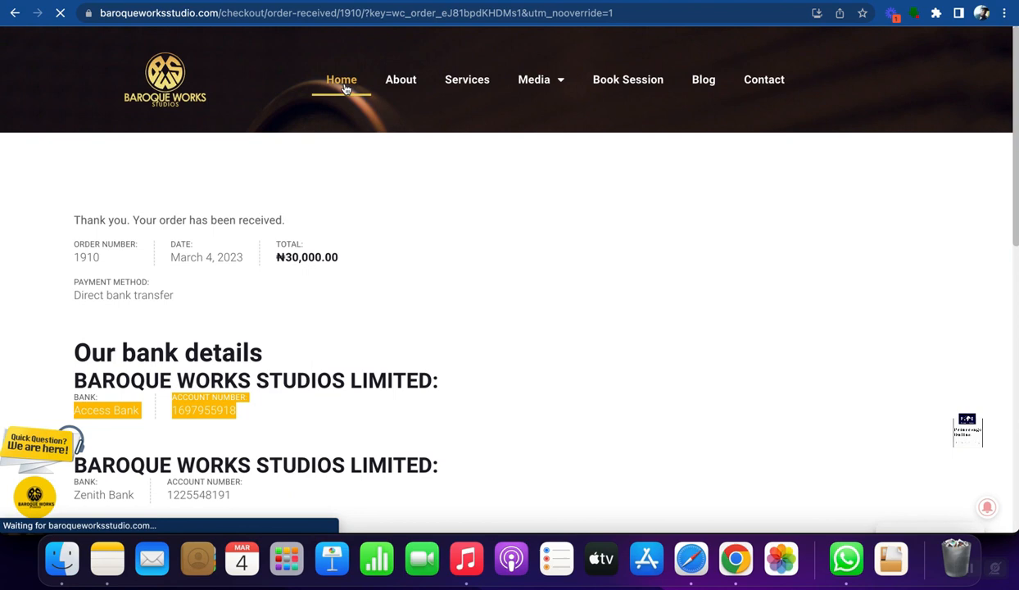
{"action": "left_click", "coordinate": [341, 80]}
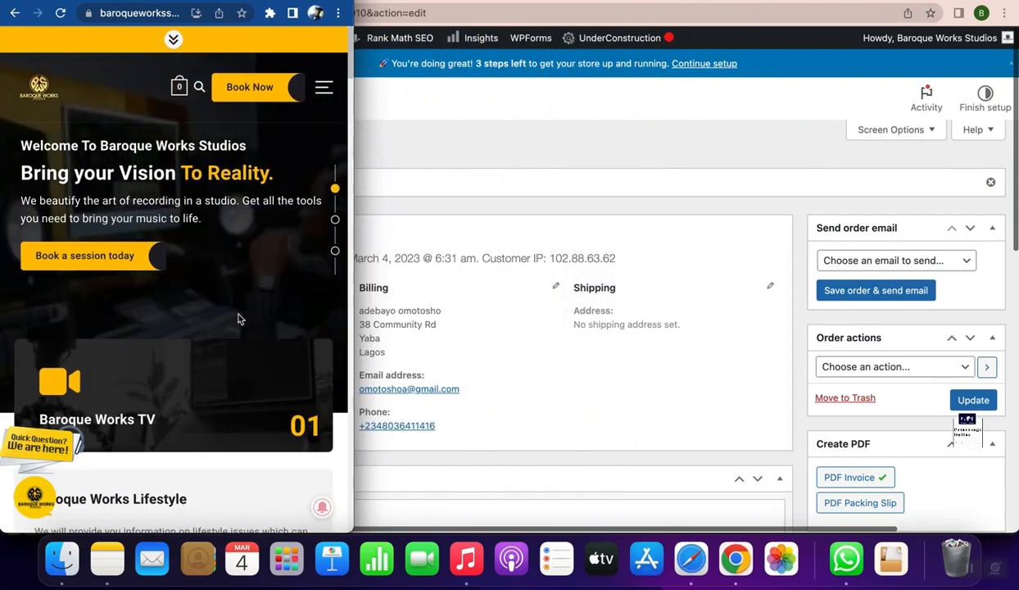
{"action": "scroll", "scroll_direction": "down", "scroll_amount": 3}
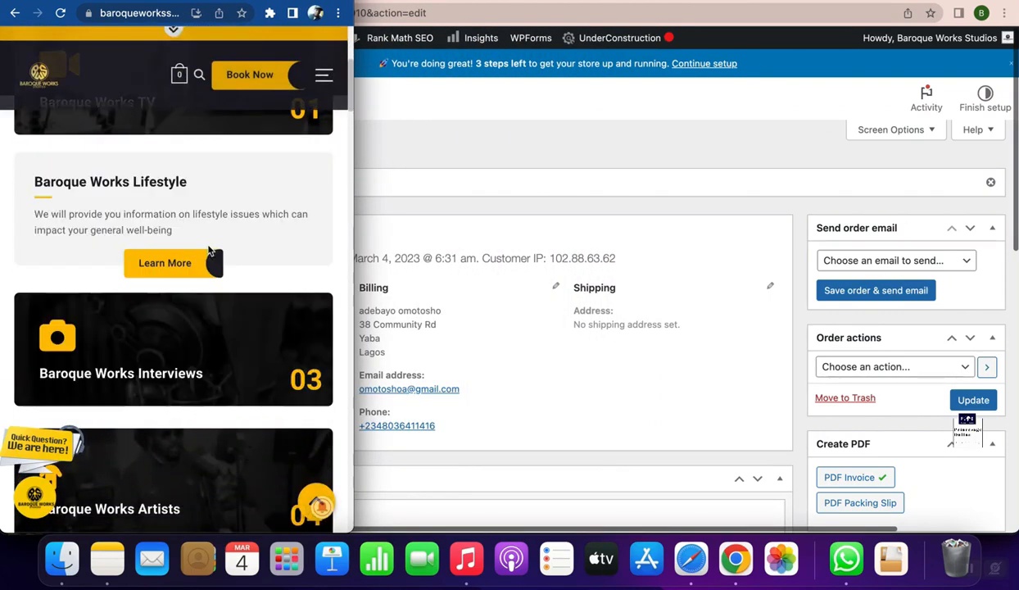
{"action": "left_click", "coordinate": [324, 87]}
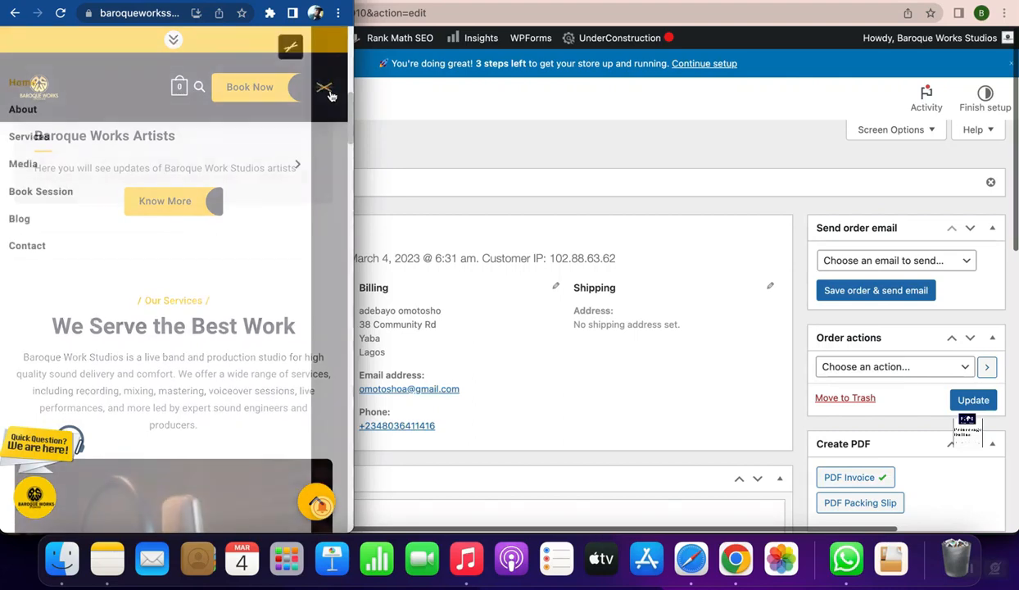
{"action": "left_click", "coordinate": [325, 88]}
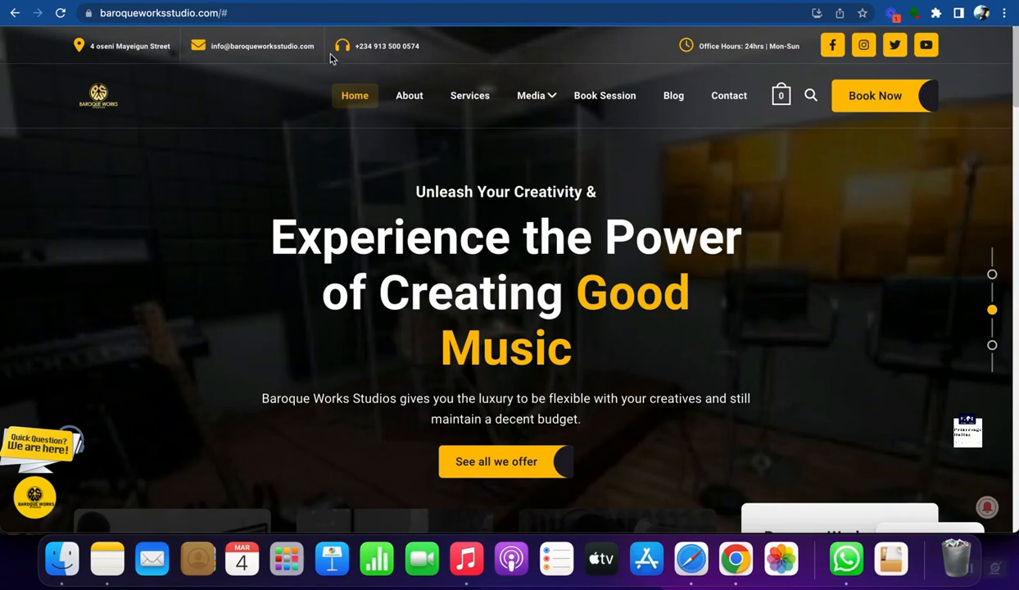
{"action": "scroll", "scroll_direction": "down", "scroll_amount": 3}
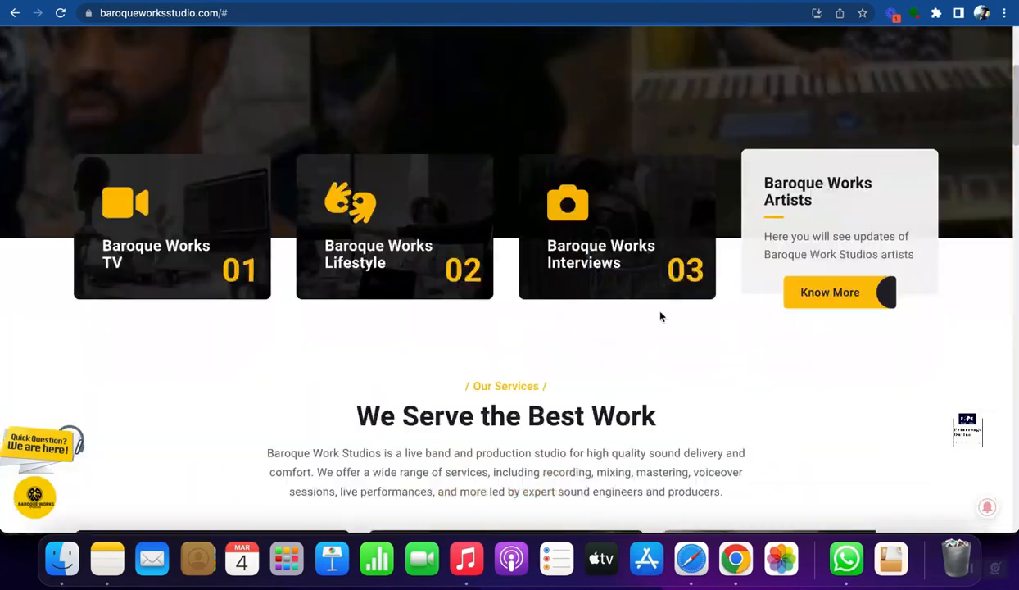
{"action": "scroll", "scroll_direction": "down", "scroll_amount": 3}
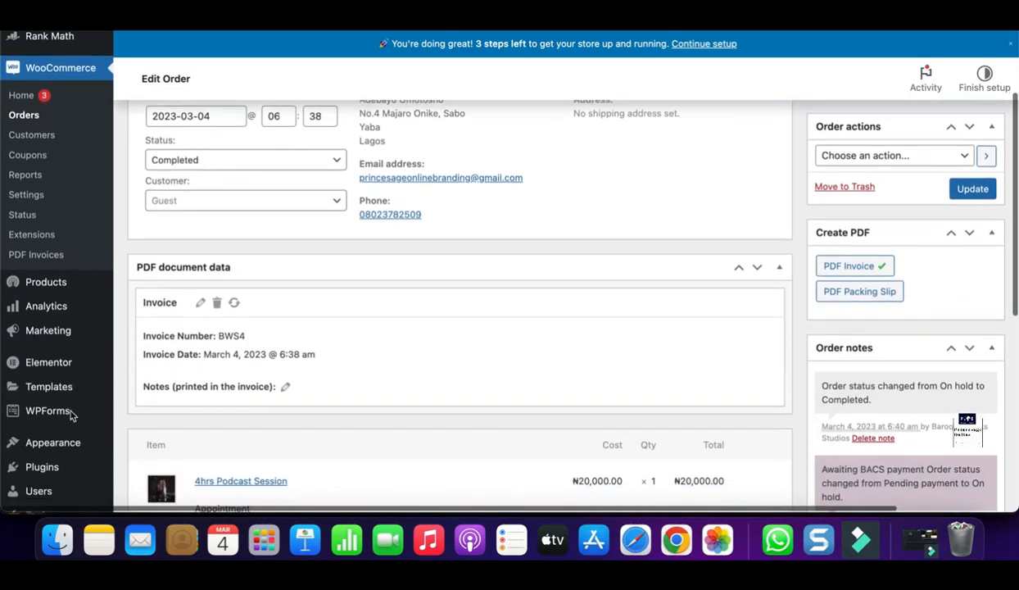
Step: Review the Edit Order page for completed order #1911 and go to WooCommerce Customers
{"action": "left_click", "coordinate": [972, 188]}
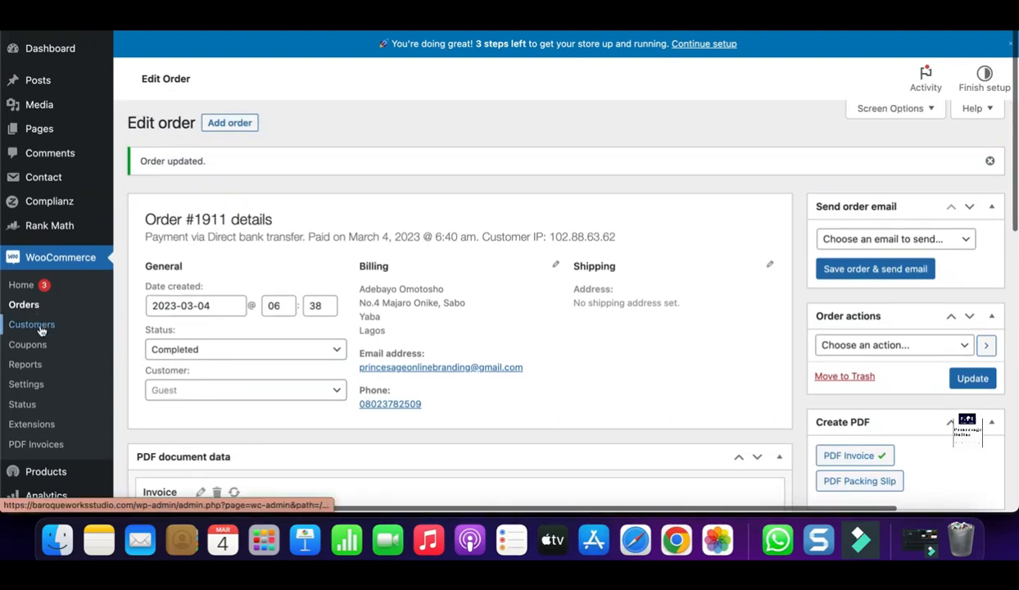
{"action": "scroll", "scroll_direction": "down", "scroll_amount": 3}
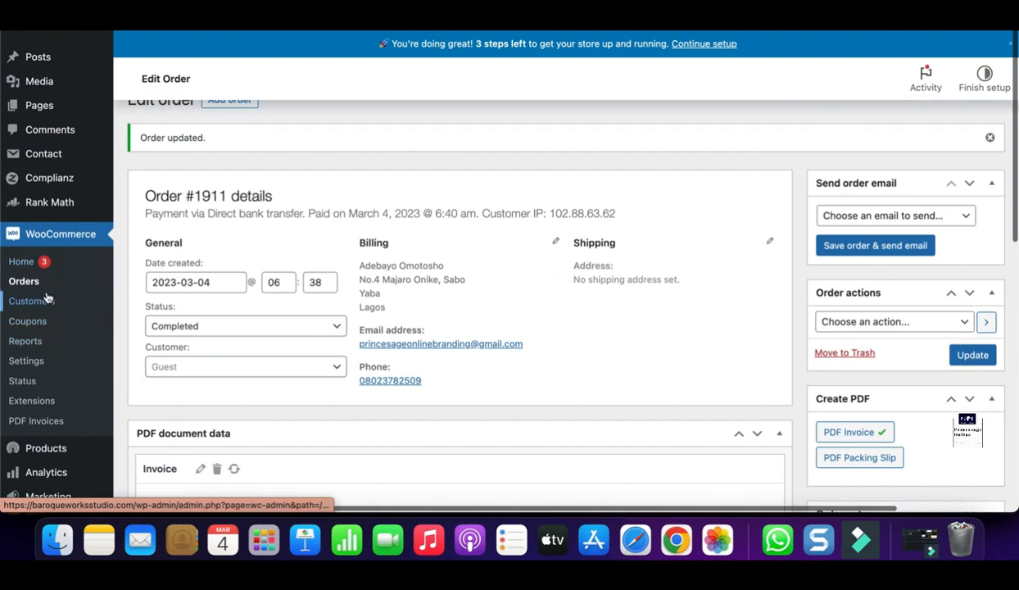
{"action": "left_click", "coordinate": [31, 300]}
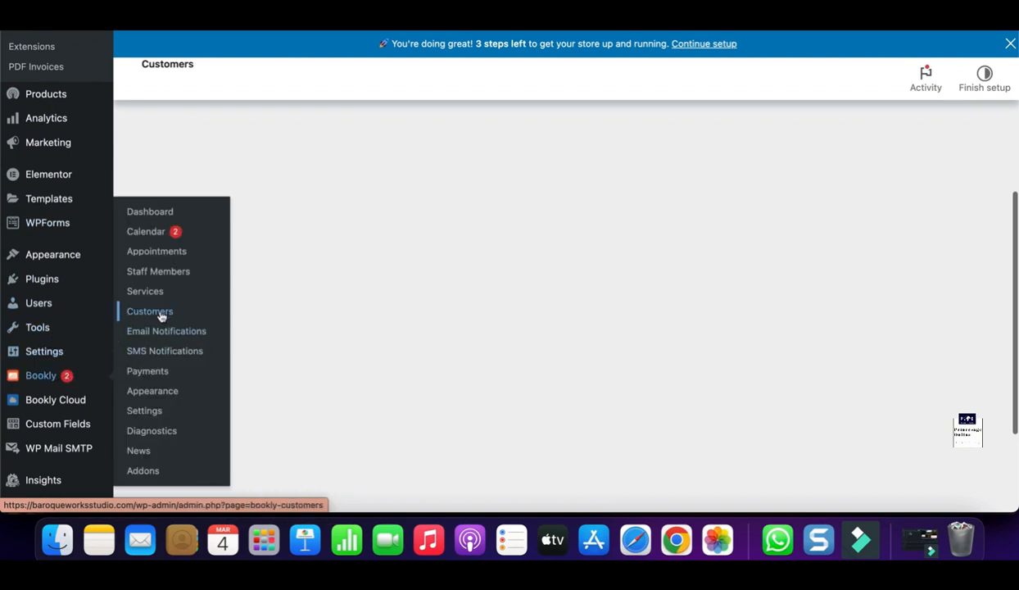
{"action": "mouse_move", "coordinate": [152, 231]}
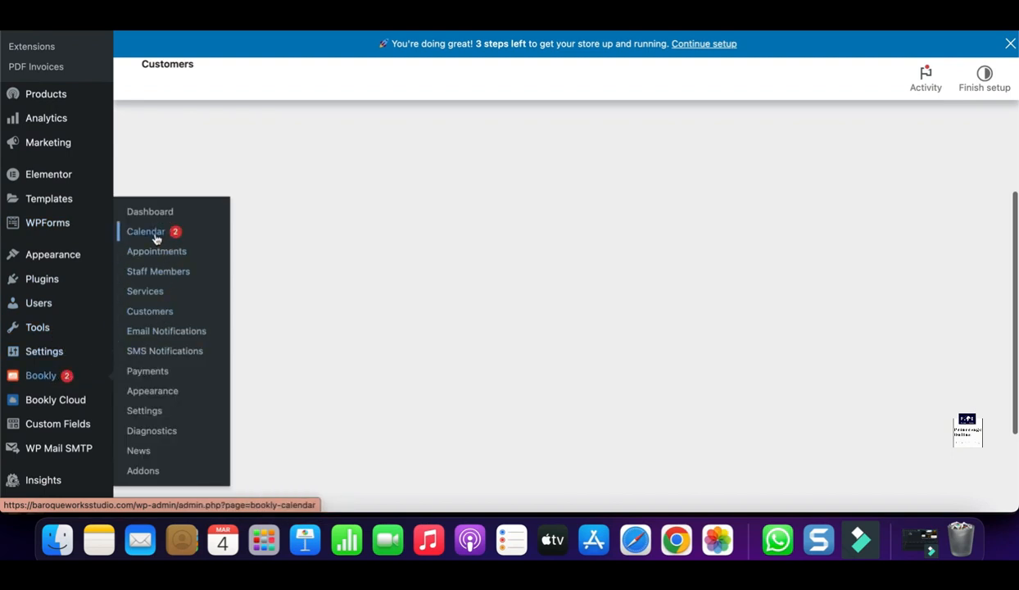
{"action": "mouse_move", "coordinate": [166, 237]}
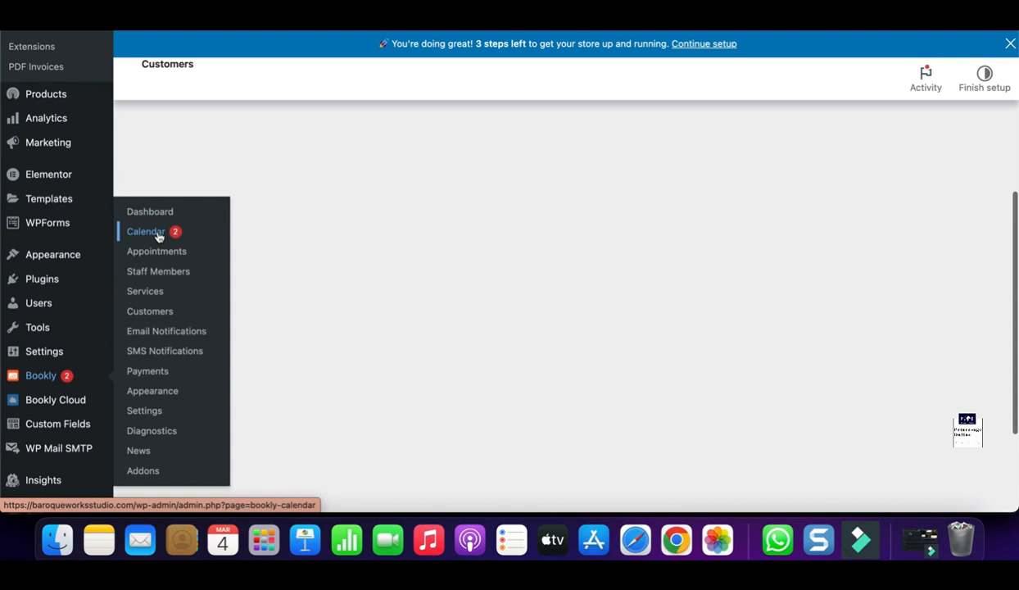
Step: Show Bookly Calendar in Month view and inspect the March 5 Live Band Session booking
{"action": "left_click", "coordinate": [146, 231]}
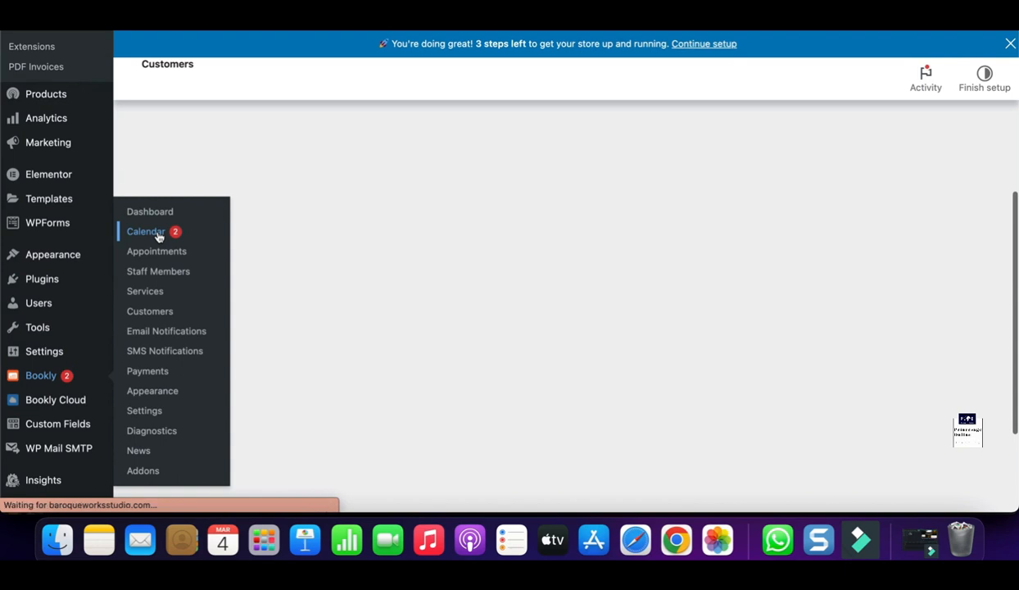
{"action": "left_click", "coordinate": [145, 230]}
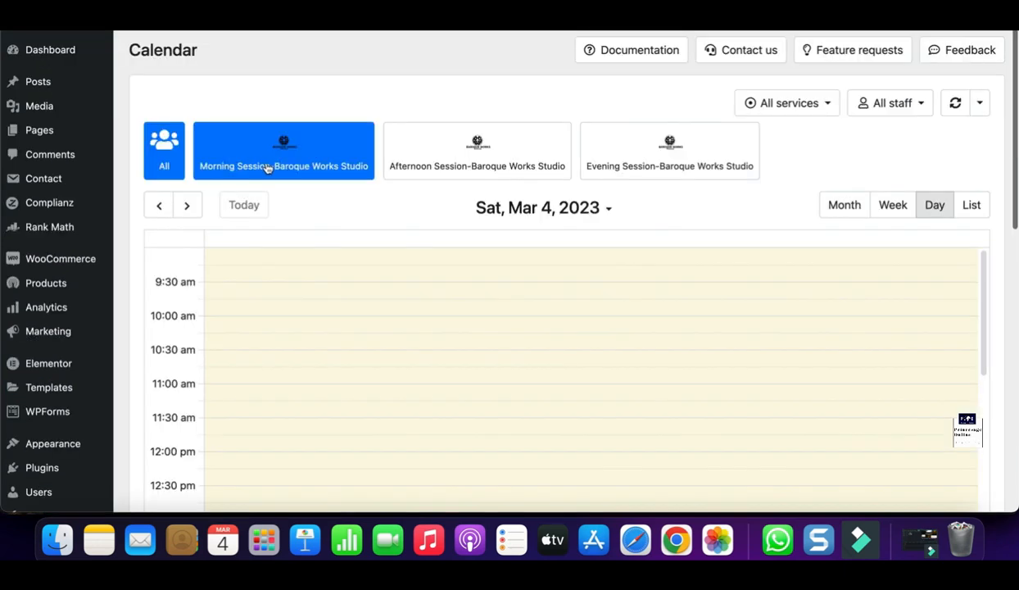
{"action": "left_click", "coordinate": [844, 205]}
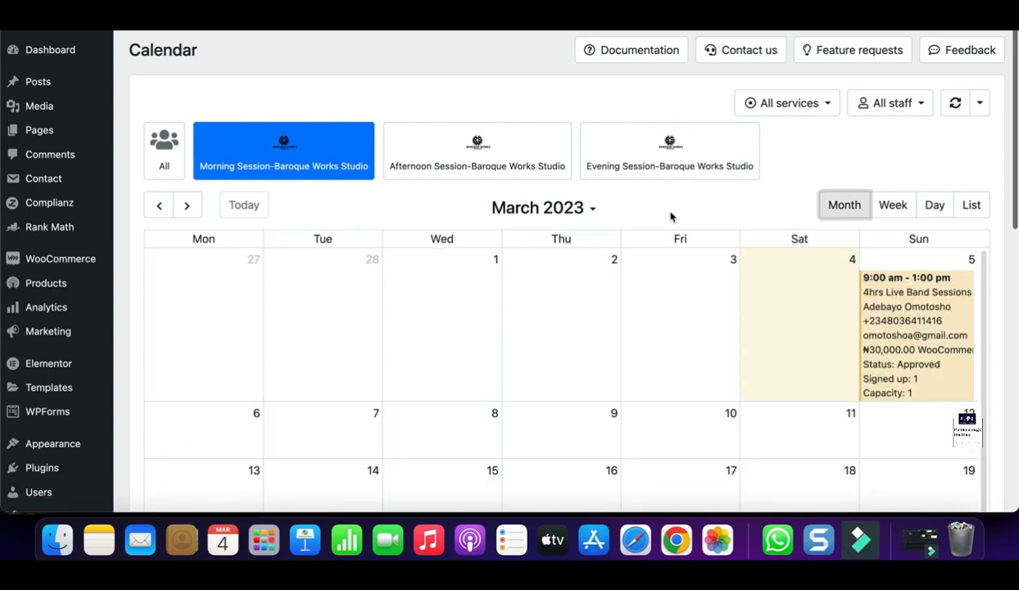
{"action": "mouse_move", "coordinate": [346, 330]}
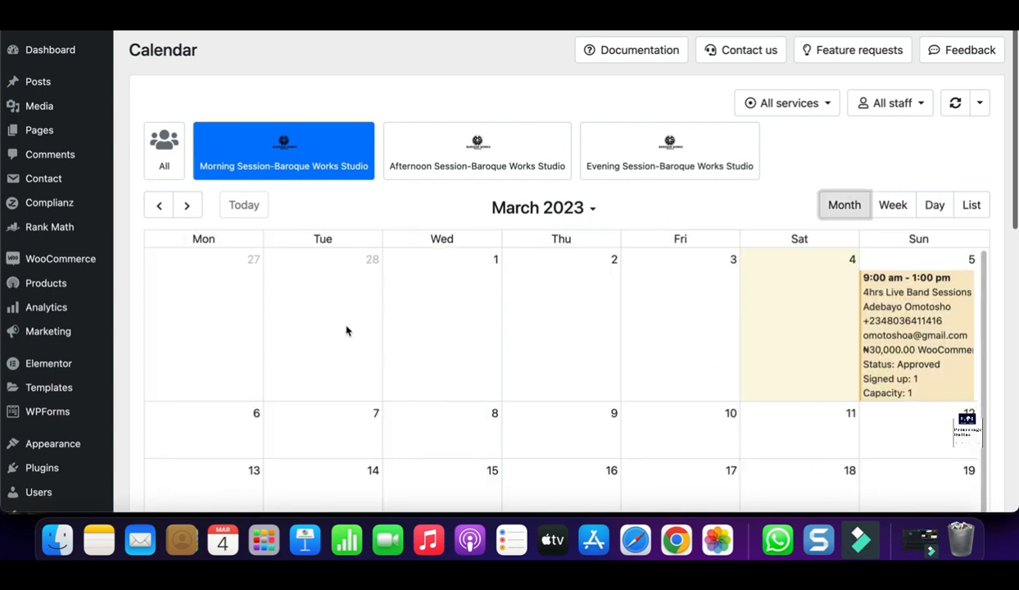
{"action": "left_click", "coordinate": [916, 320]}
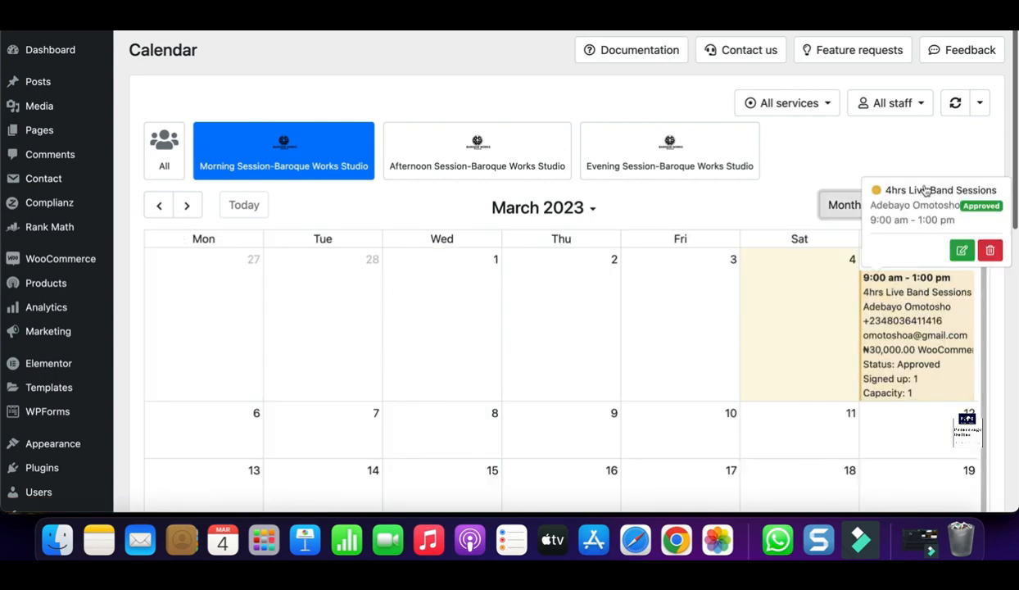
{"action": "scroll", "scroll_direction": "down", "scroll_amount": 3}
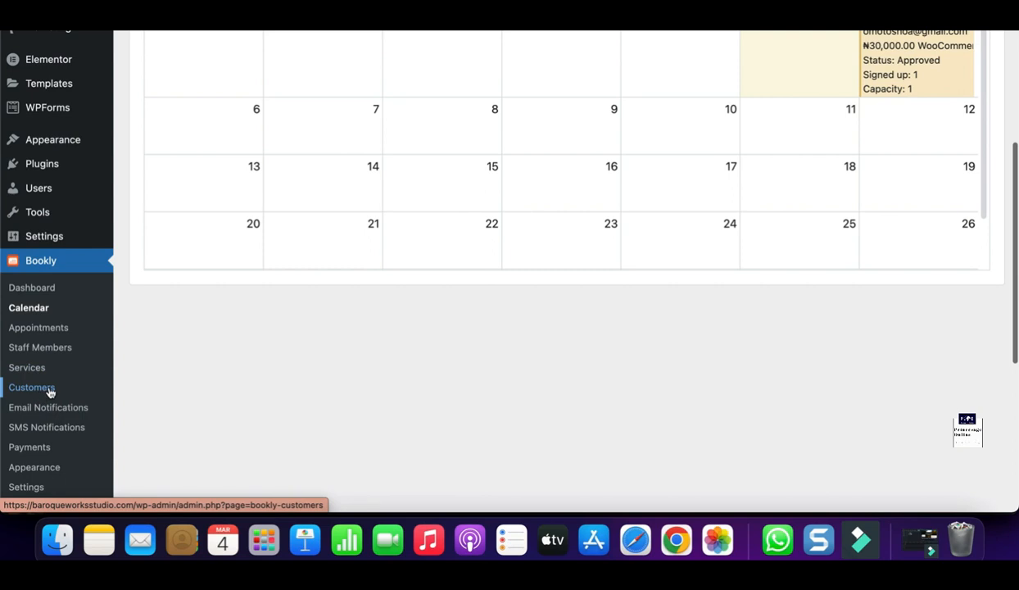
{"action": "left_click", "coordinate": [32, 387]}
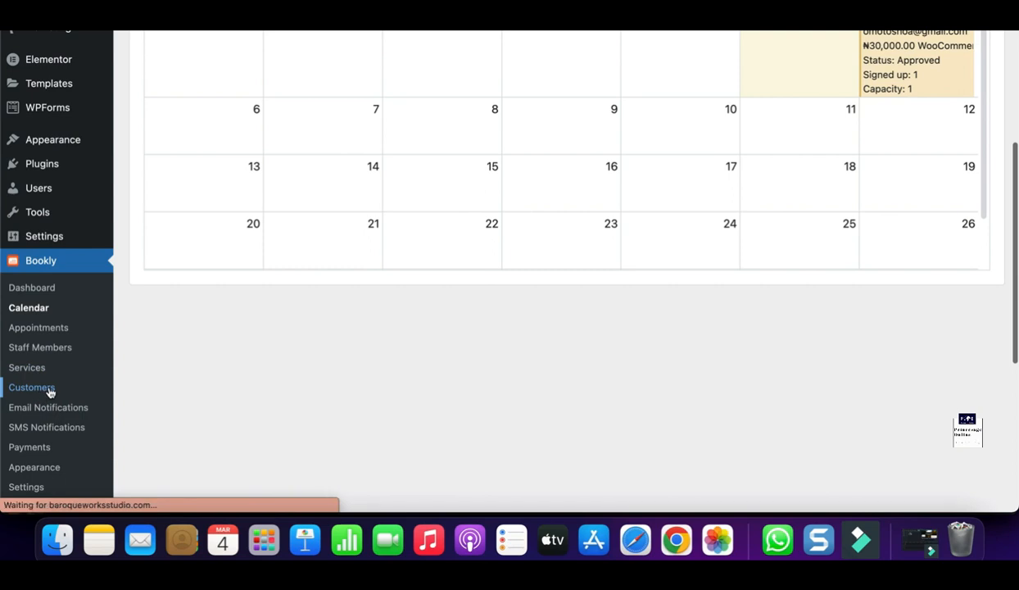
{"action": "left_click", "coordinate": [32, 386]}
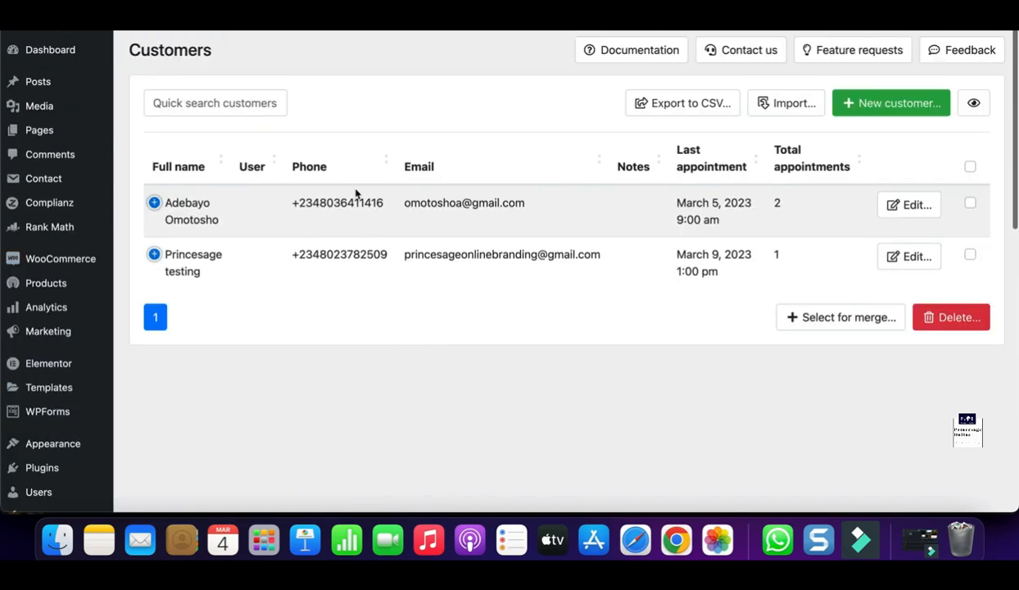
{"action": "mouse_move", "coordinate": [471, 277]}
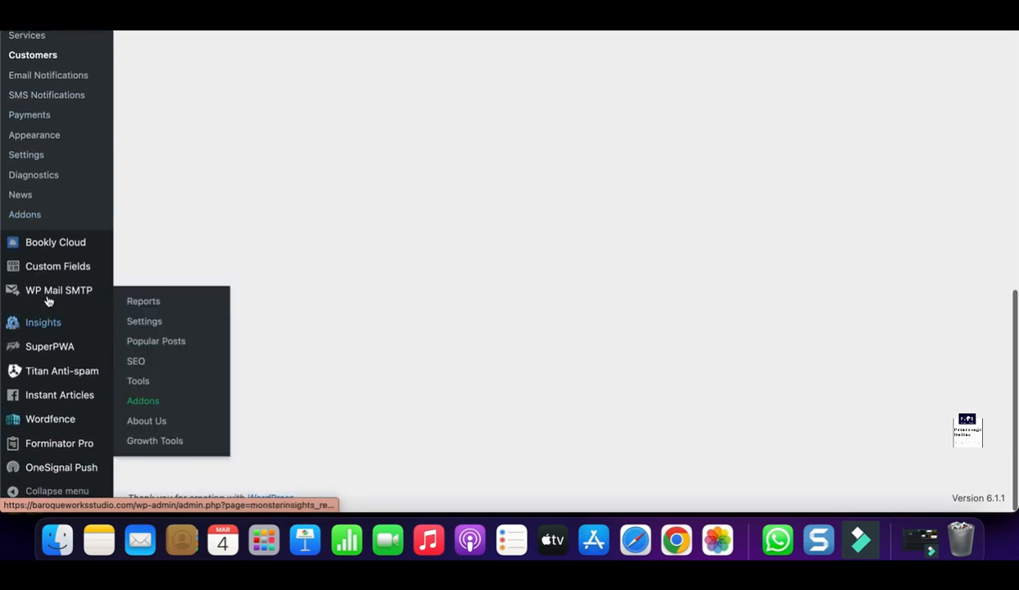
{"action": "mouse_move", "coordinate": [50, 424]}
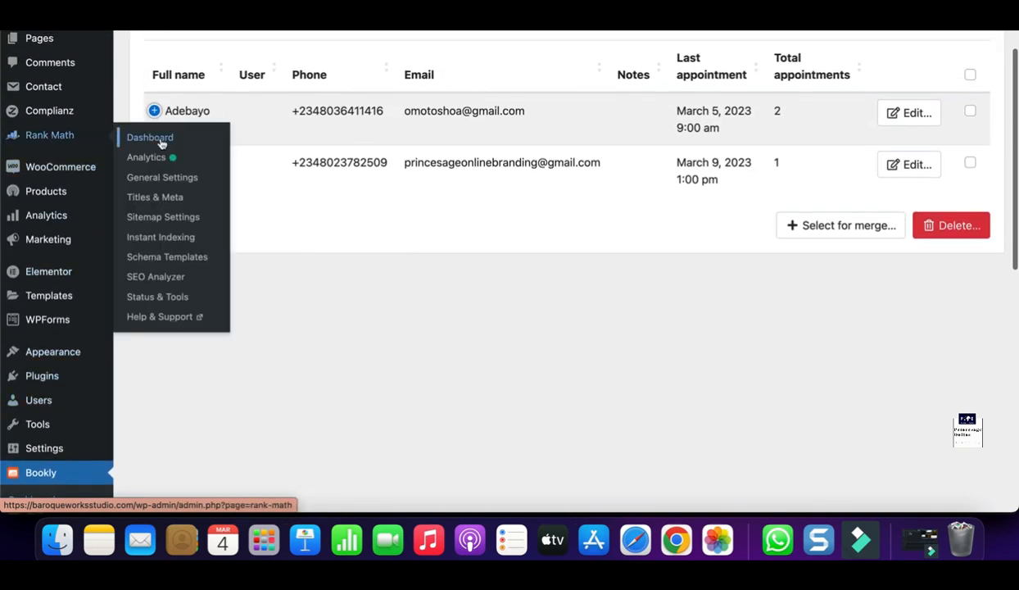
{"action": "mouse_move", "coordinate": [118, 140]}
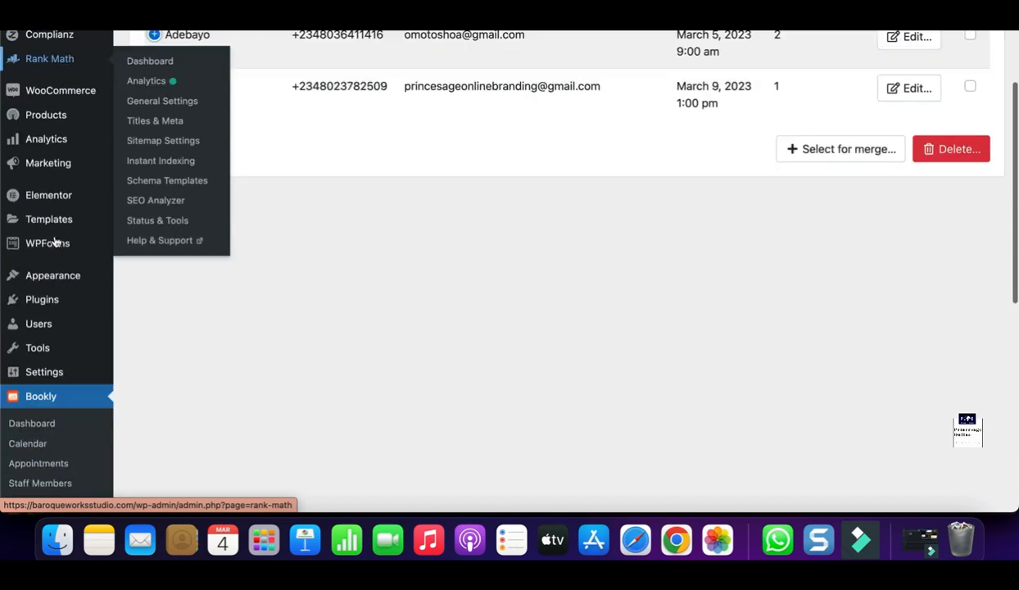
{"action": "mouse_move", "coordinate": [53, 238]}
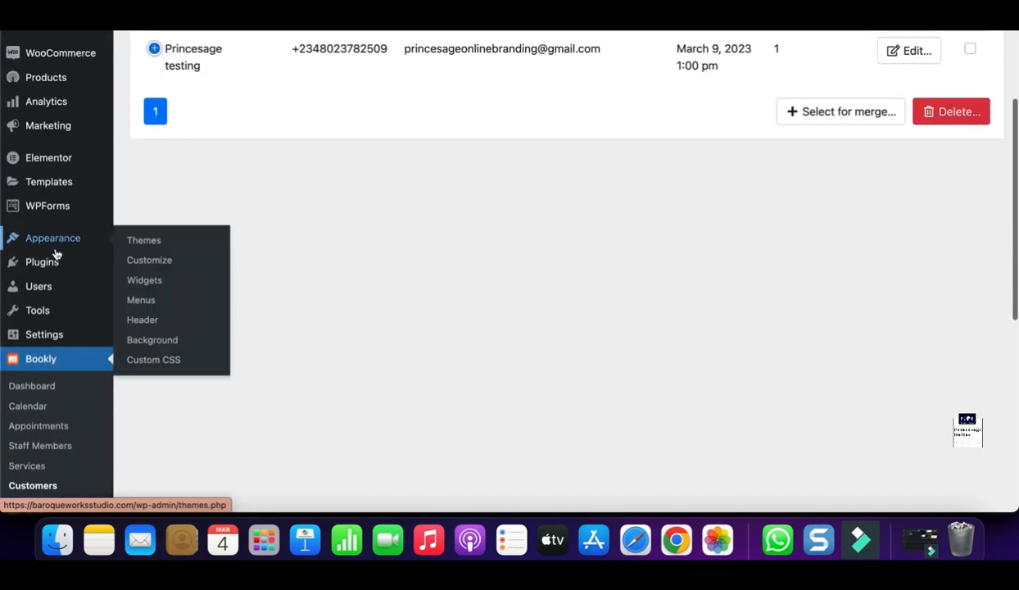
{"action": "mouse_move", "coordinate": [49, 157]}
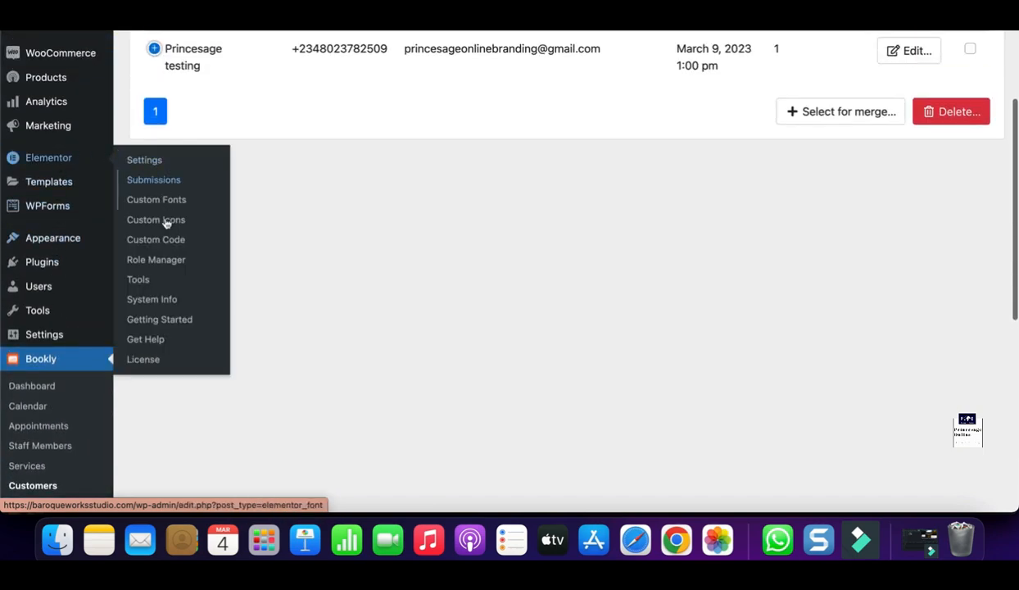